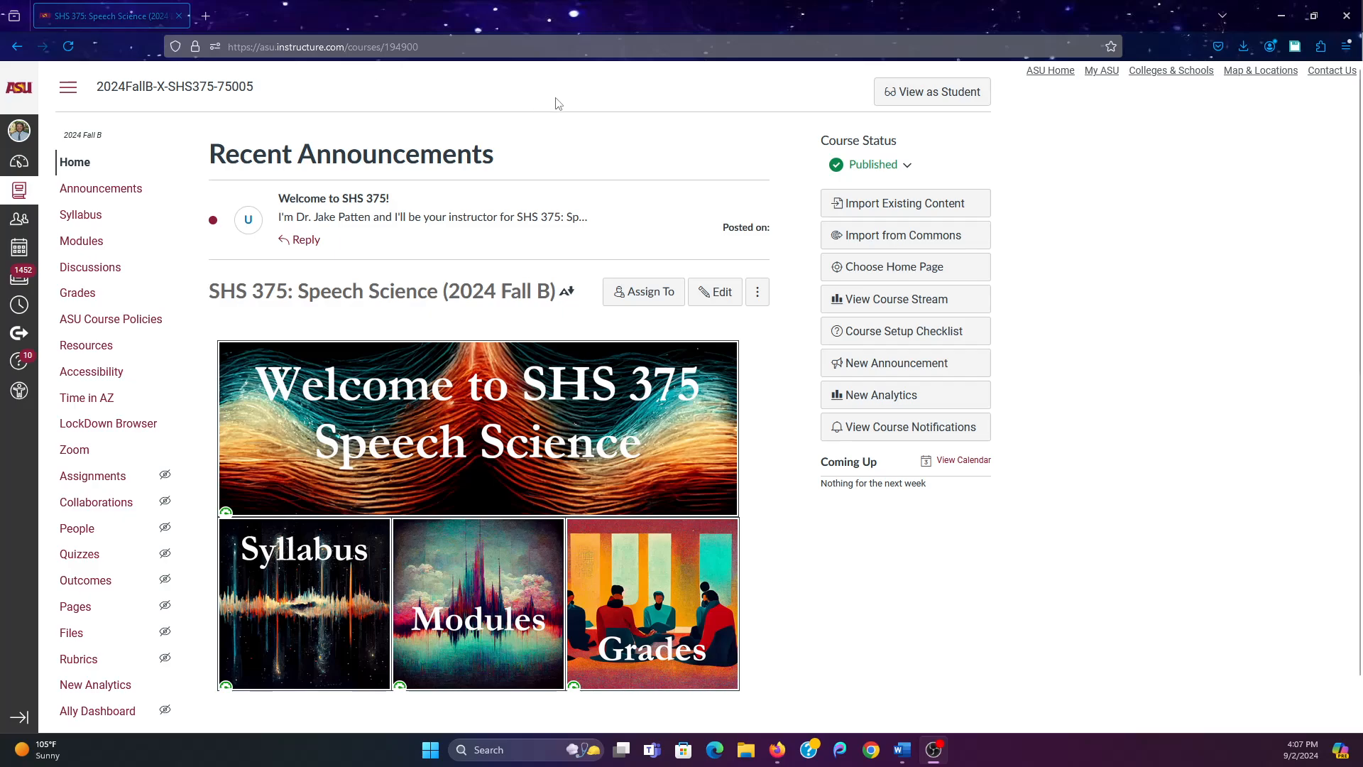
mouse_move(893, 248)
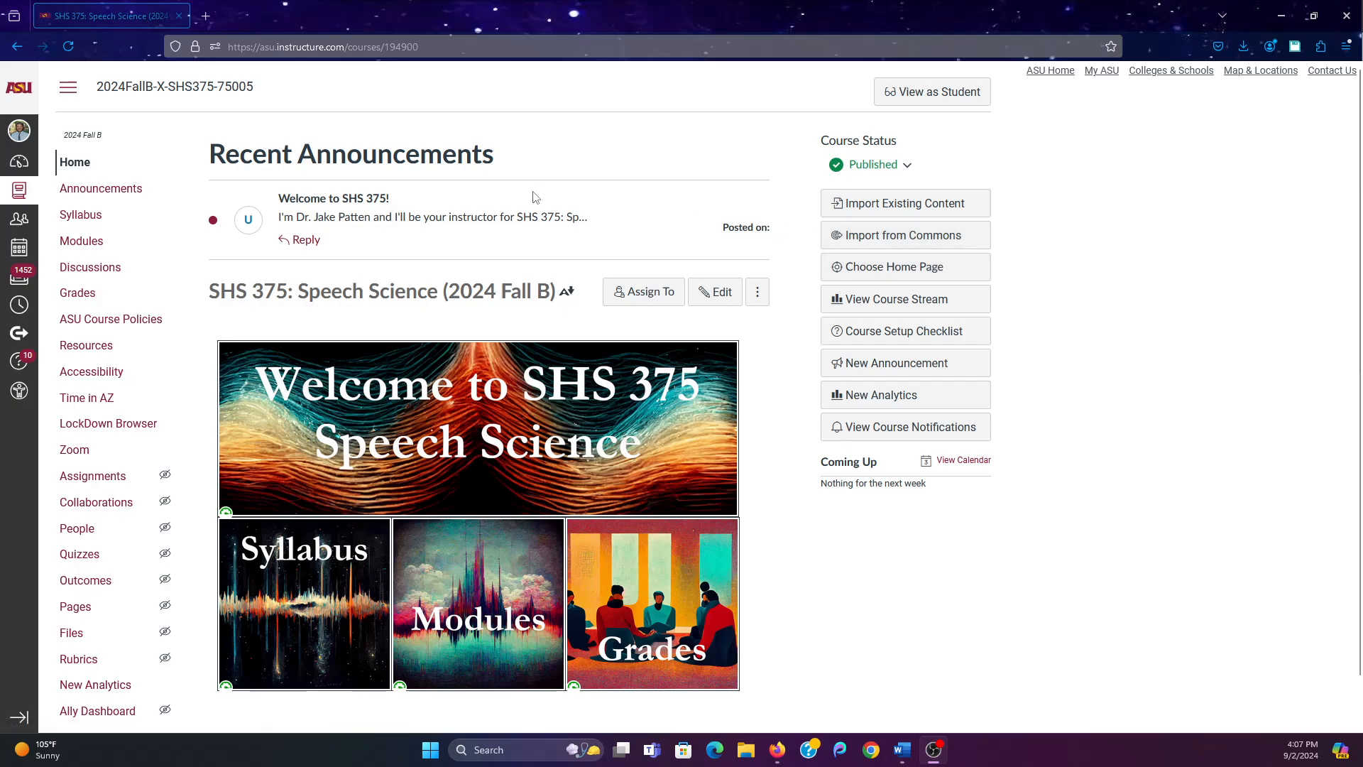
mouse_move(81, 241)
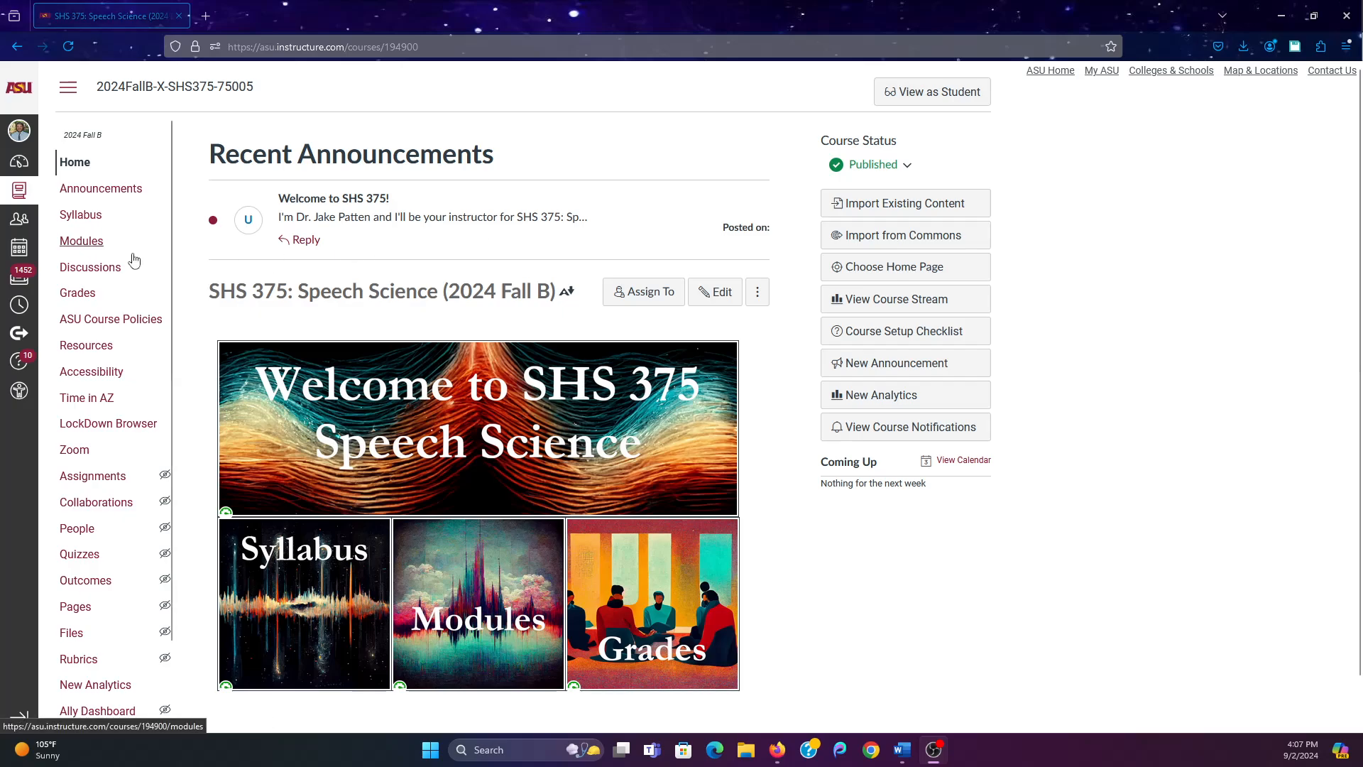
mouse_move(77, 527)
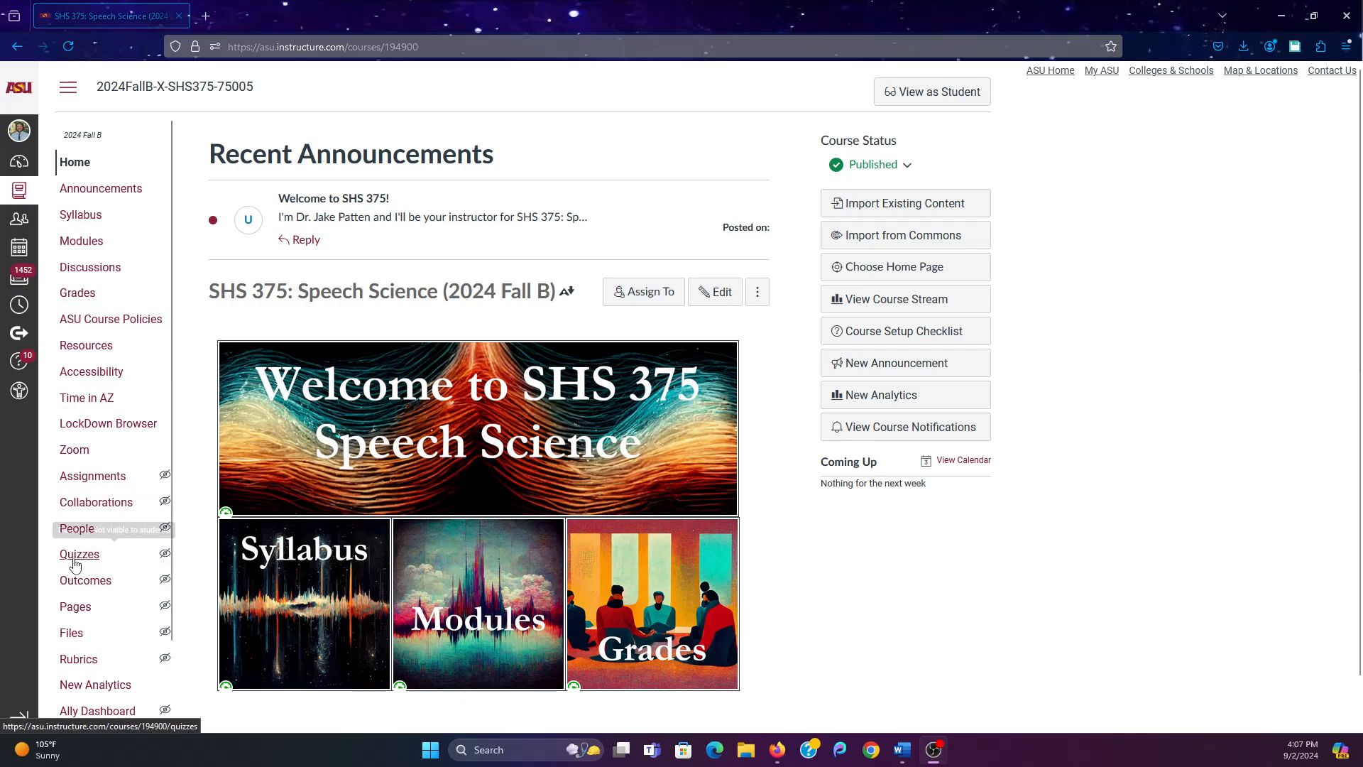
Open the Quizzes page from the SHS 375 Speech Science course navigation
left_click(79, 554)
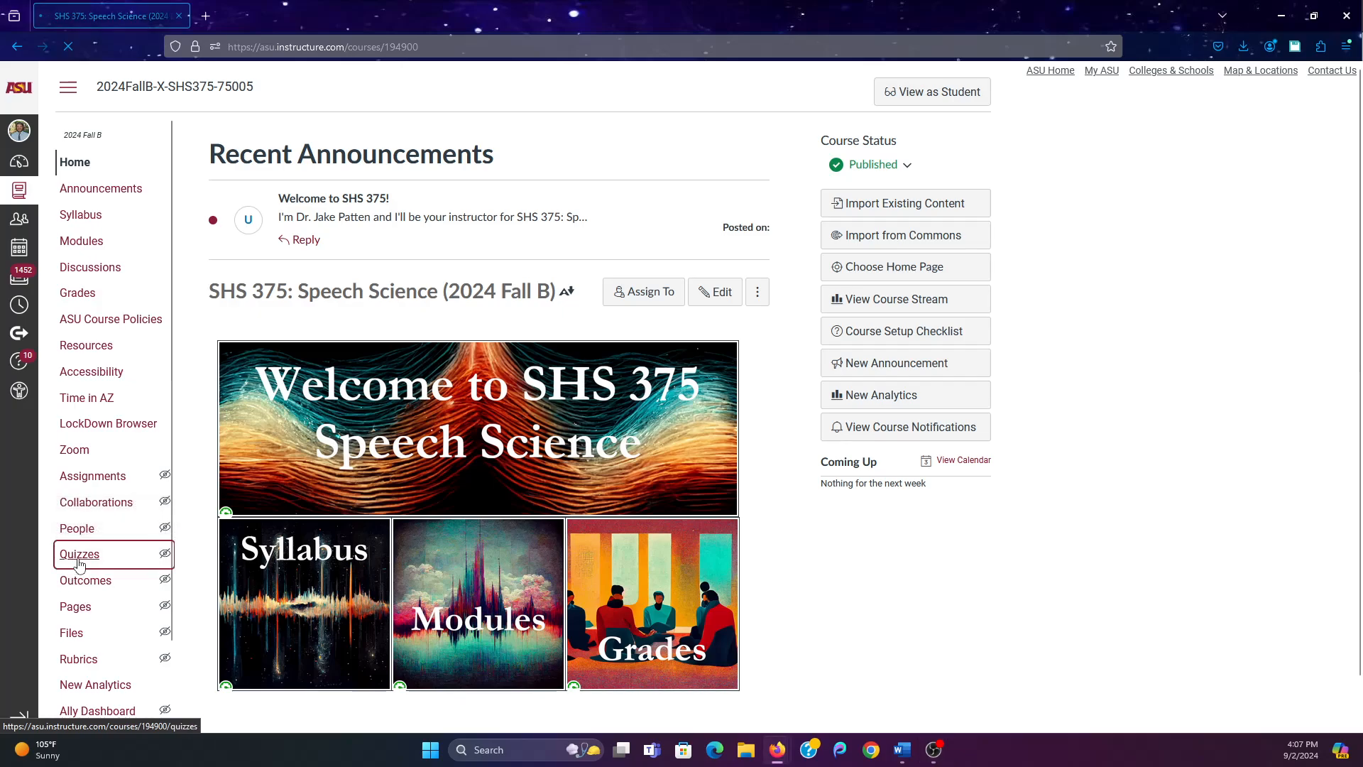
Go to Manage Question Banks from the Quizzes page options menu
left_click(78, 554)
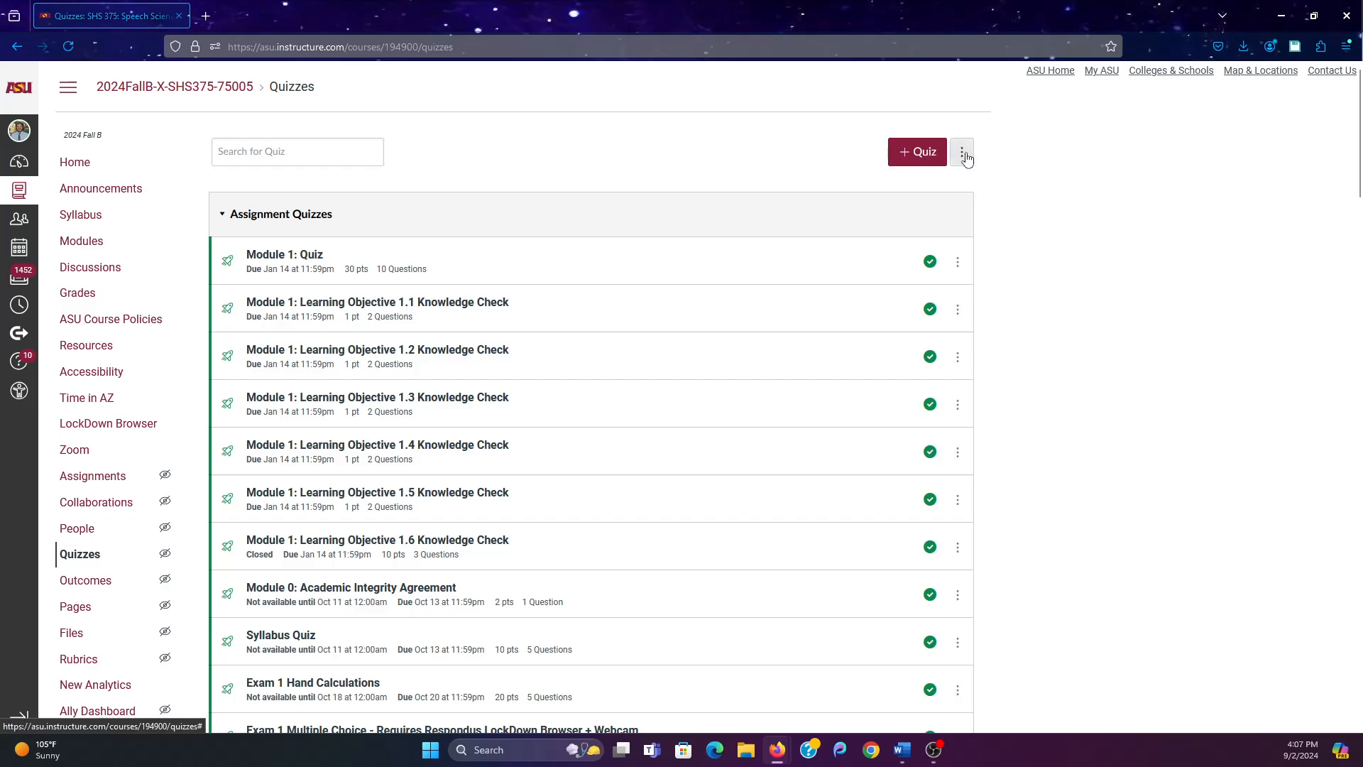
left_click(961, 151)
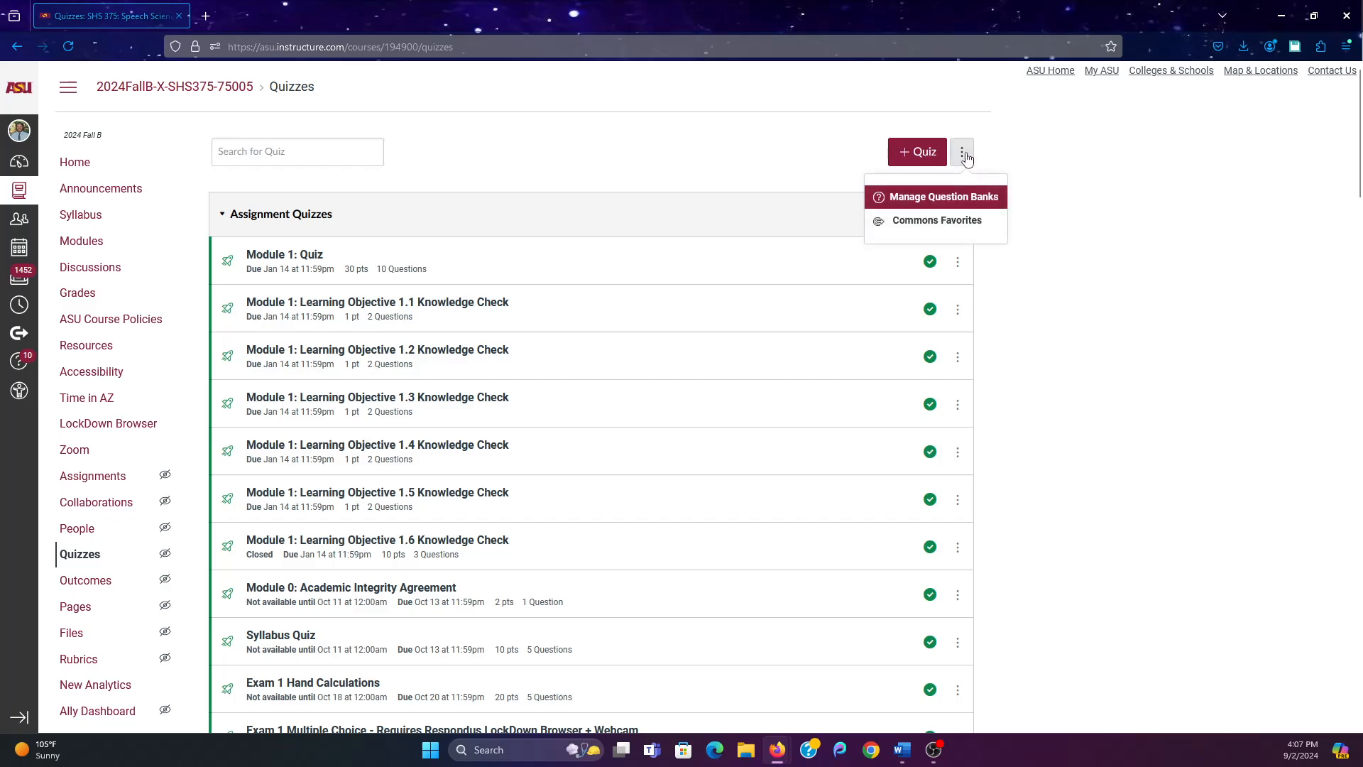
mouse_move(937, 196)
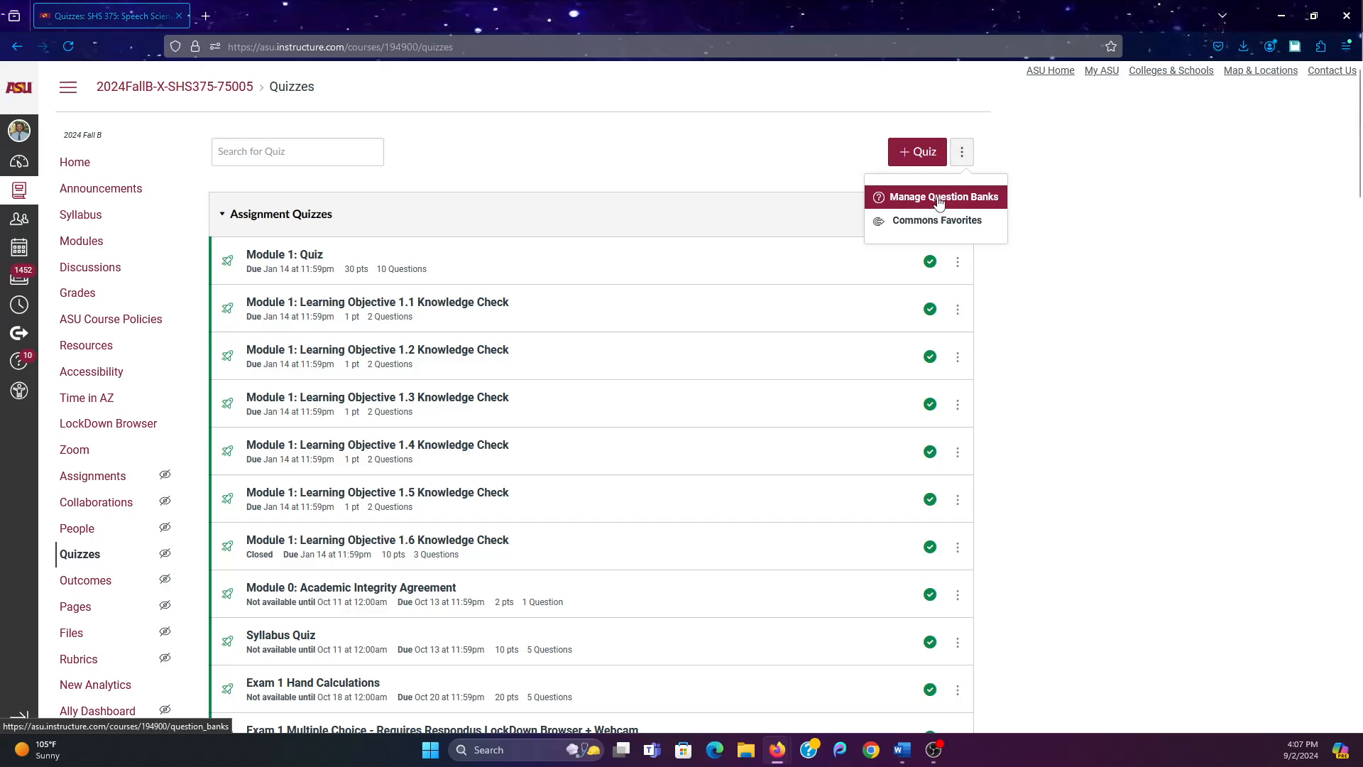
left_click(945, 197)
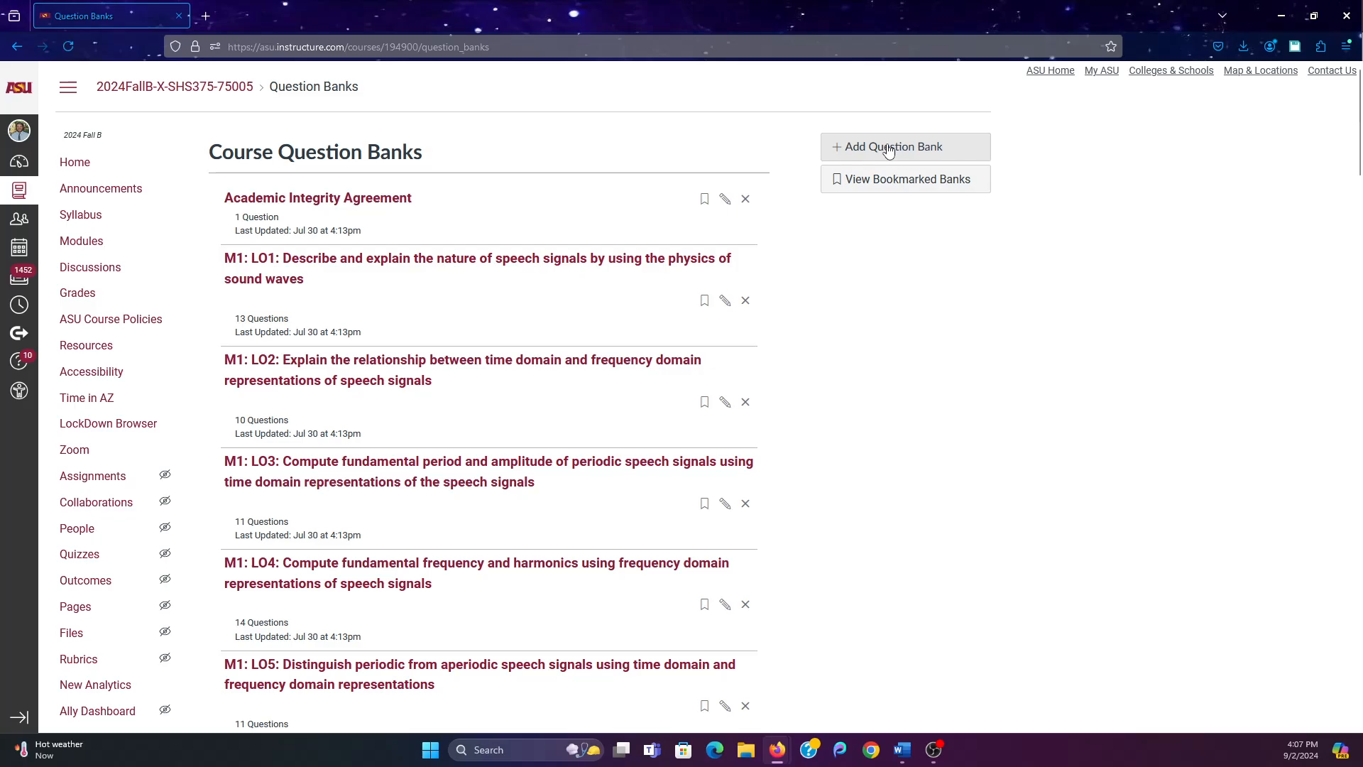
Add a question bank named 'TestBank' and open its empty page
left_click(891, 147)
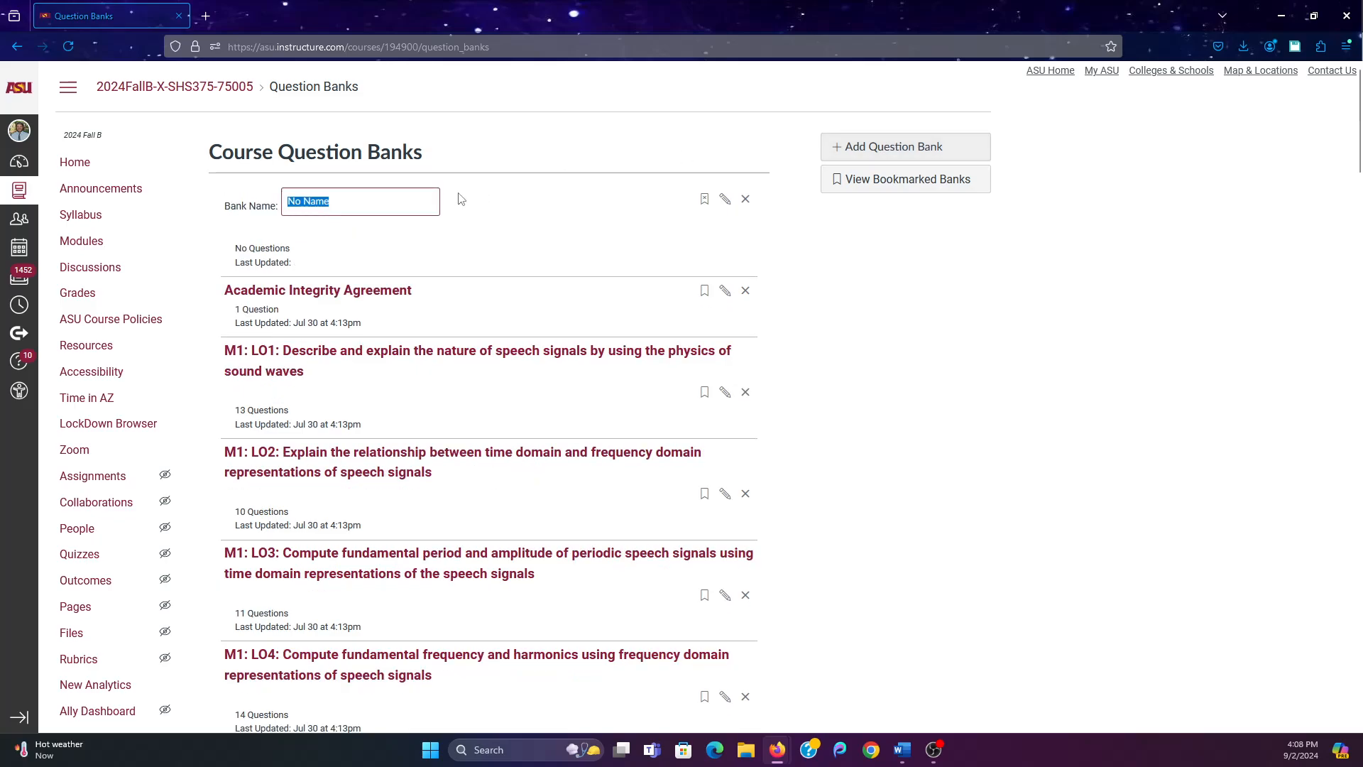
type("Te")
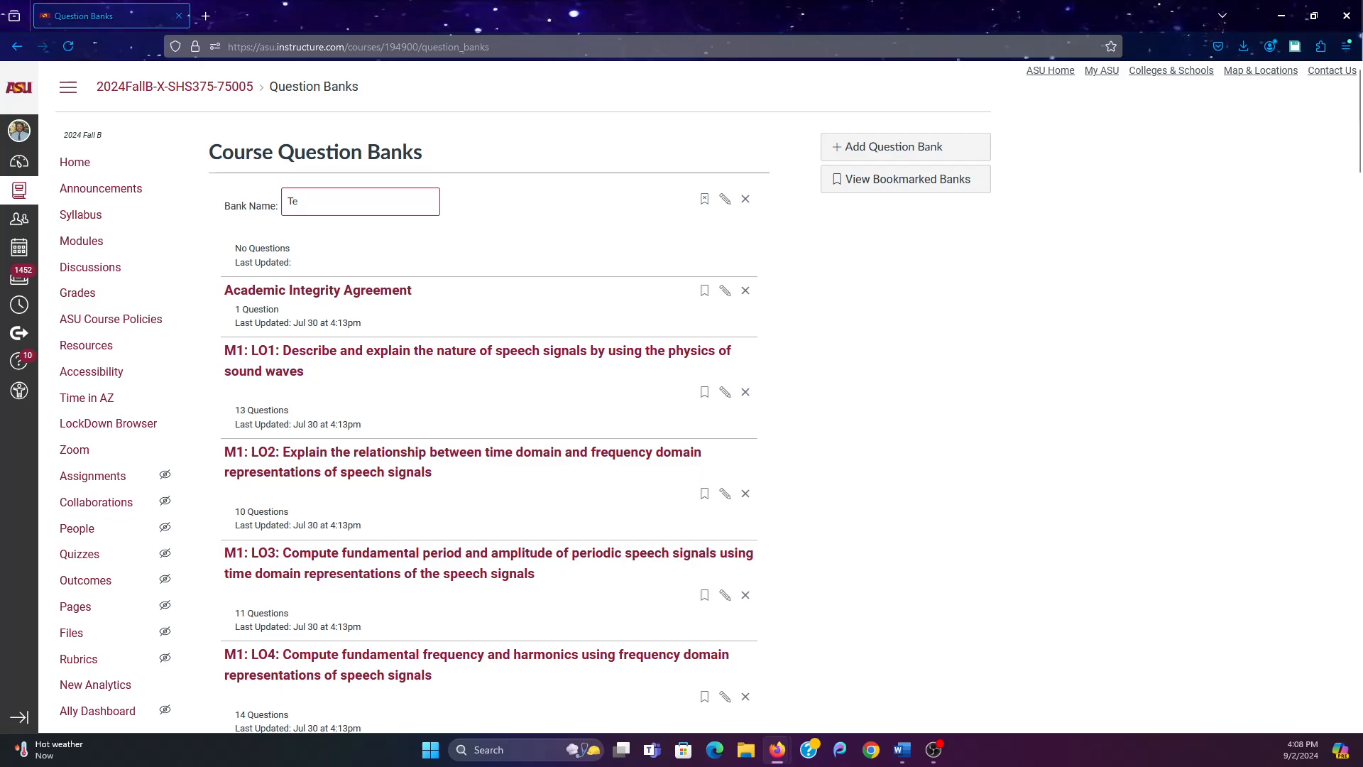
type("stBank")
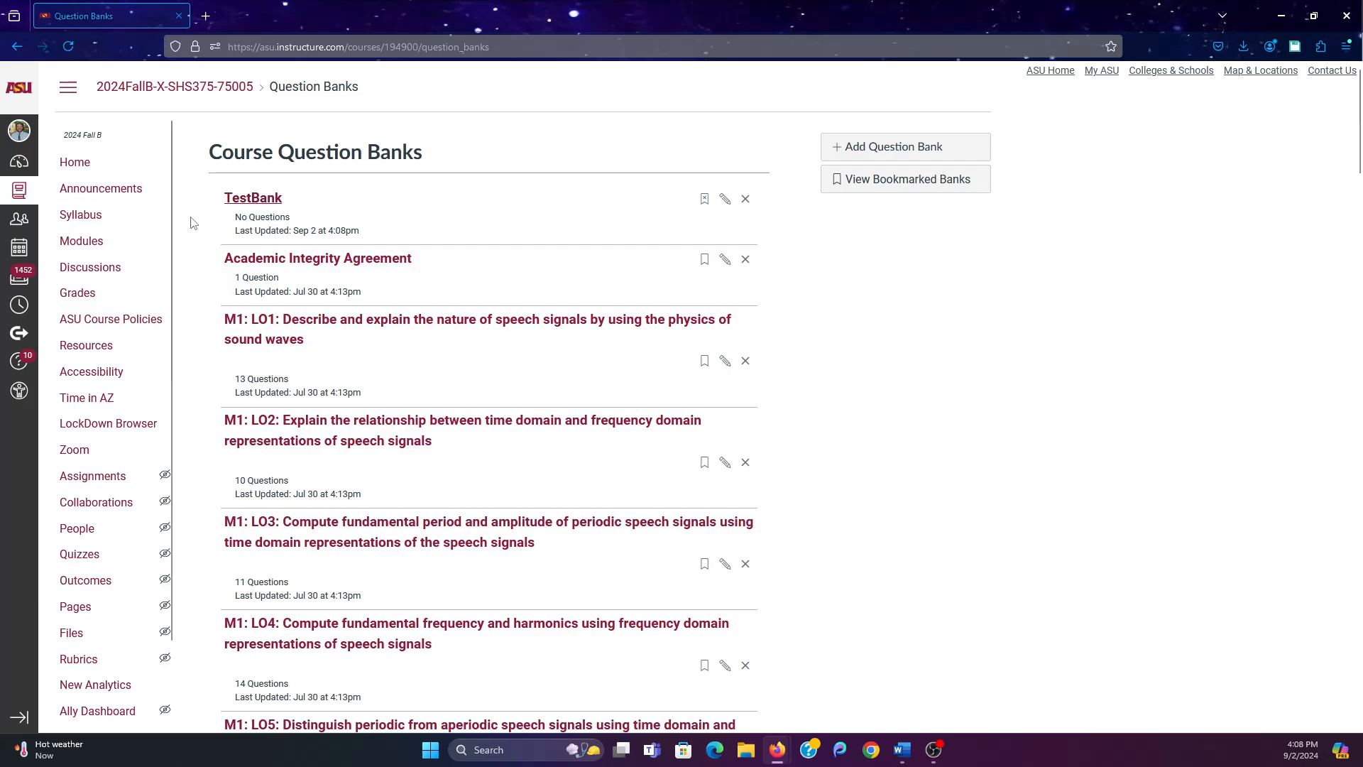
left_click(253, 198)
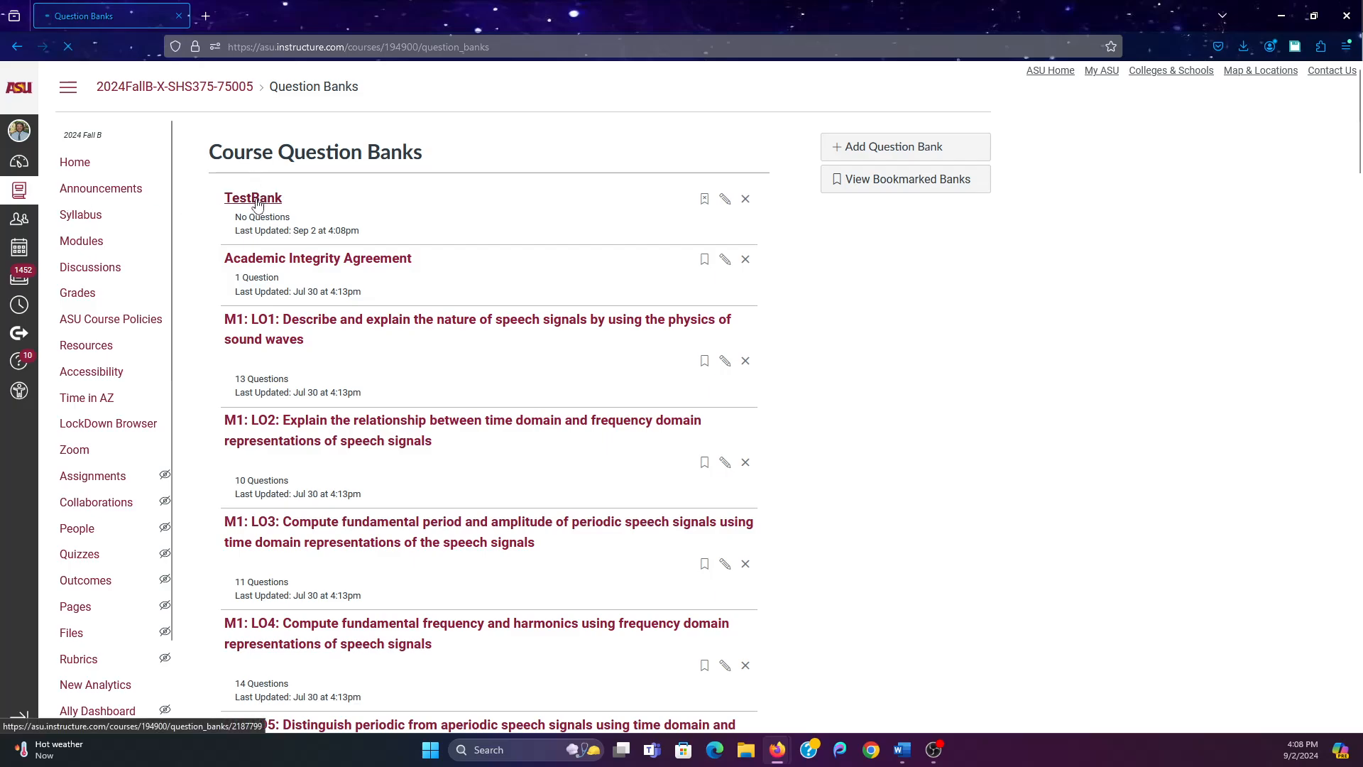
left_click(253, 198)
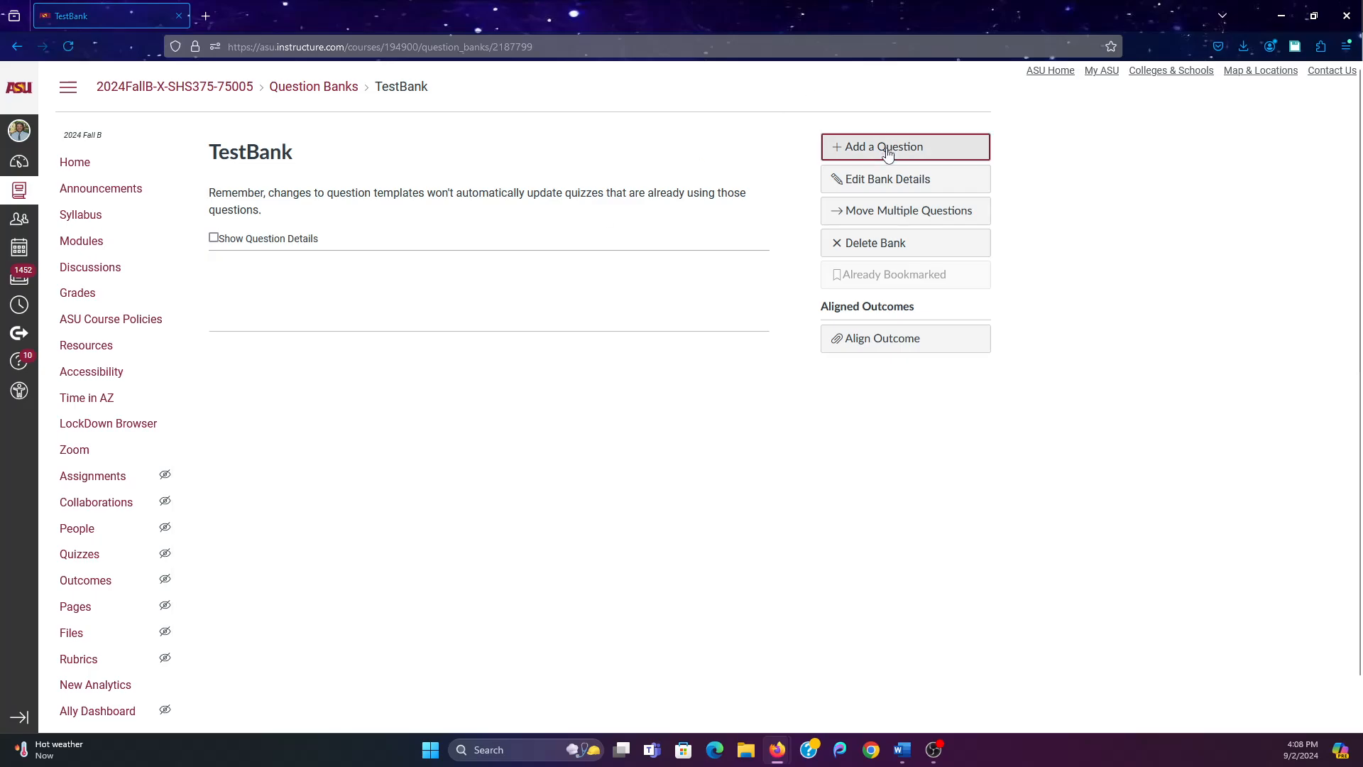
Start a new question with the text 'Is this a test question?'
left_click(880, 146)
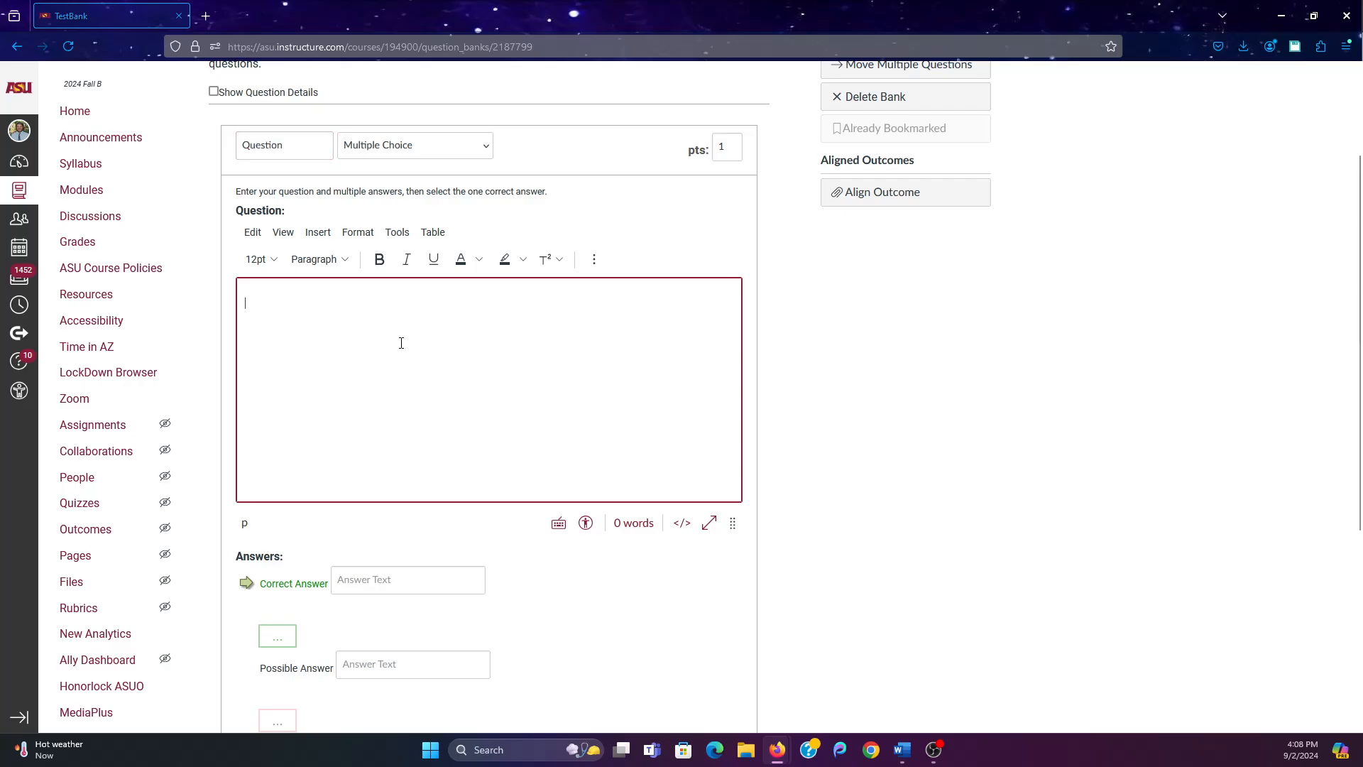
type("Is")
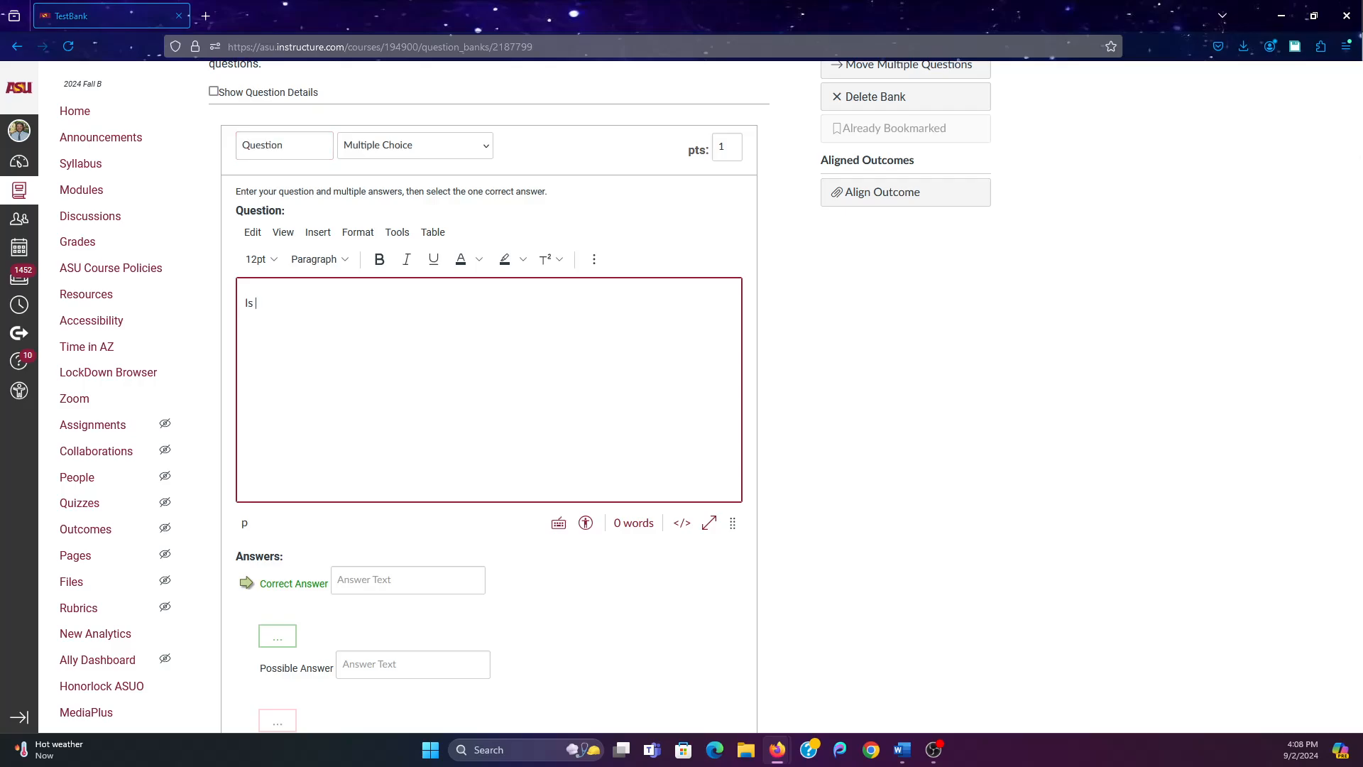
type("this a tes")
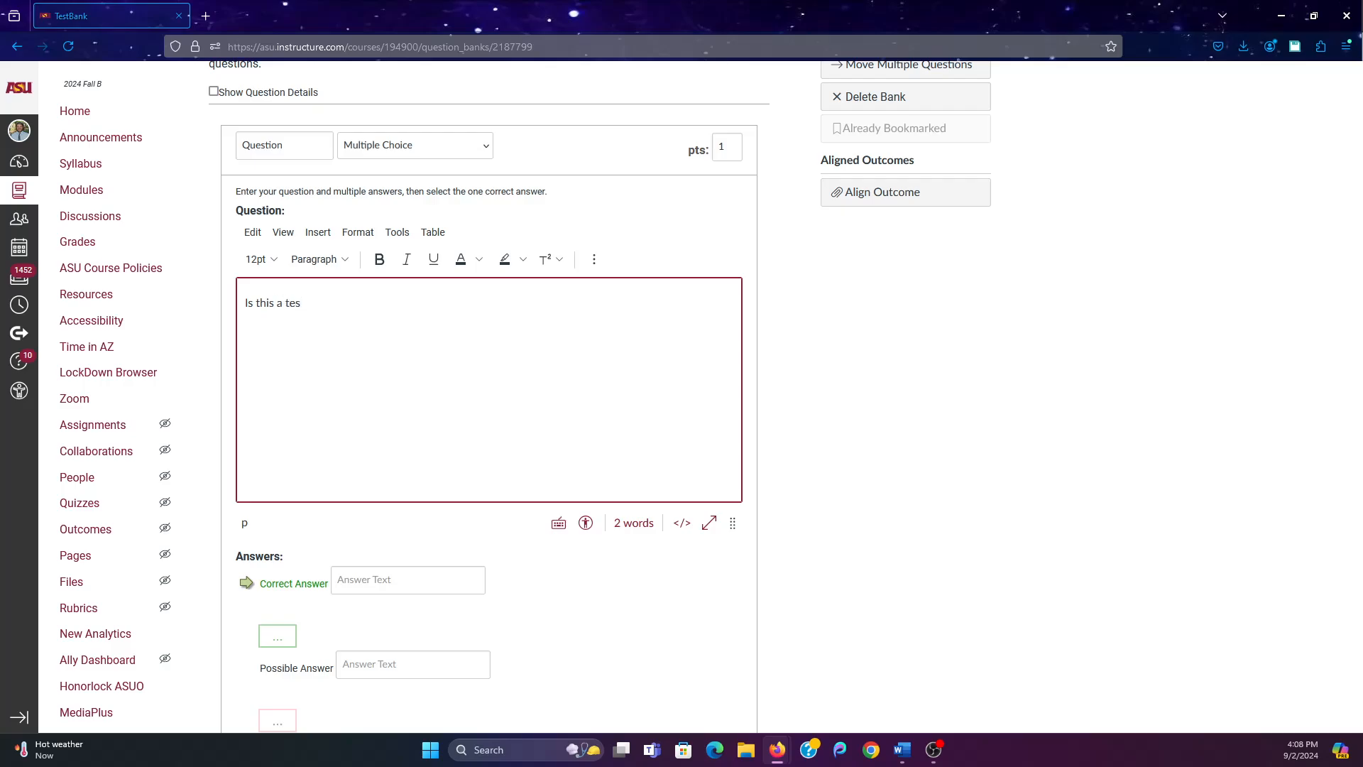
type("t question")
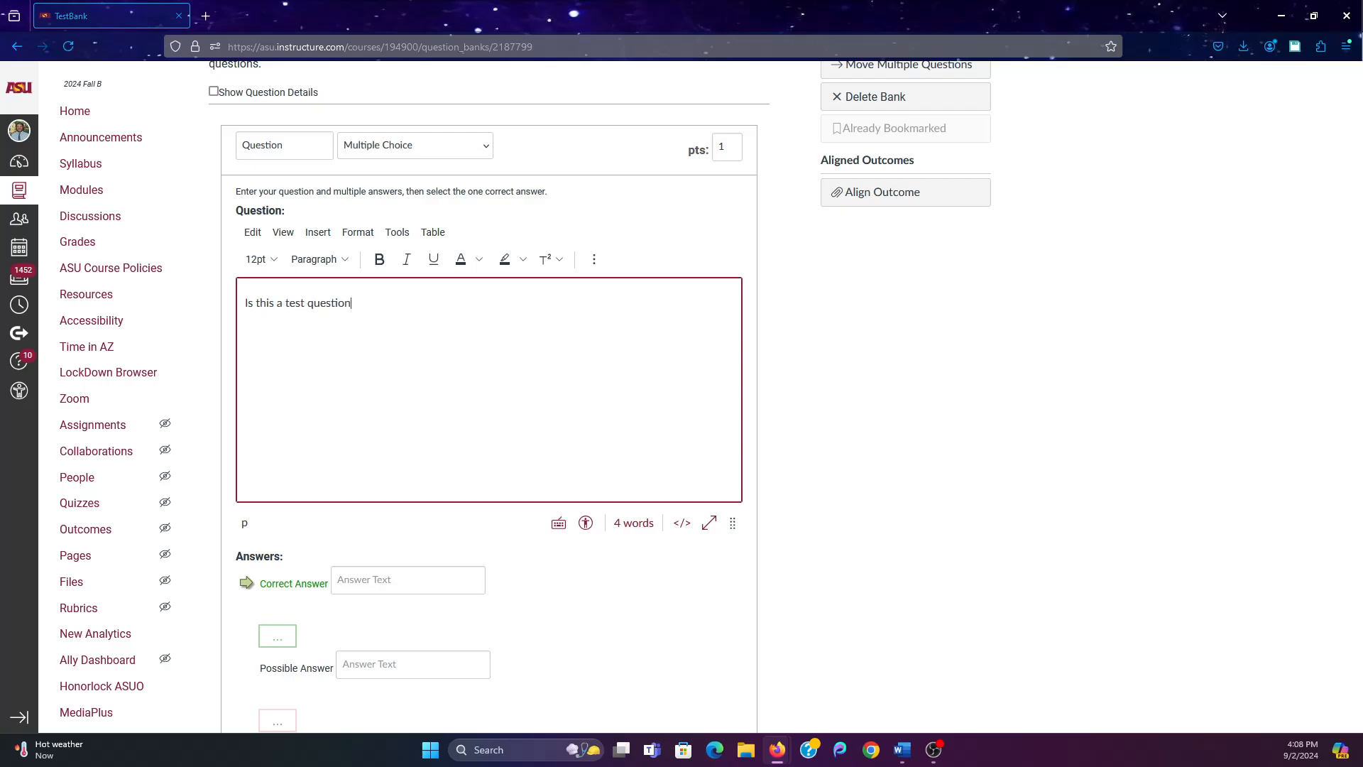
type("?")
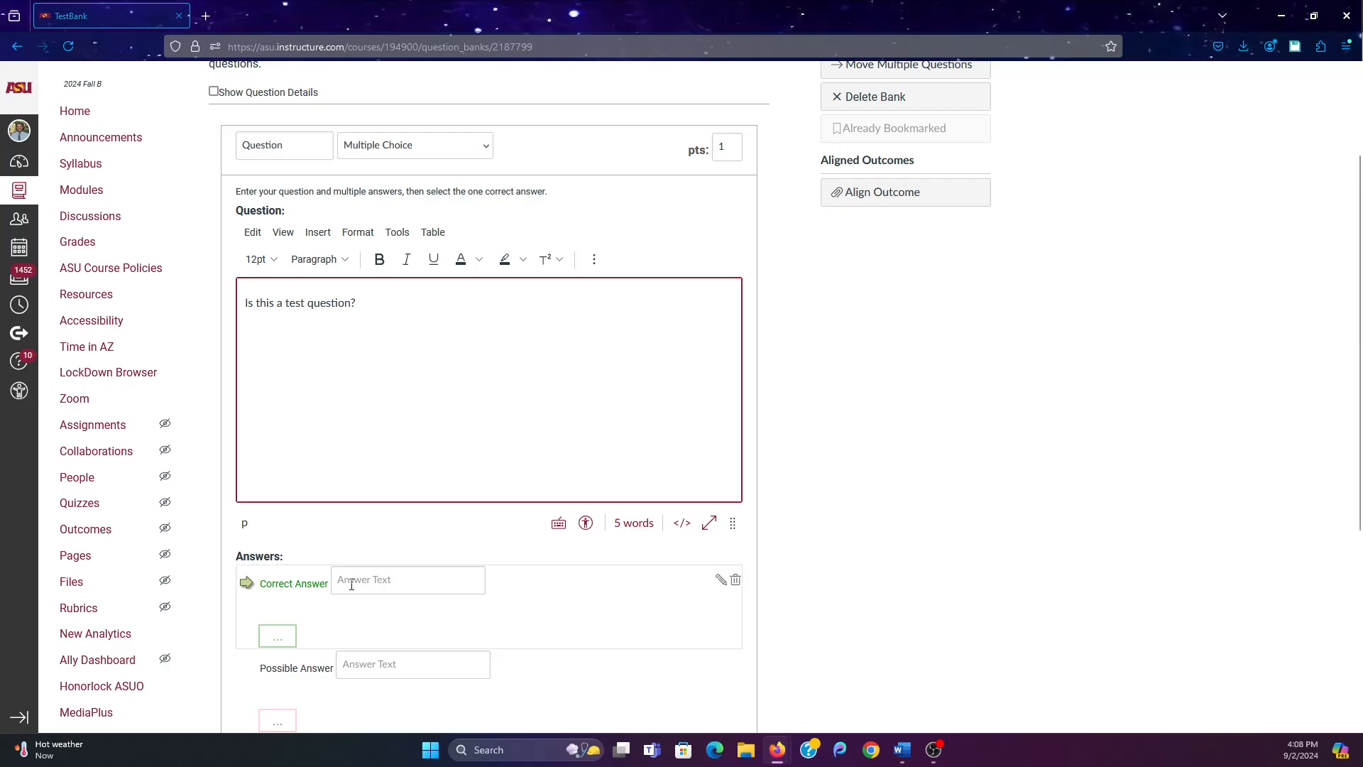
Enter answers Yes (correct), No and Maybe, and save the question
type("Y")
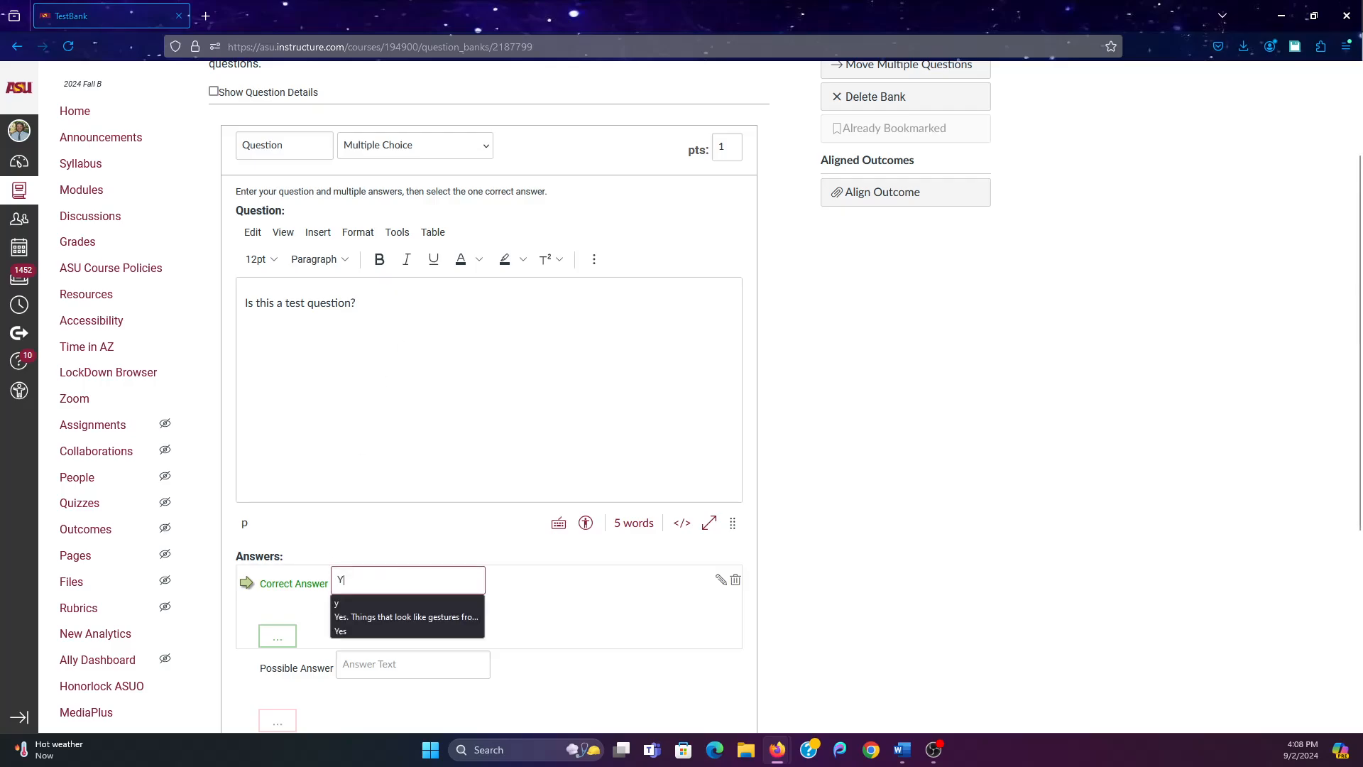
type("es")
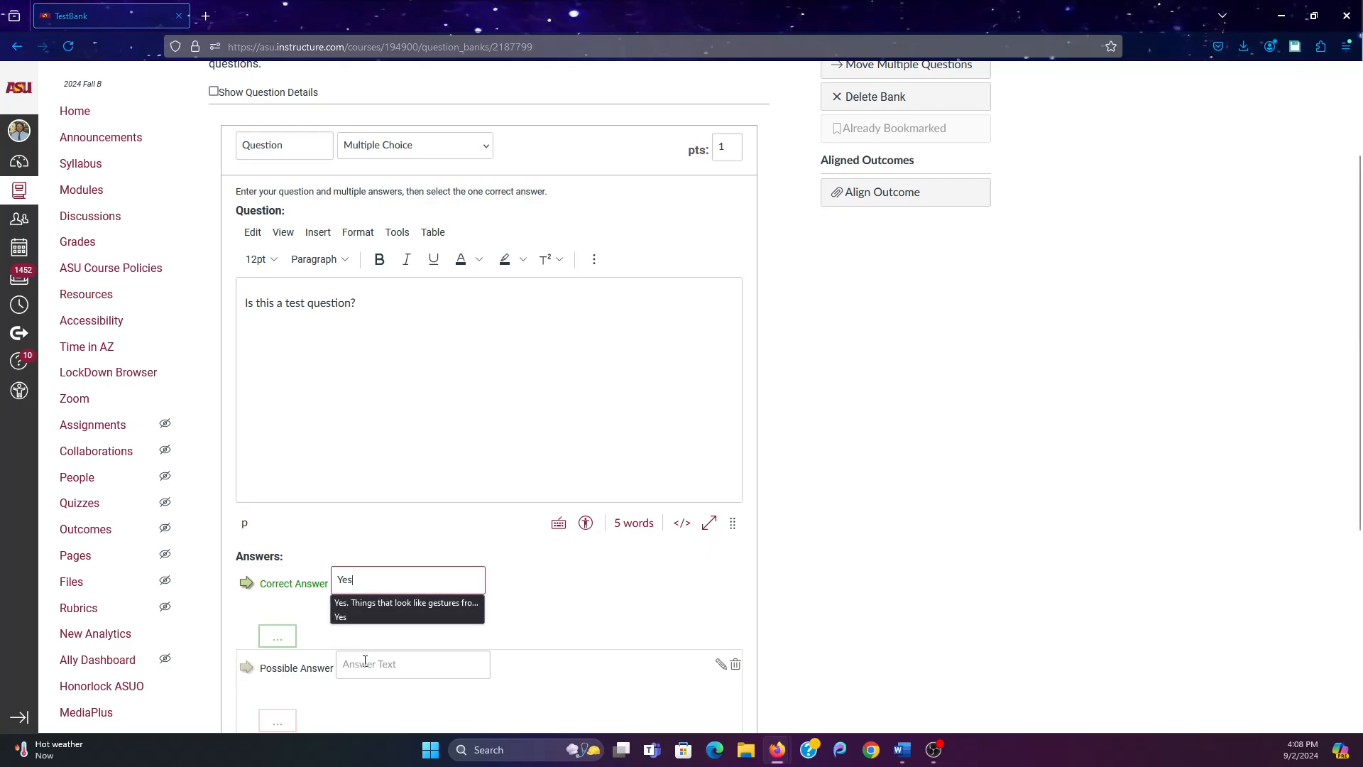
type("No")
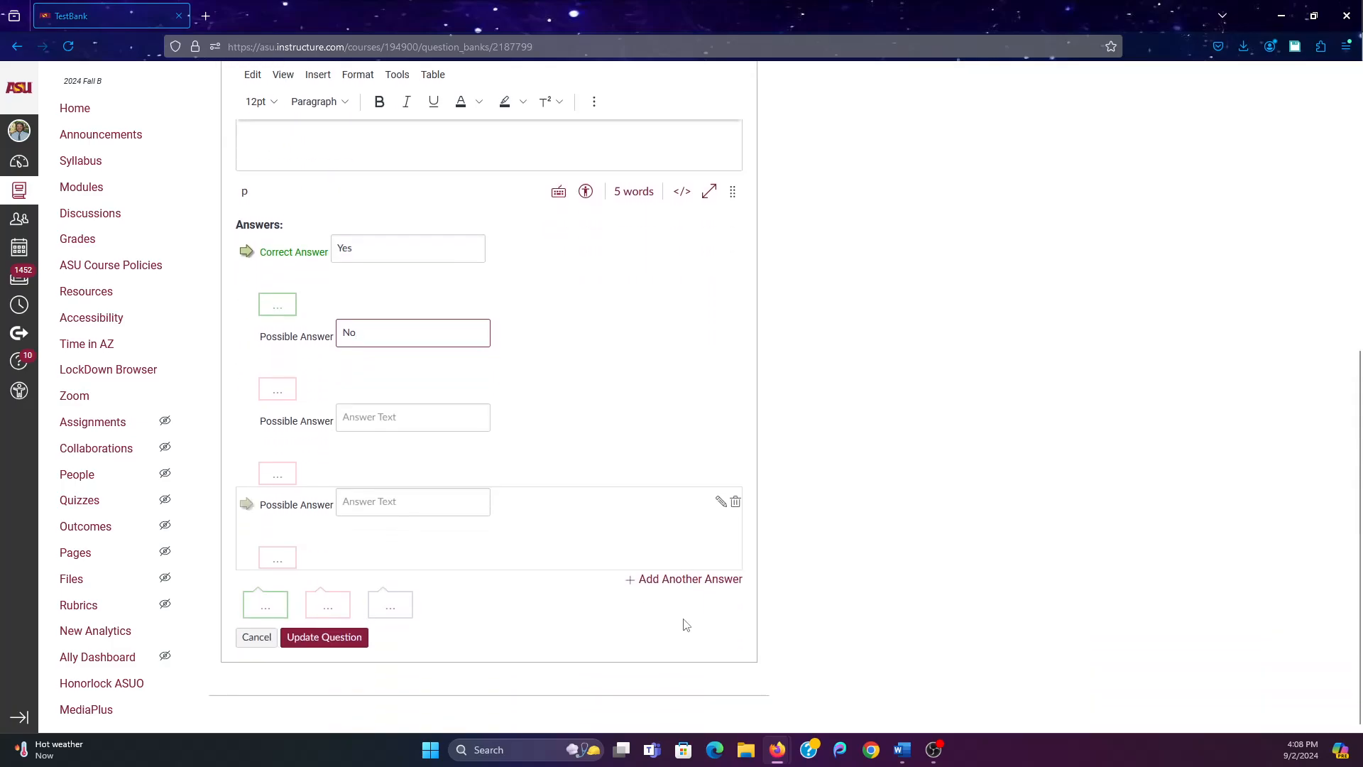
type("M")
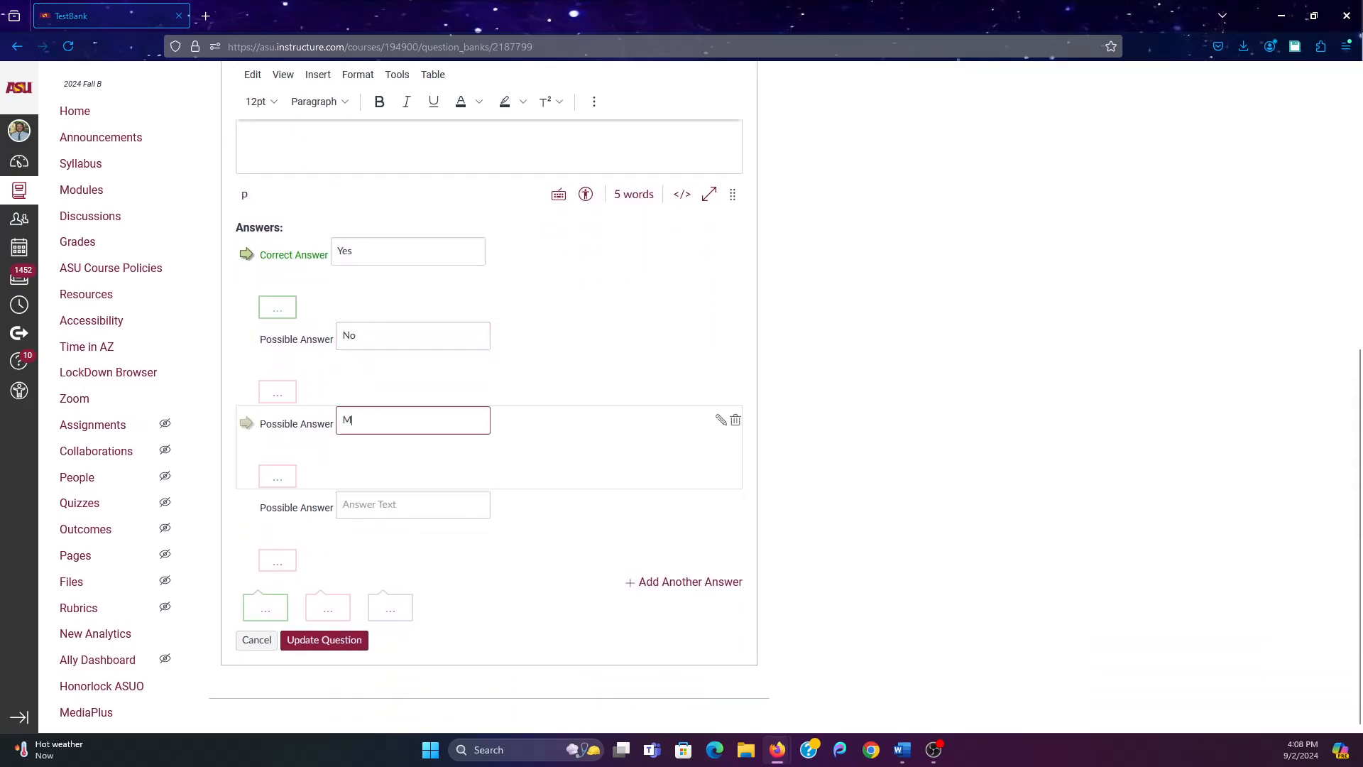
type("aybe")
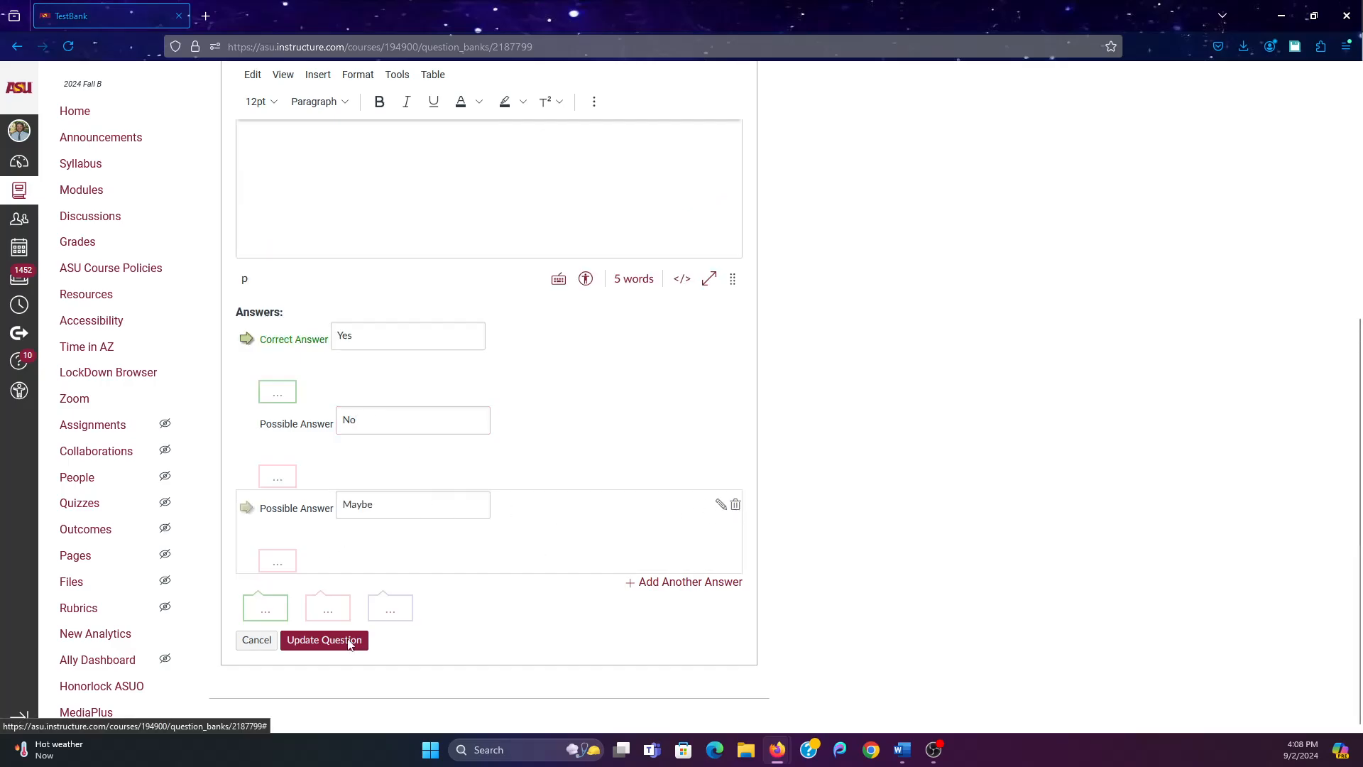
left_click(324, 639)
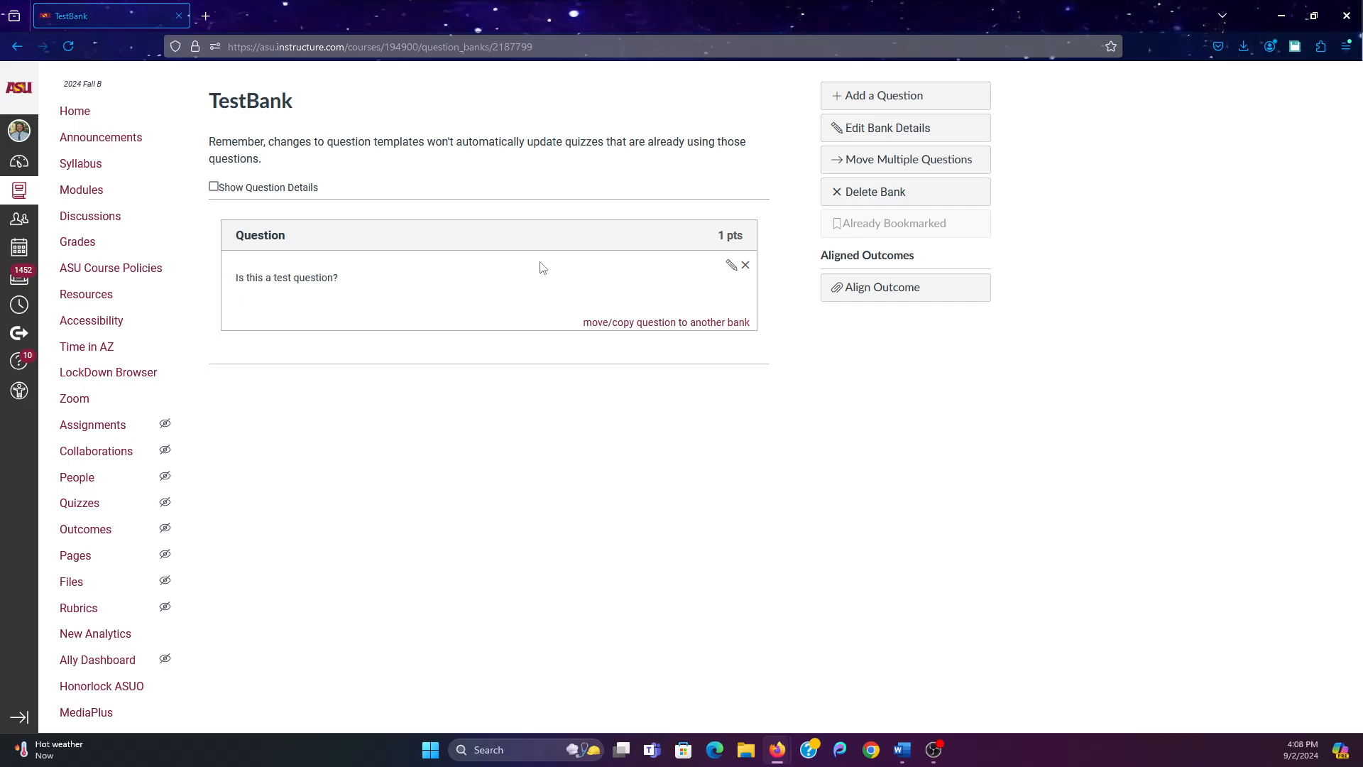
mouse_move(866, 74)
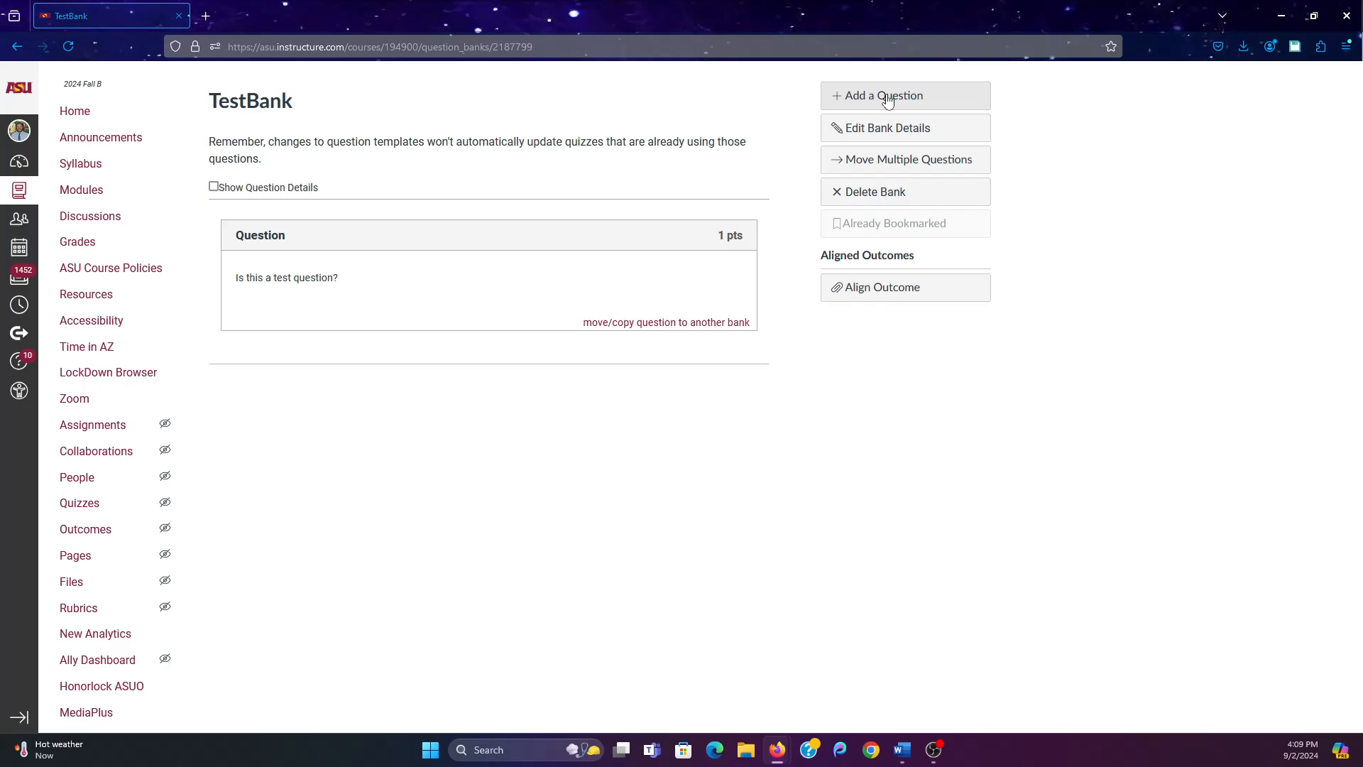
Start another question with the text 'Is this not a test question?'
left_click(880, 95)
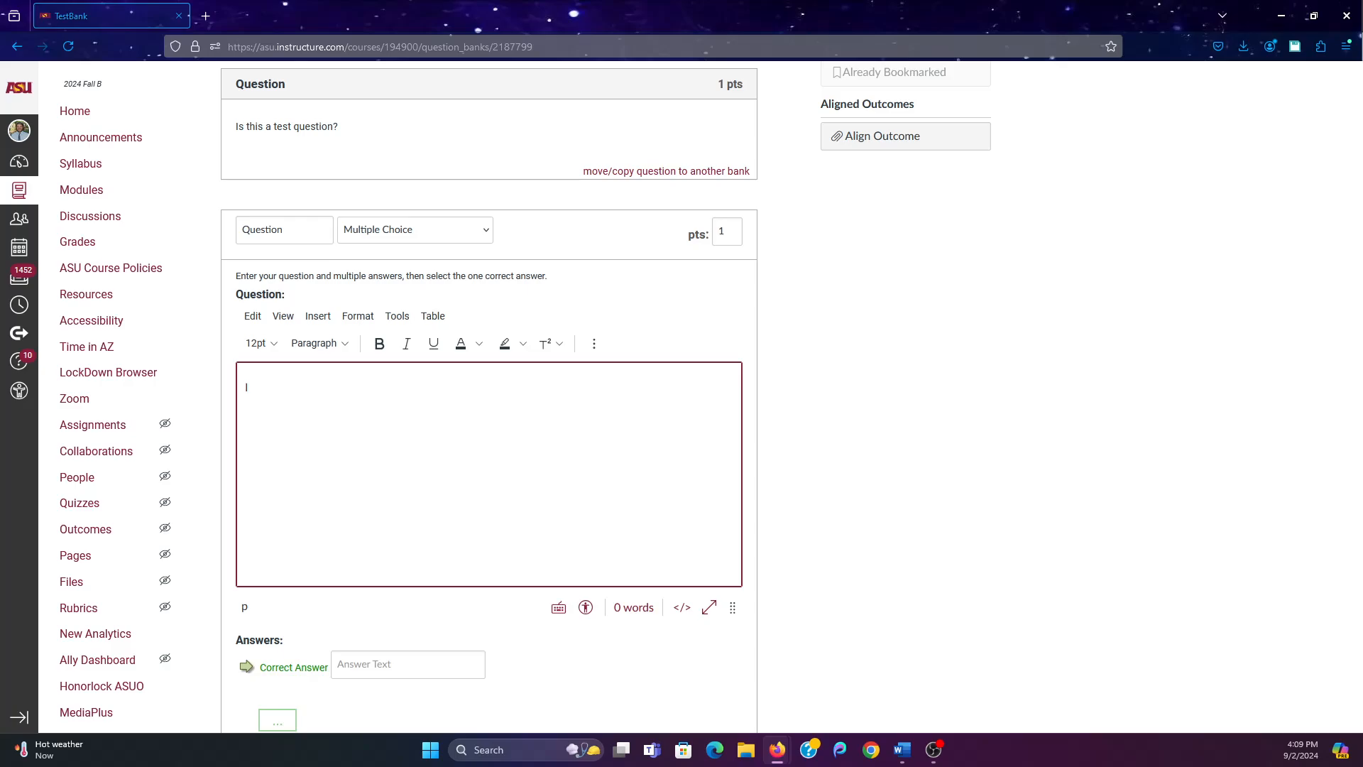
type("Is t")
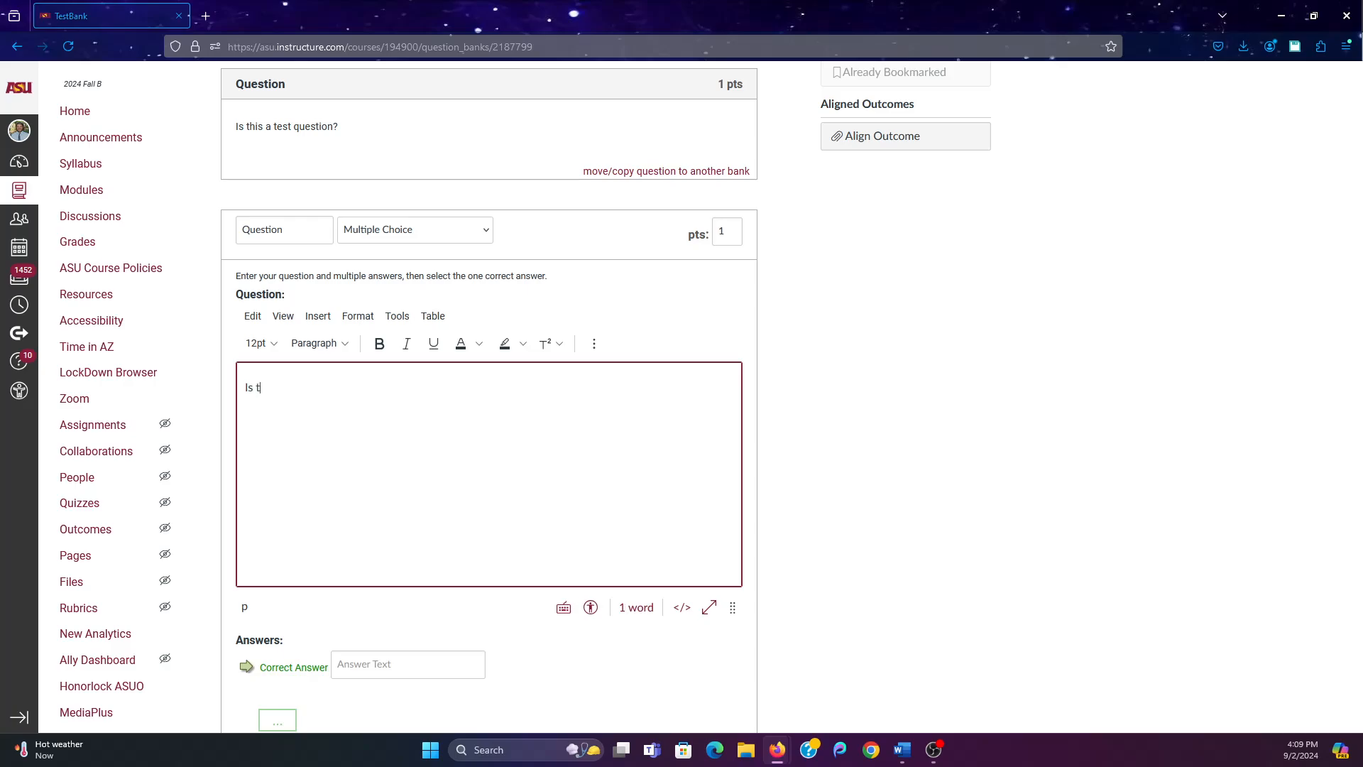
type("his not a test question")
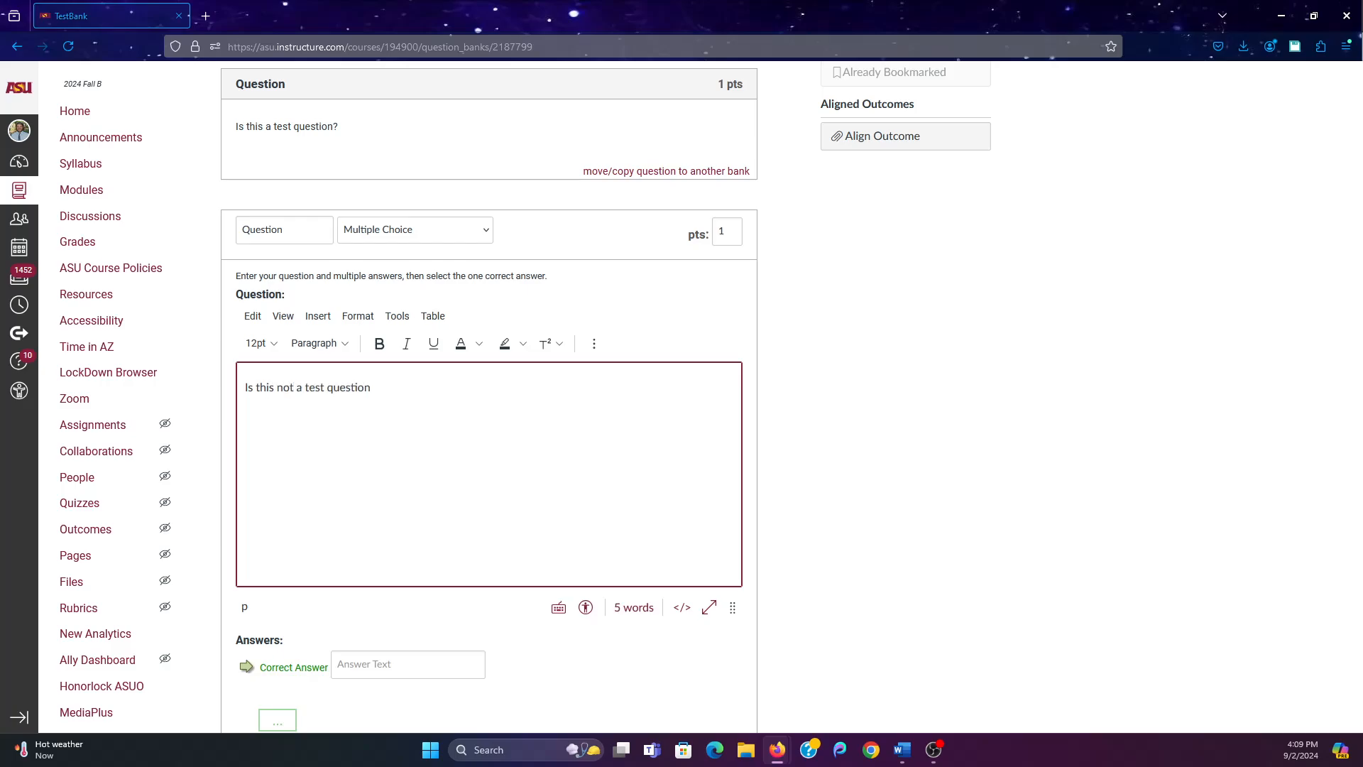
type("?")
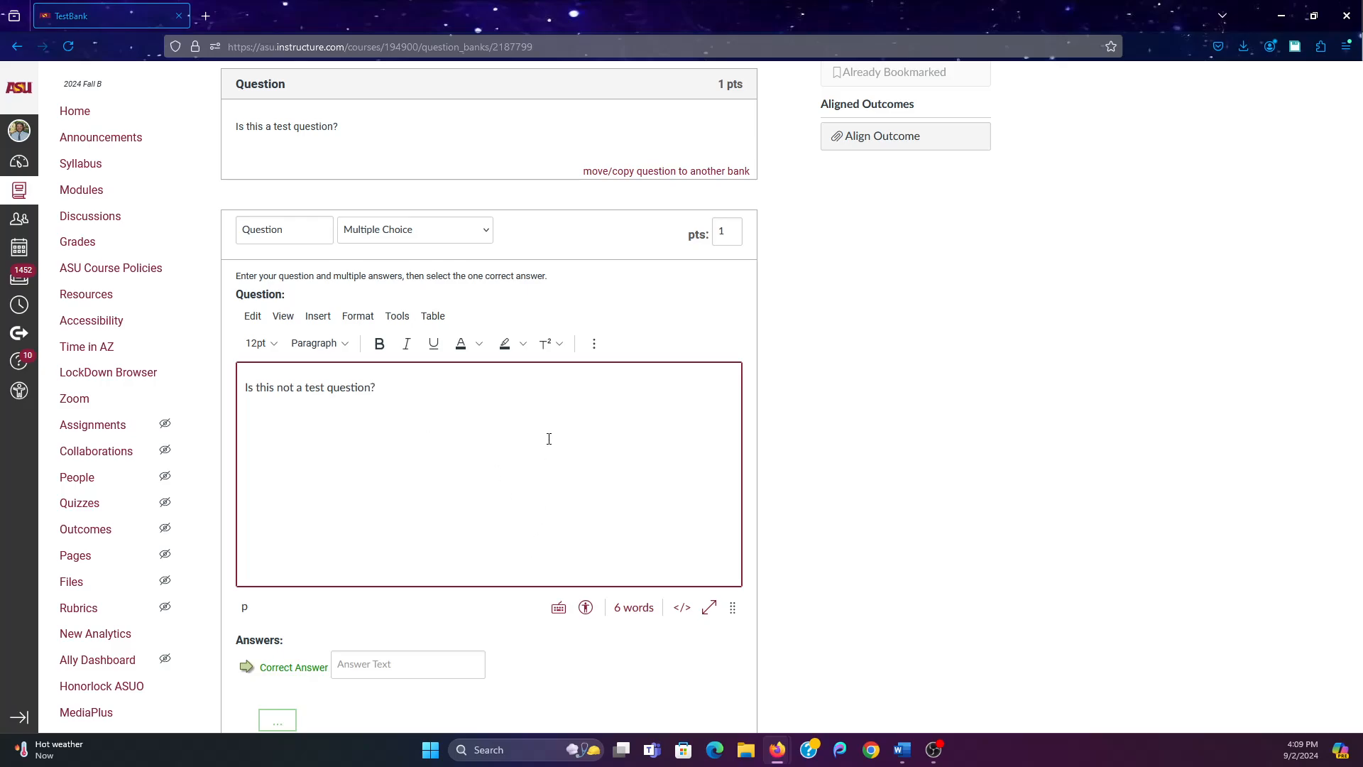
scroll("down", 3)
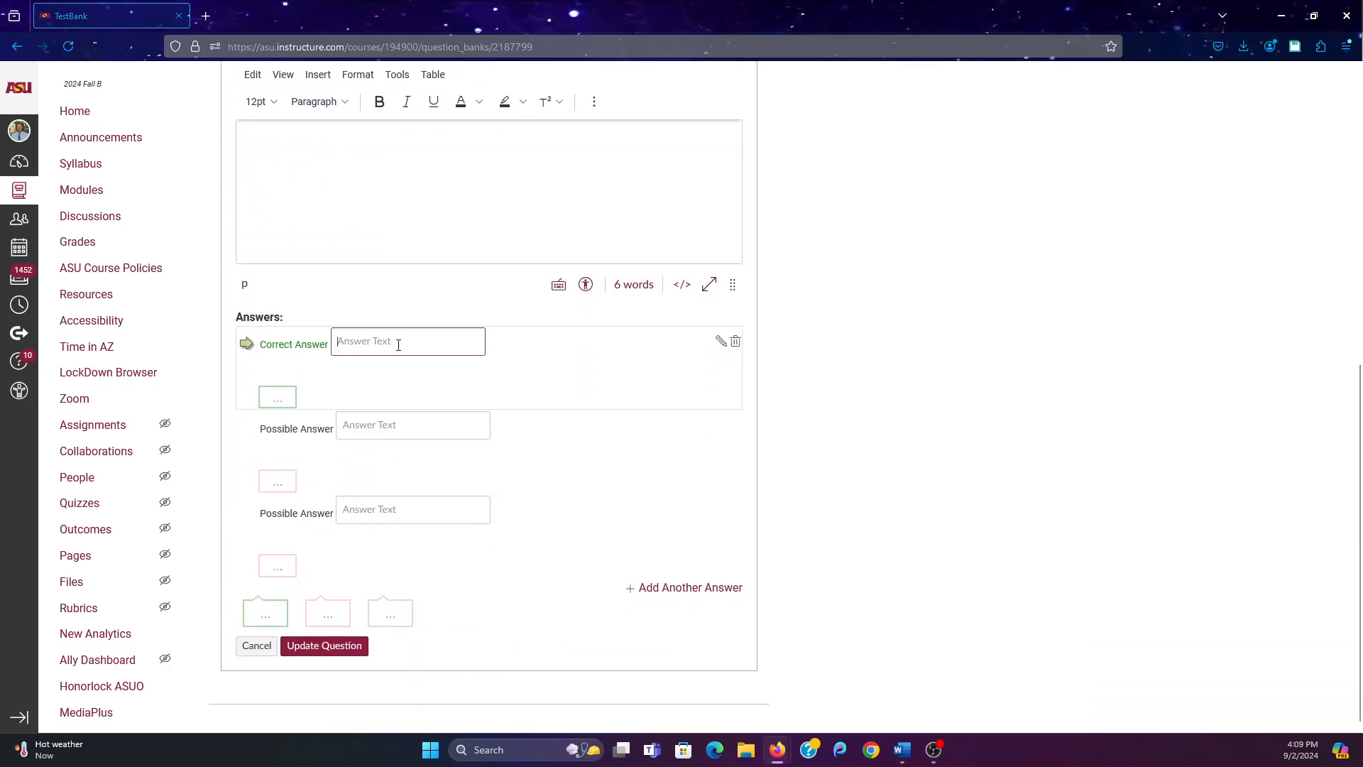
Fill Yes as the correct answer and Maybe as the last choice, then save
type("Yes")
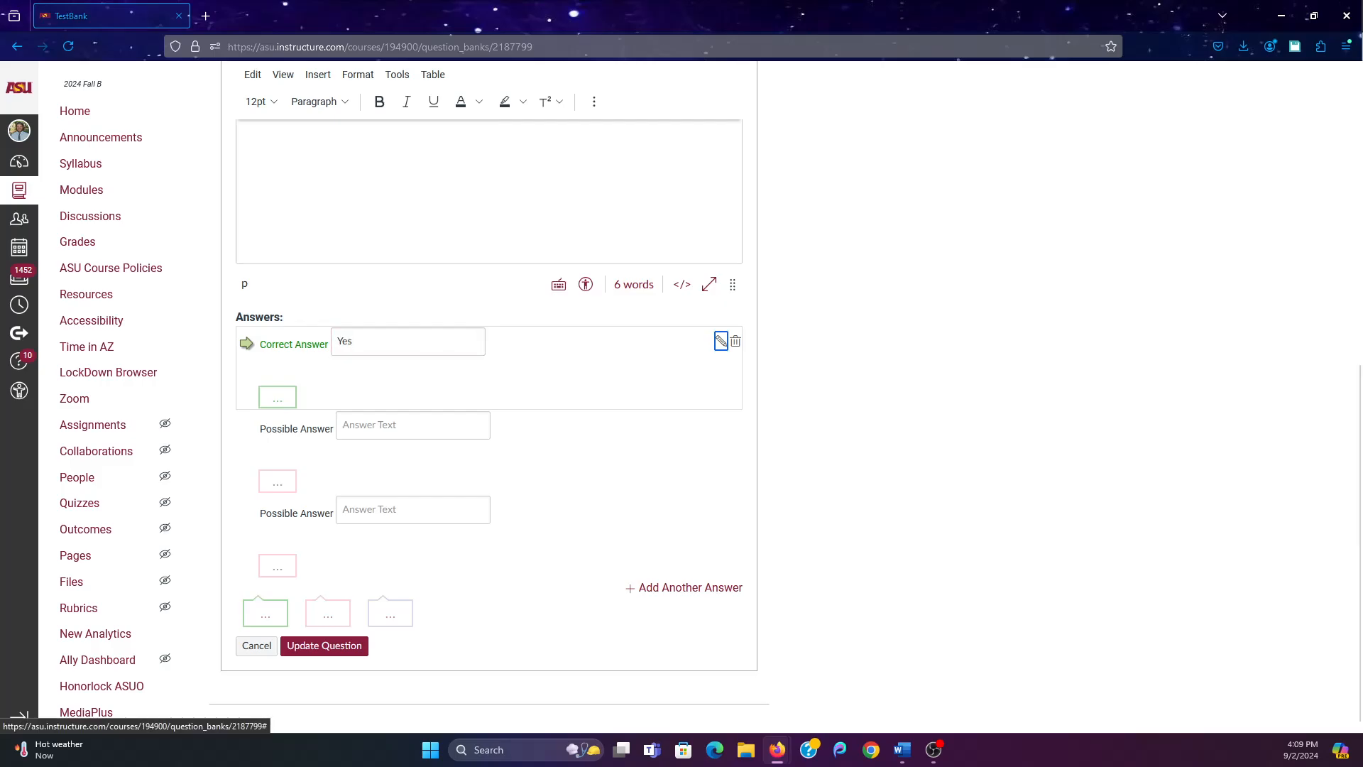
left_click(412, 426)
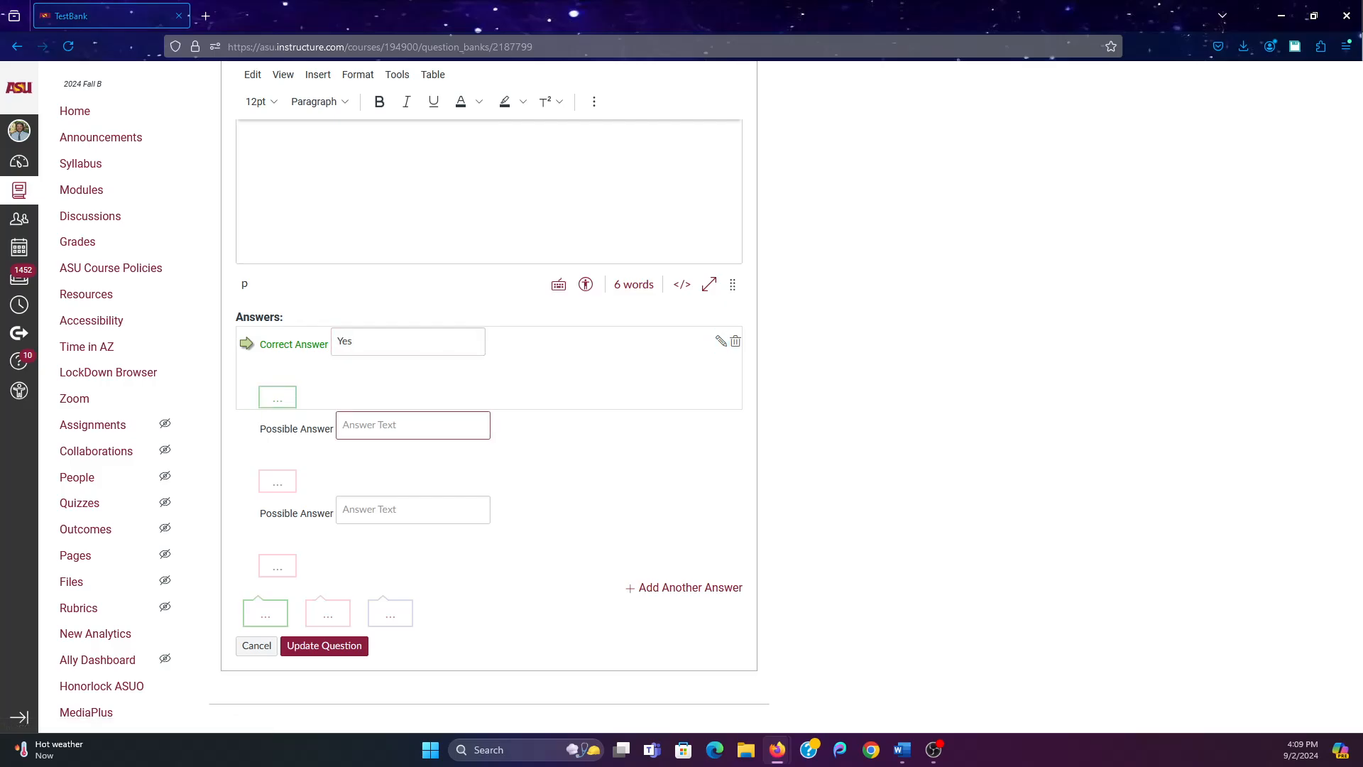
type("M")
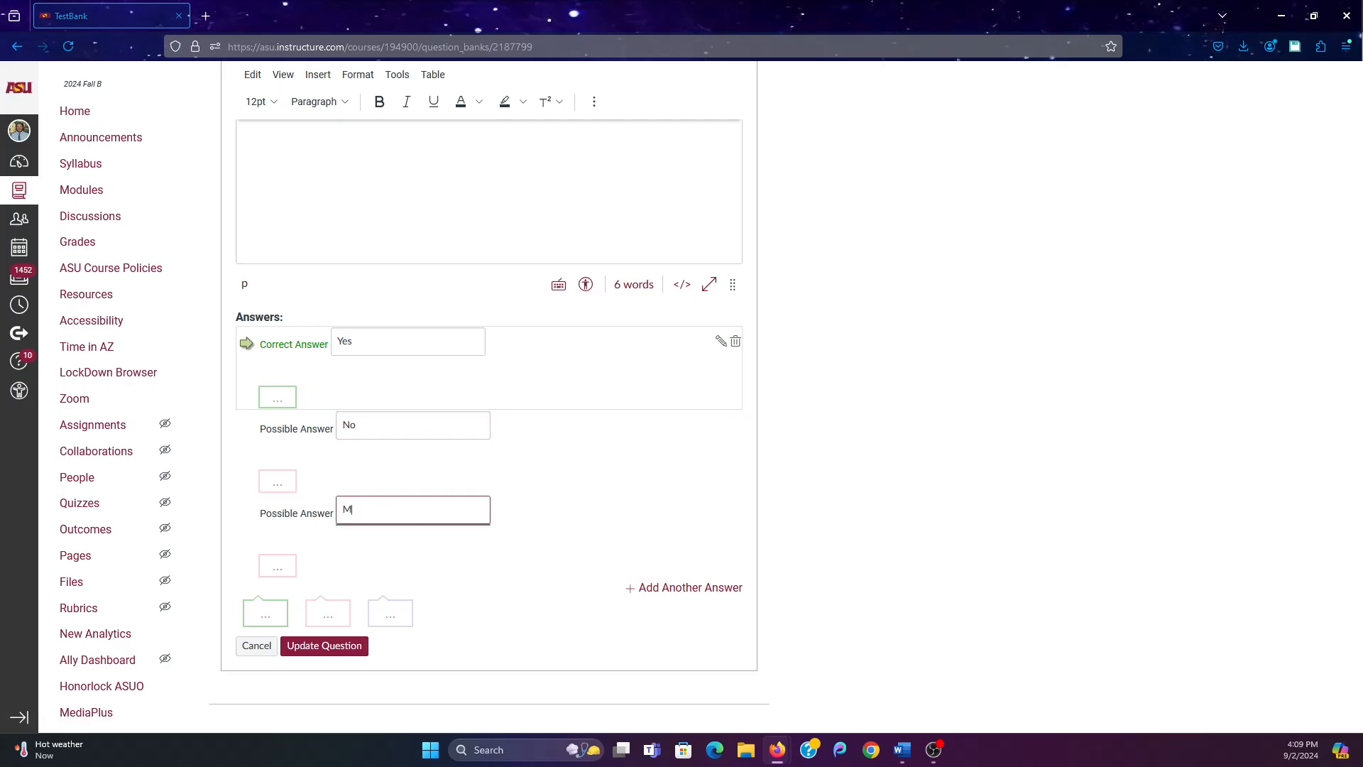
type("aybe")
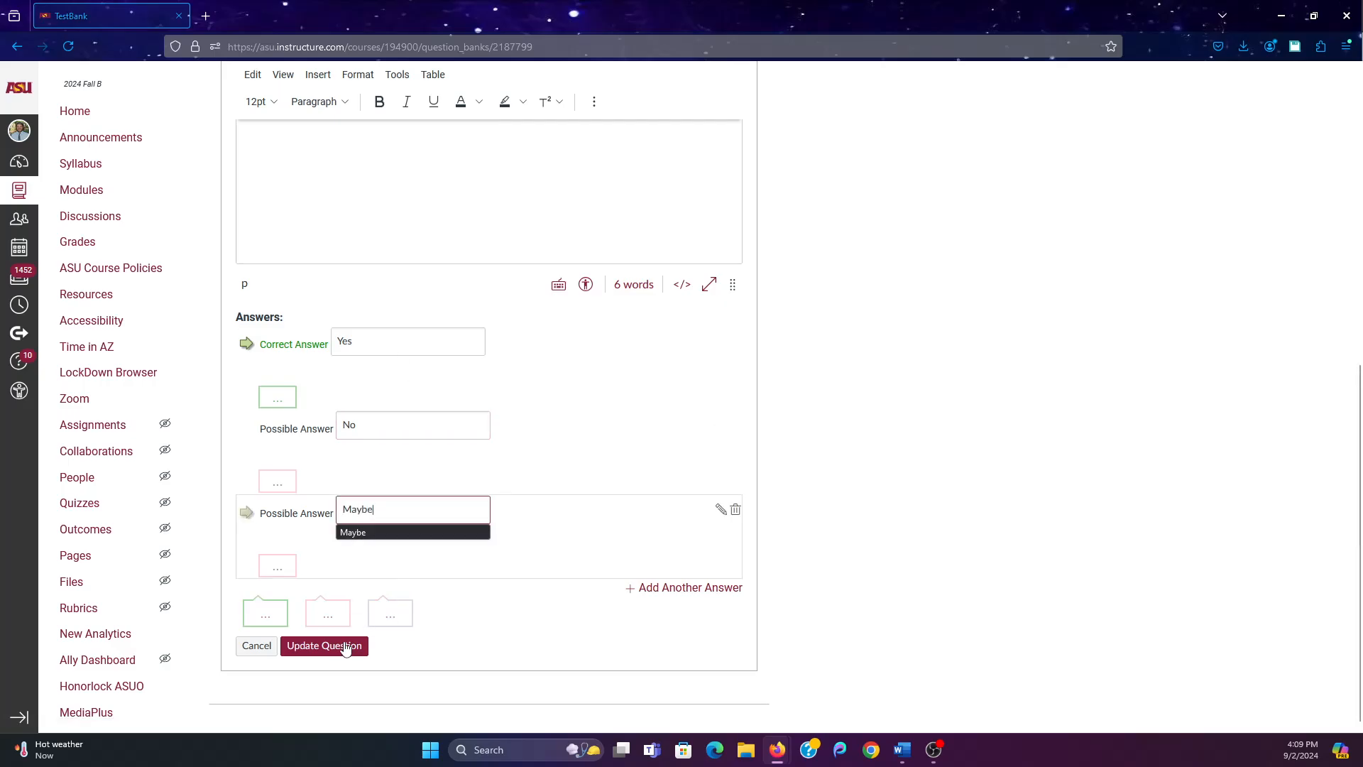
left_click(324, 646)
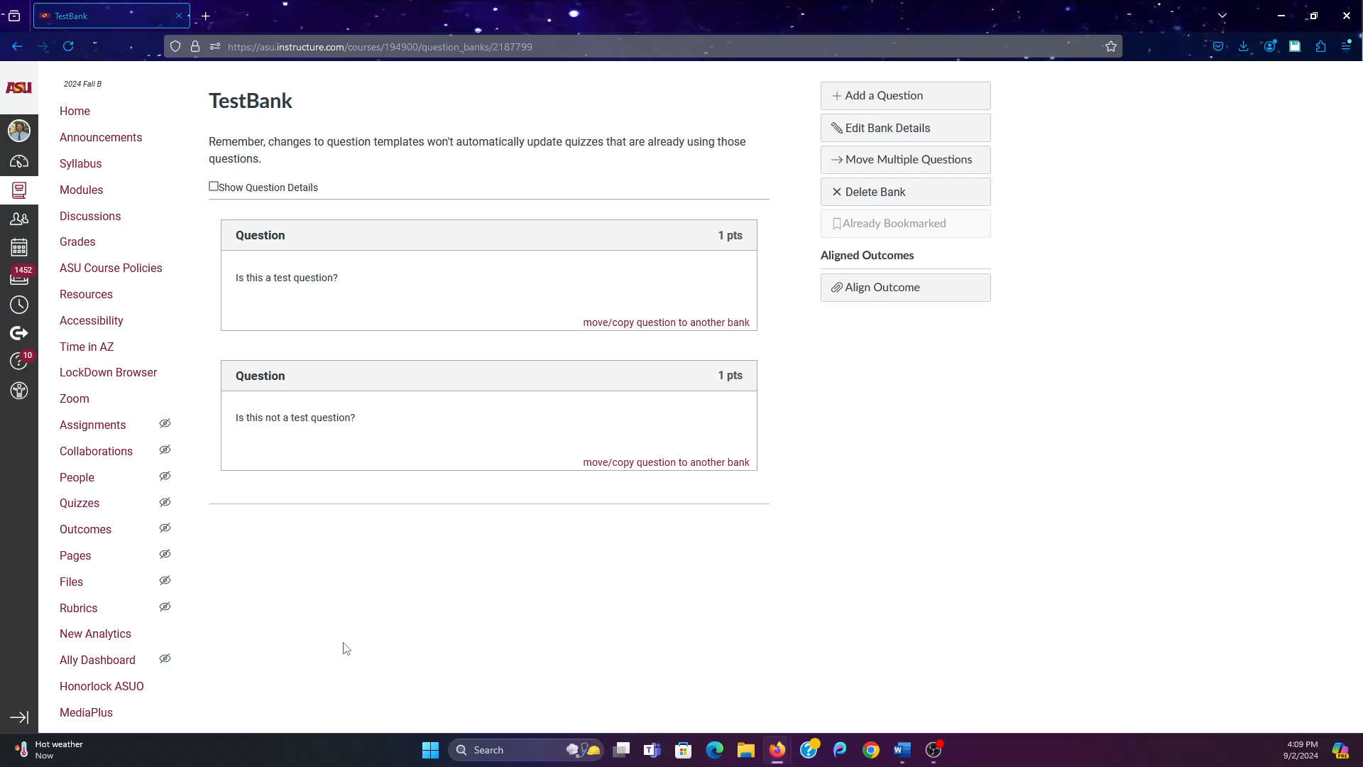
mouse_move(283, 438)
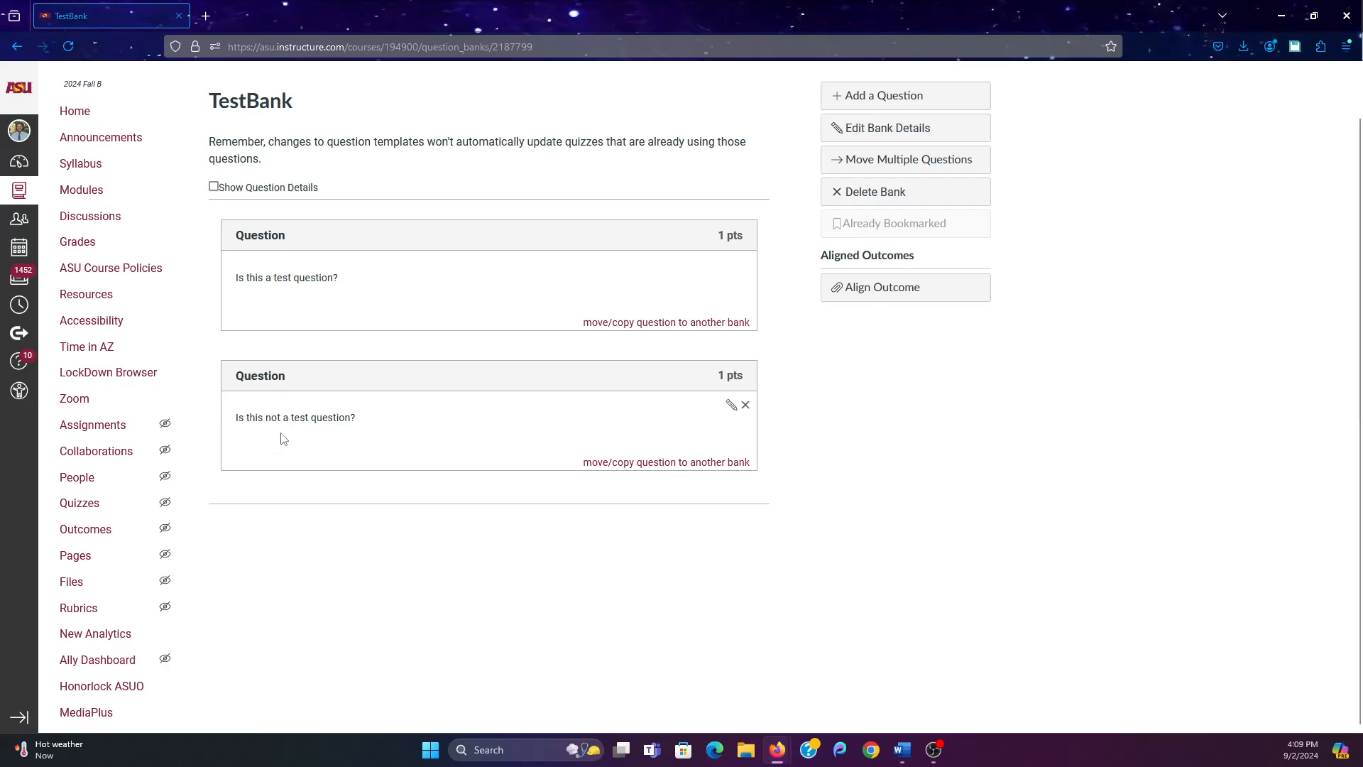
double_click(272, 417)
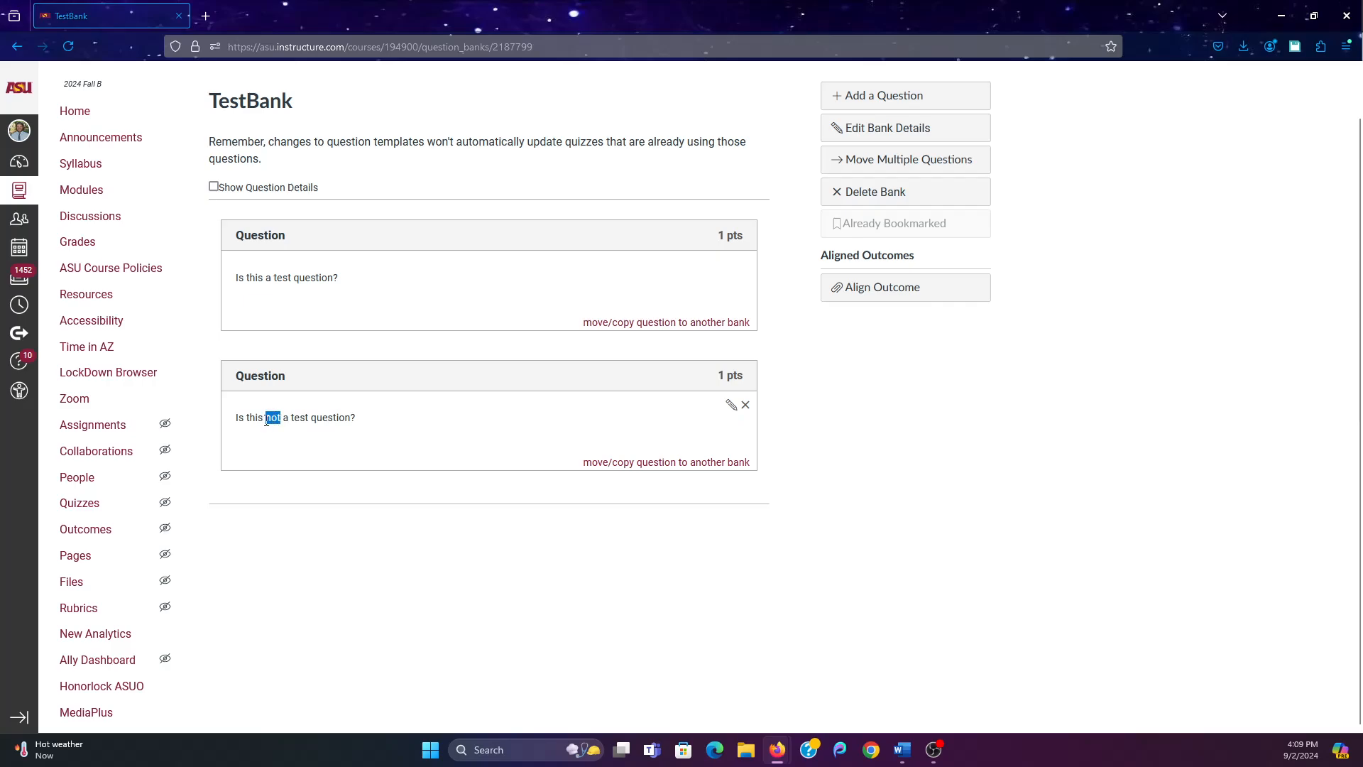
mouse_move(638, 497)
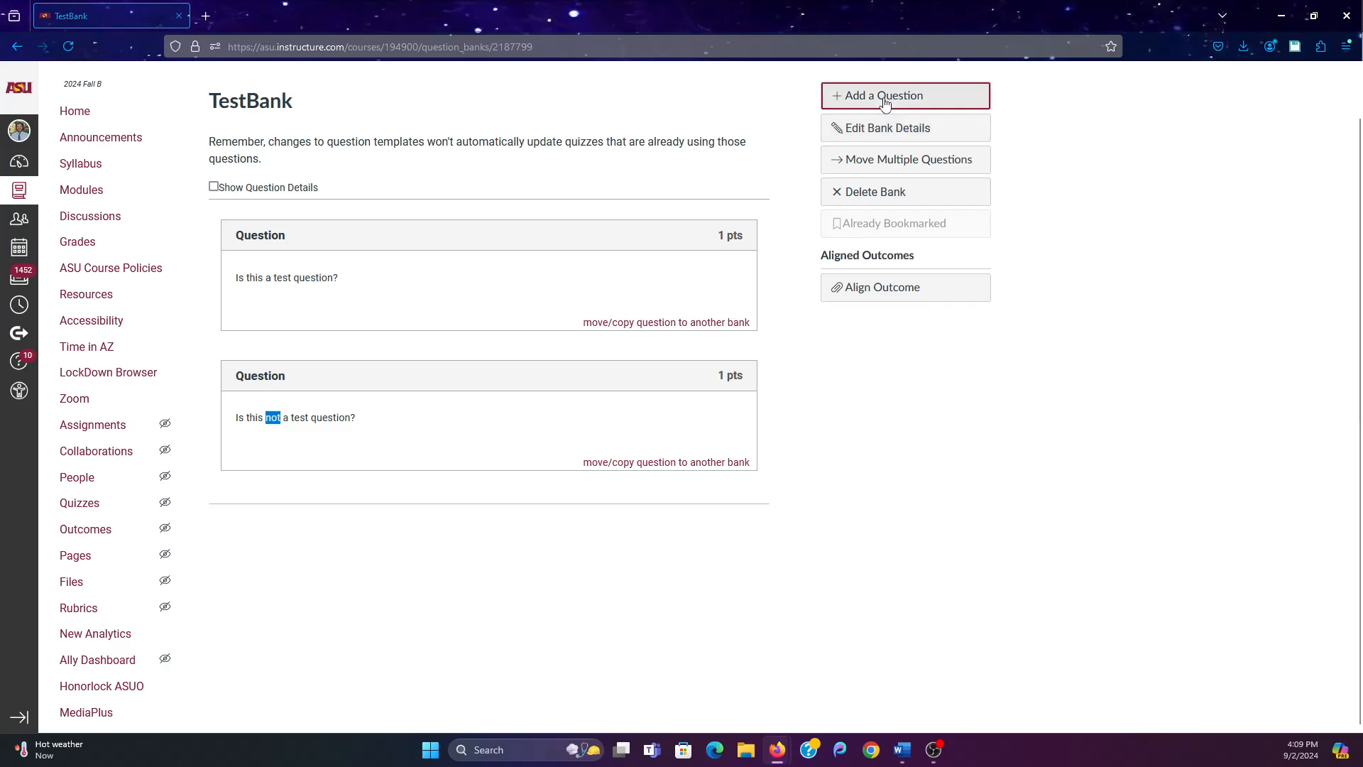
Type the question 'The frontal lobe is where decisions are processed.'
left_click(904, 94)
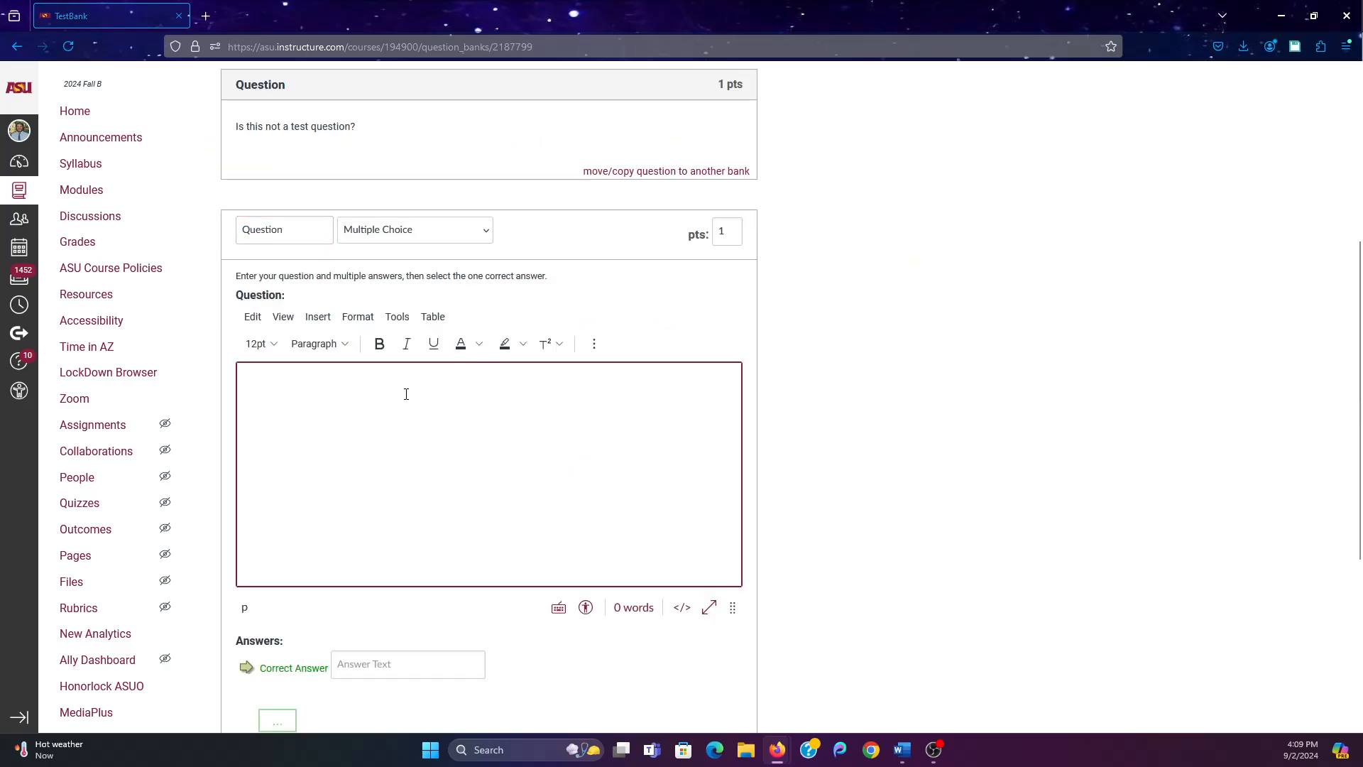
type("The front")
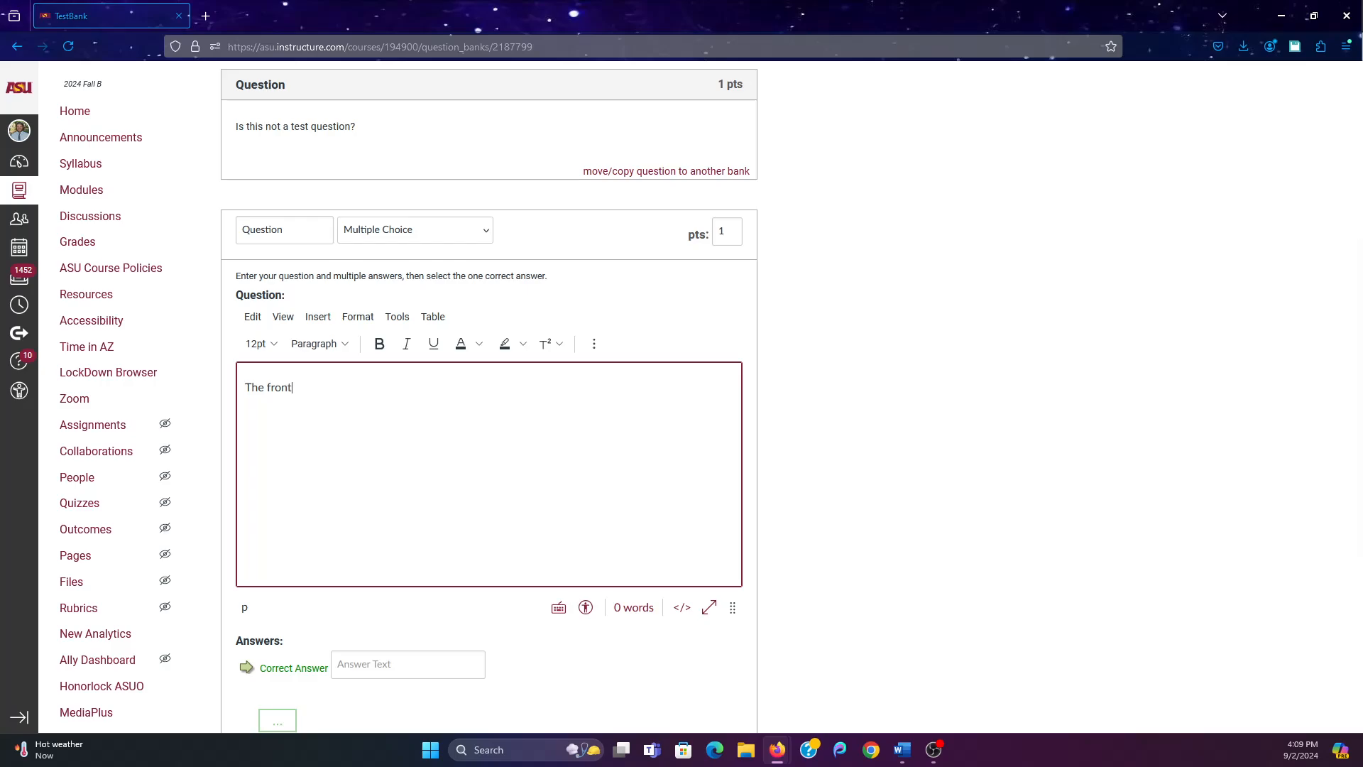
type("al lobe")
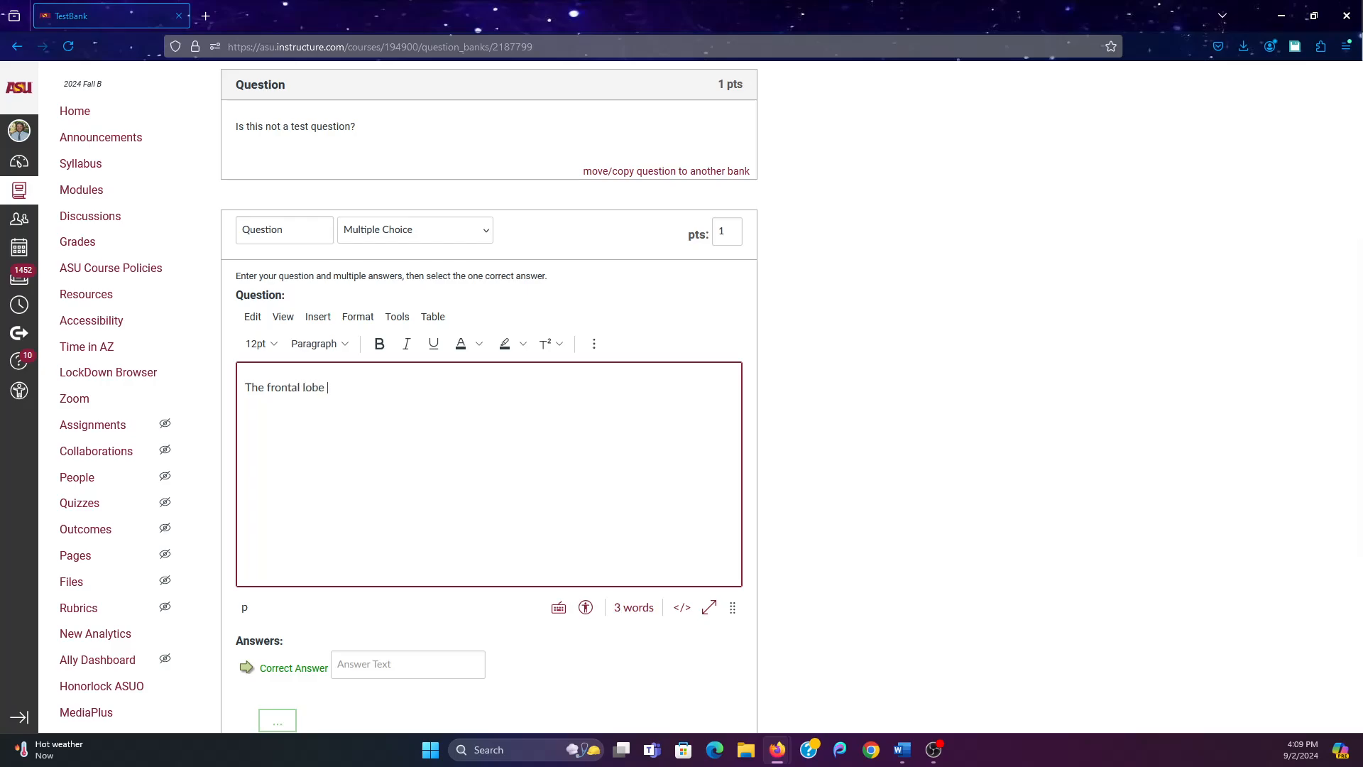
type("proce")
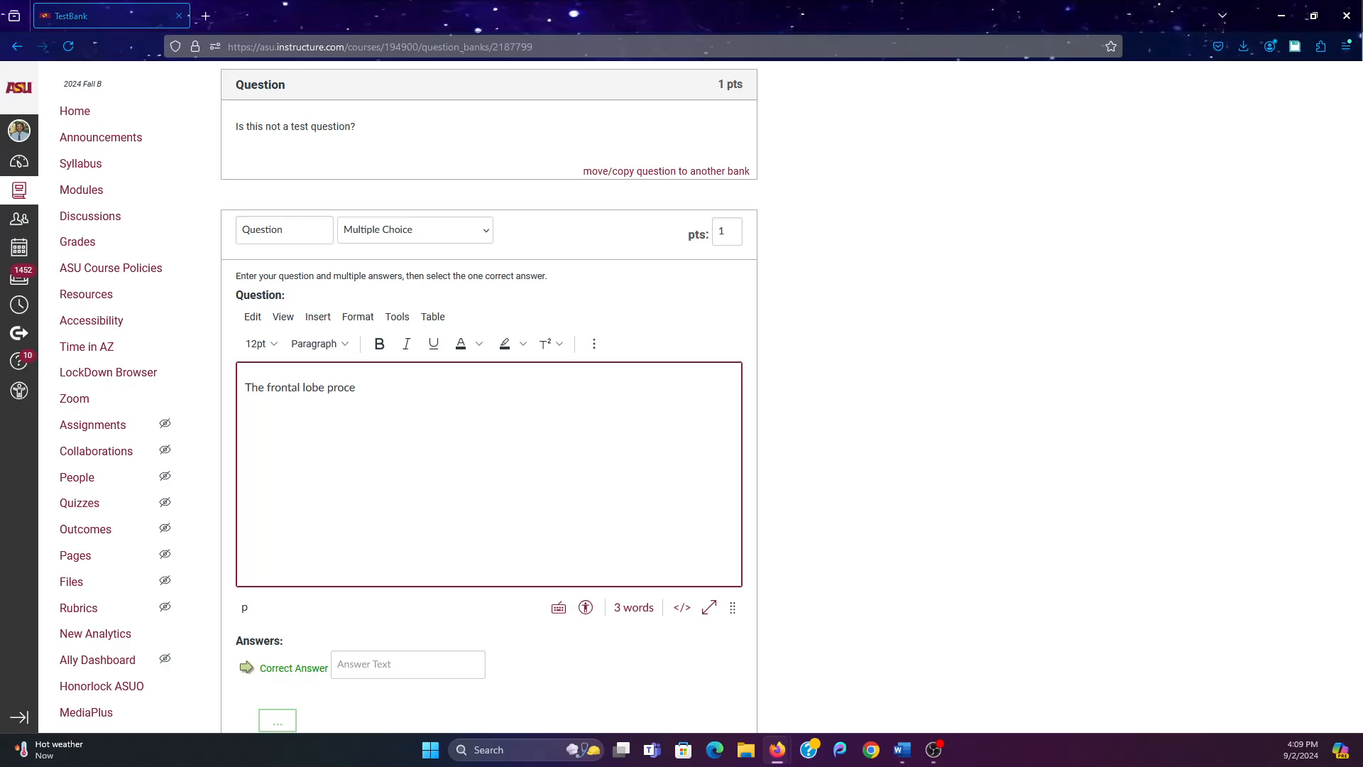
key("BackSpace")
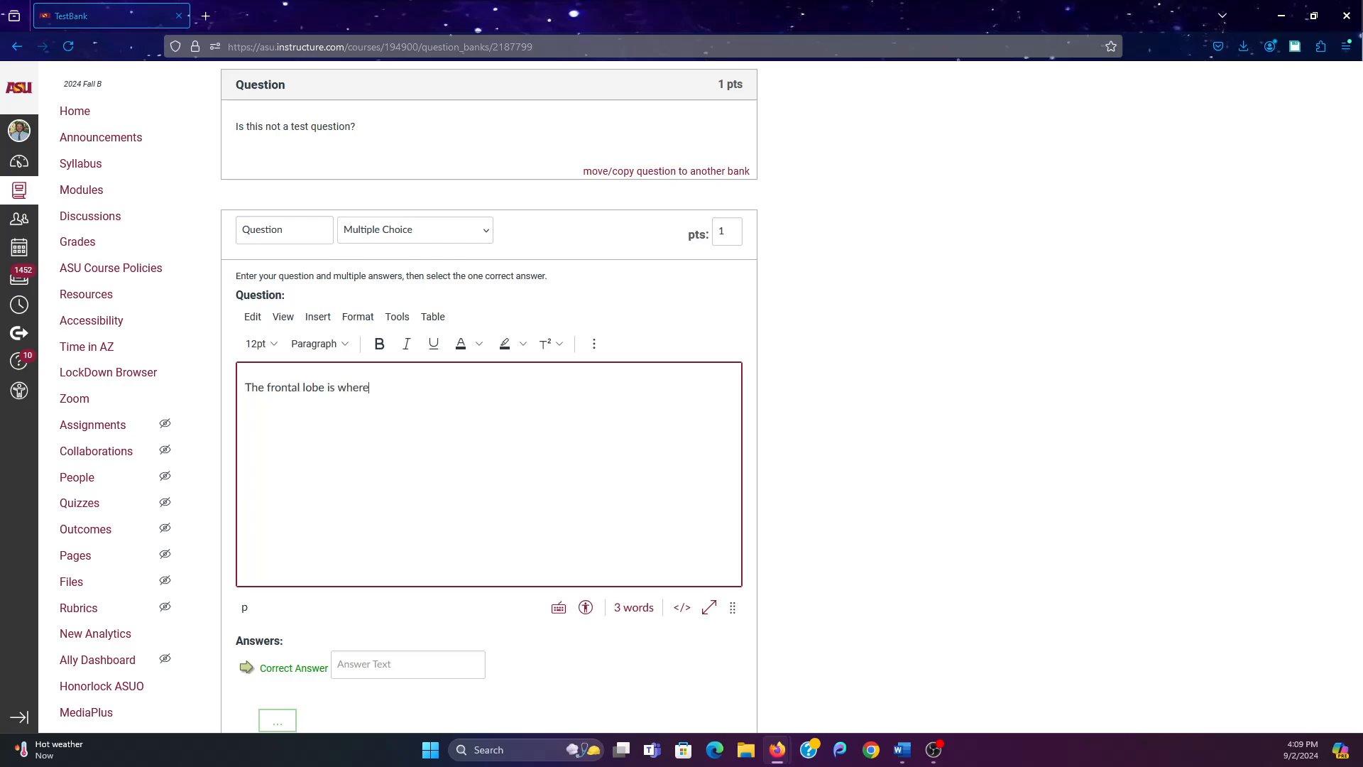
type("decisions are pr")
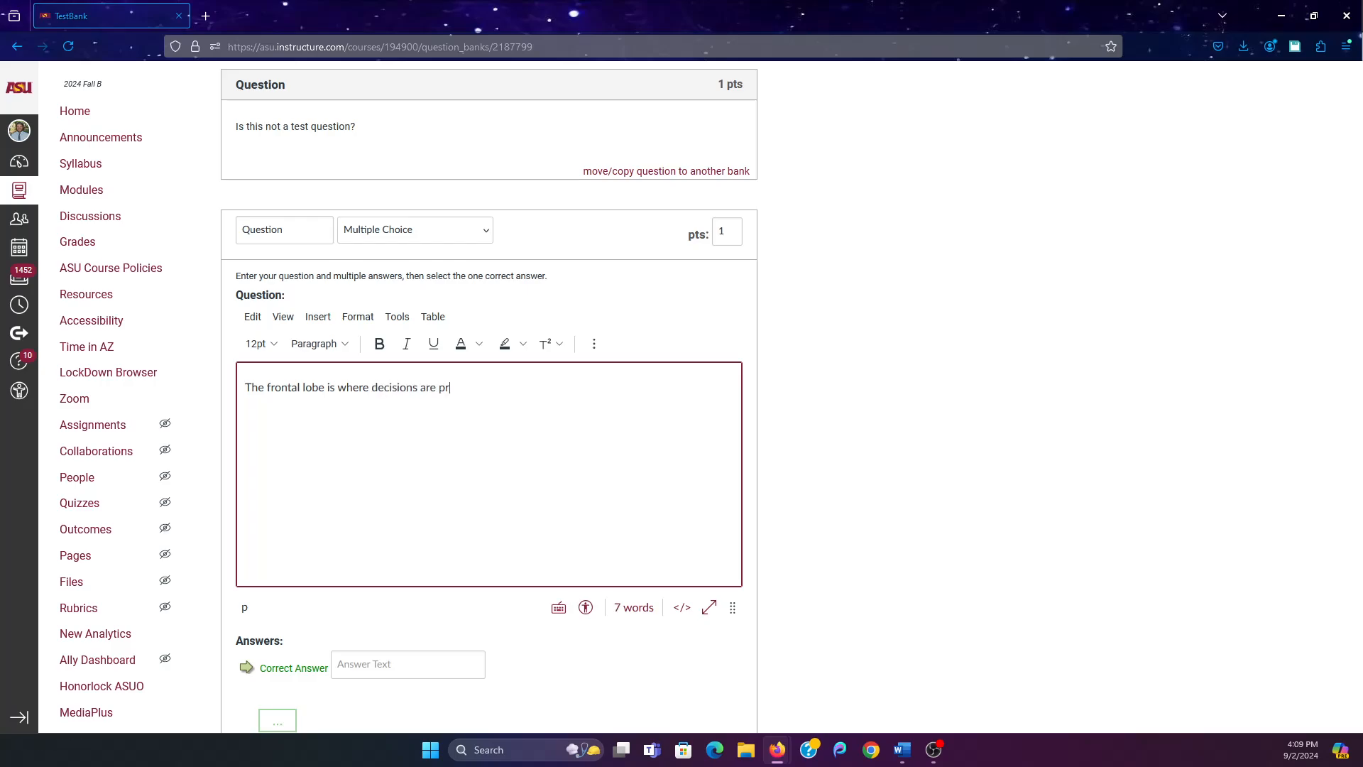
type("ocessed.")
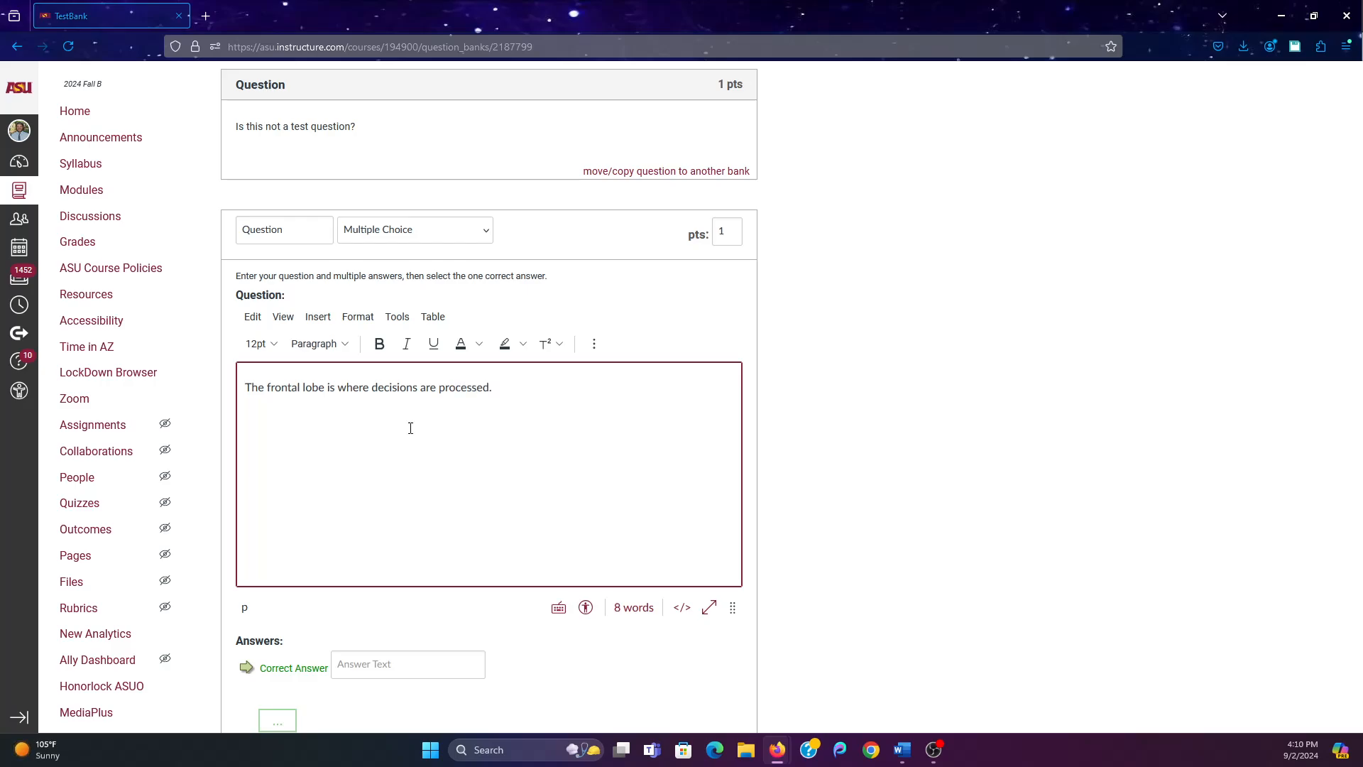
Fill the answers True (correct), False and Sometimes
scroll("down", 3)
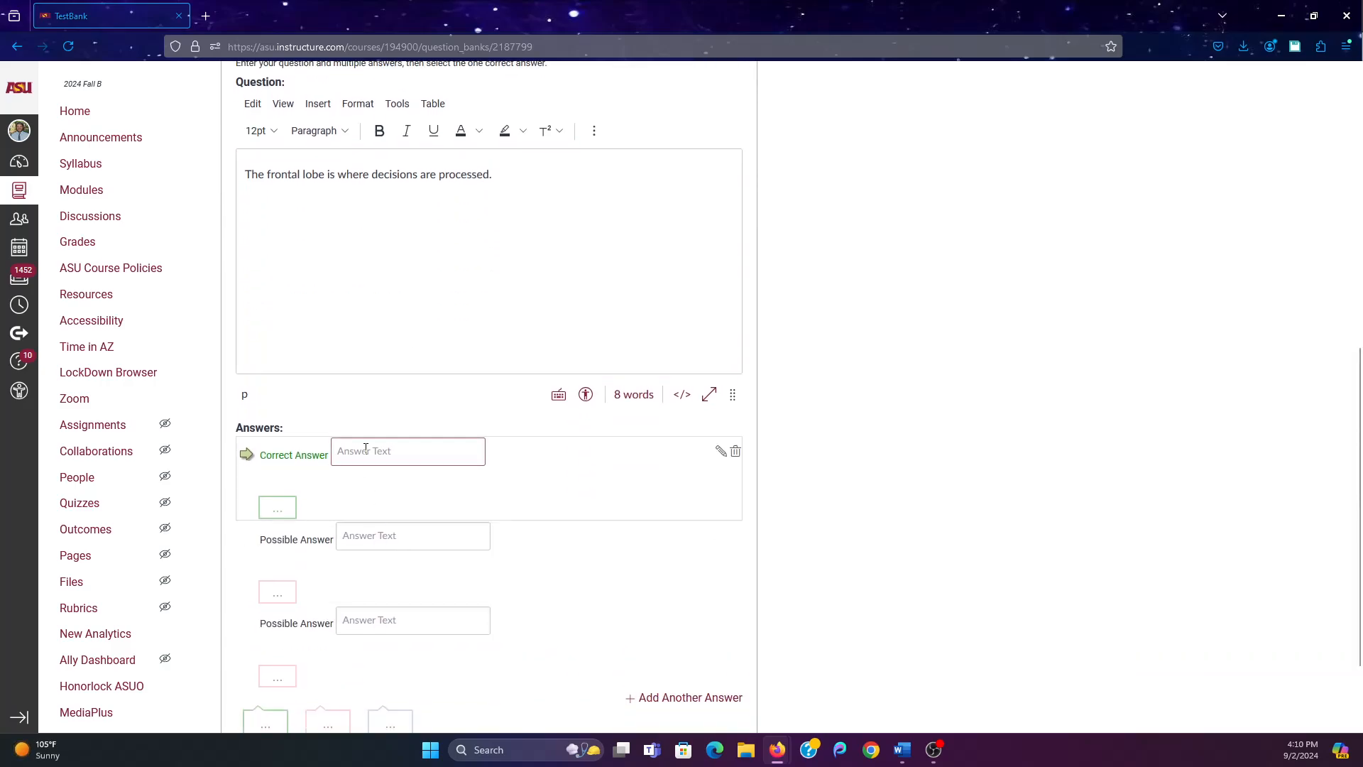
type("True")
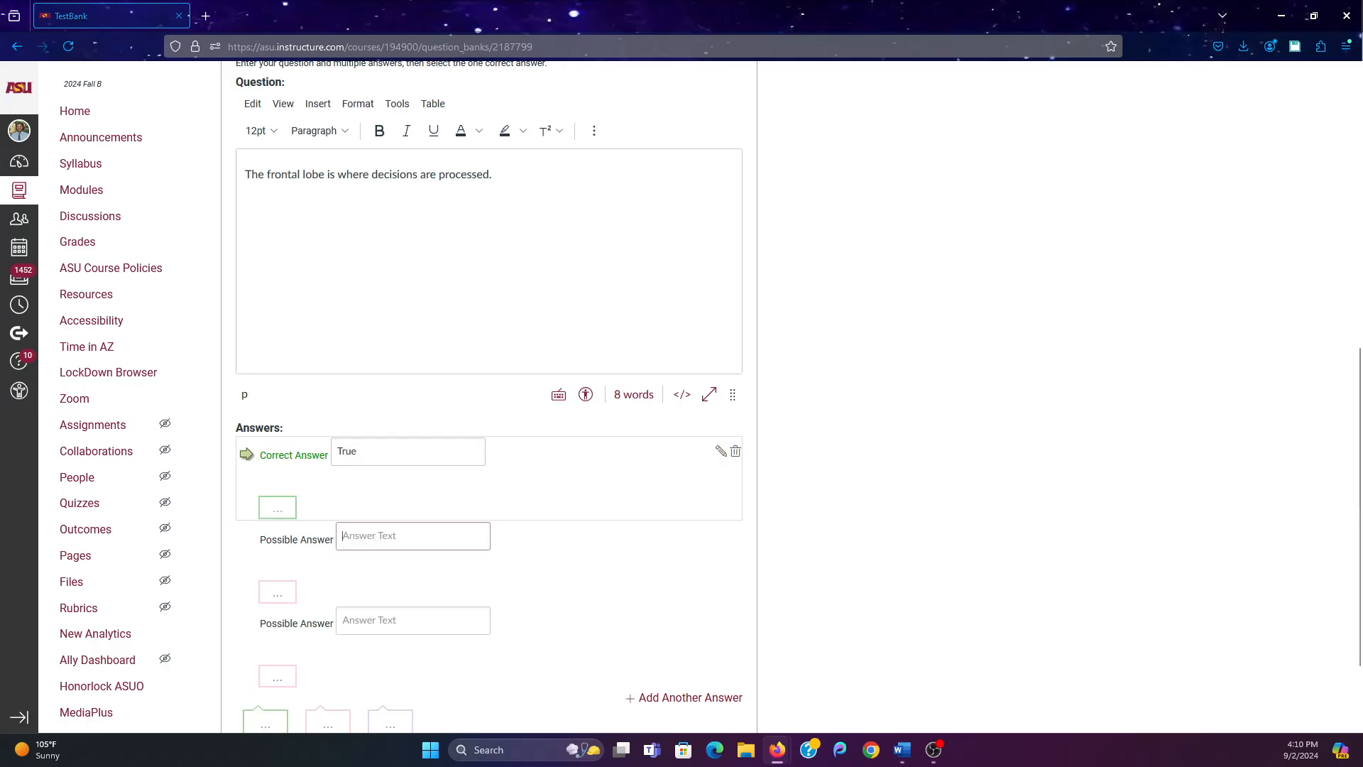
type("False")
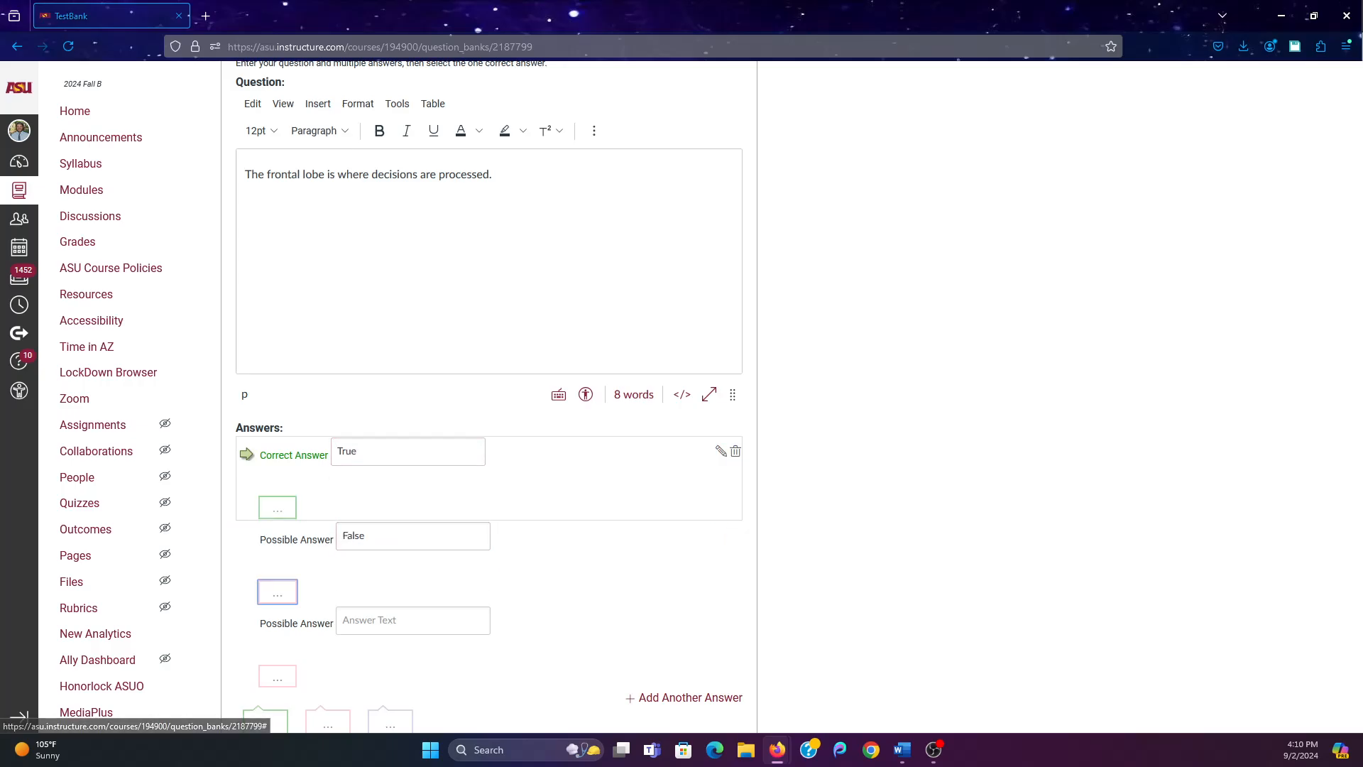
type("Sometims")
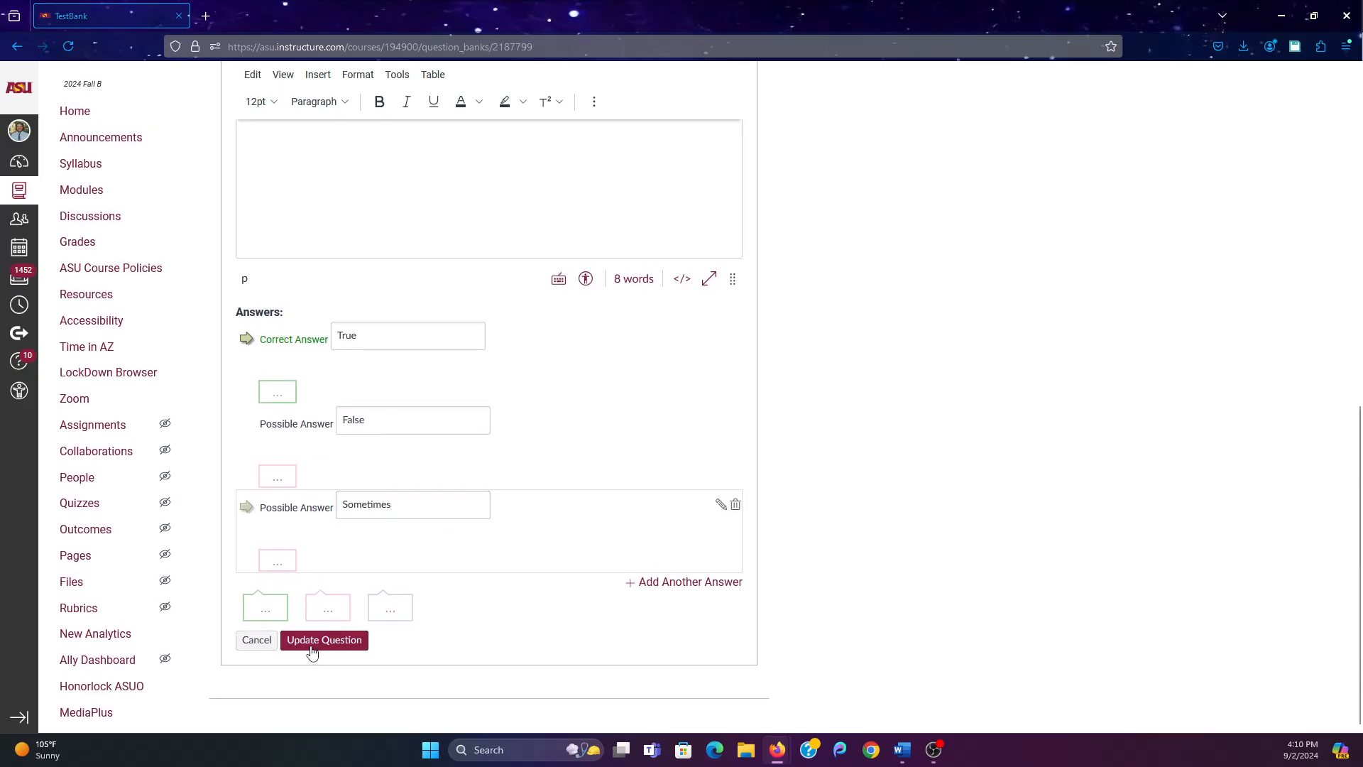
Save the frontal lobe question and type 'The occipital lobe is where decisions are processed.'
left_click(323, 639)
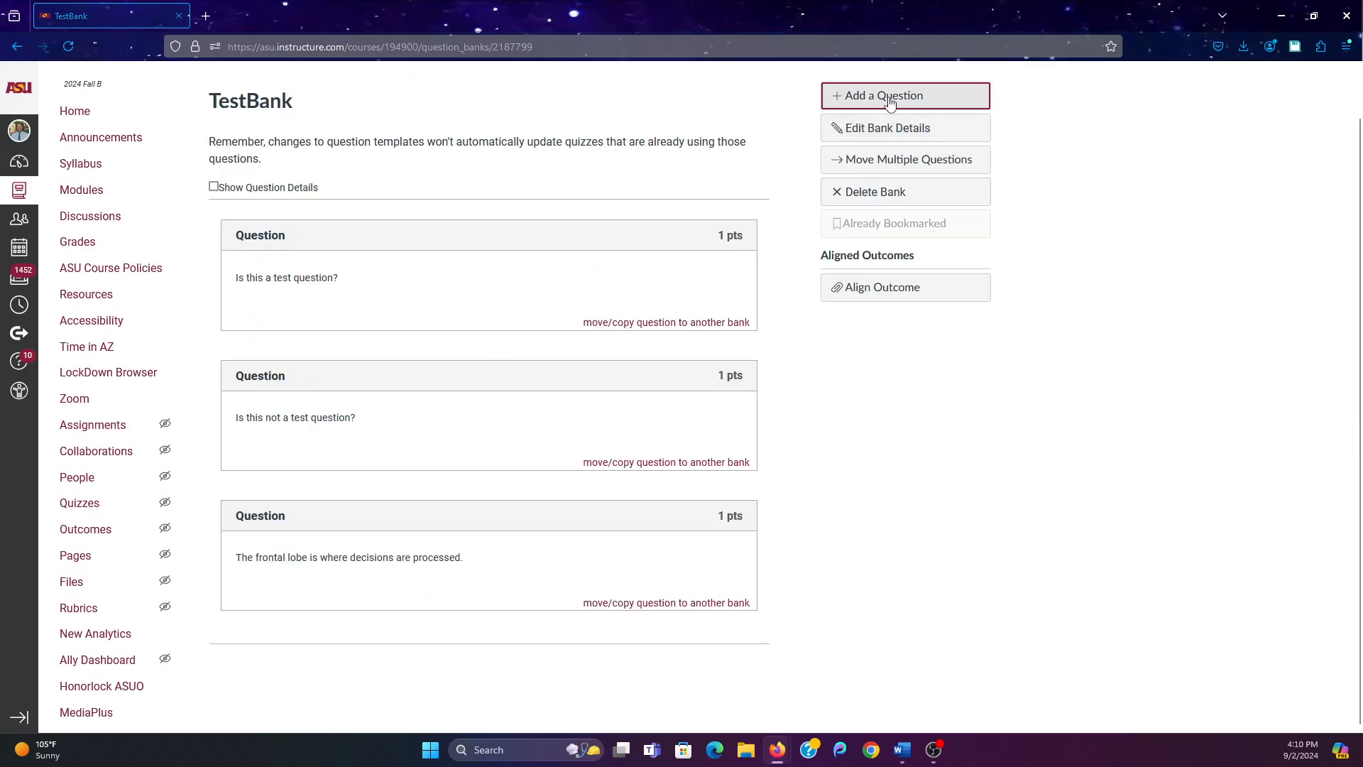
left_click(904, 96)
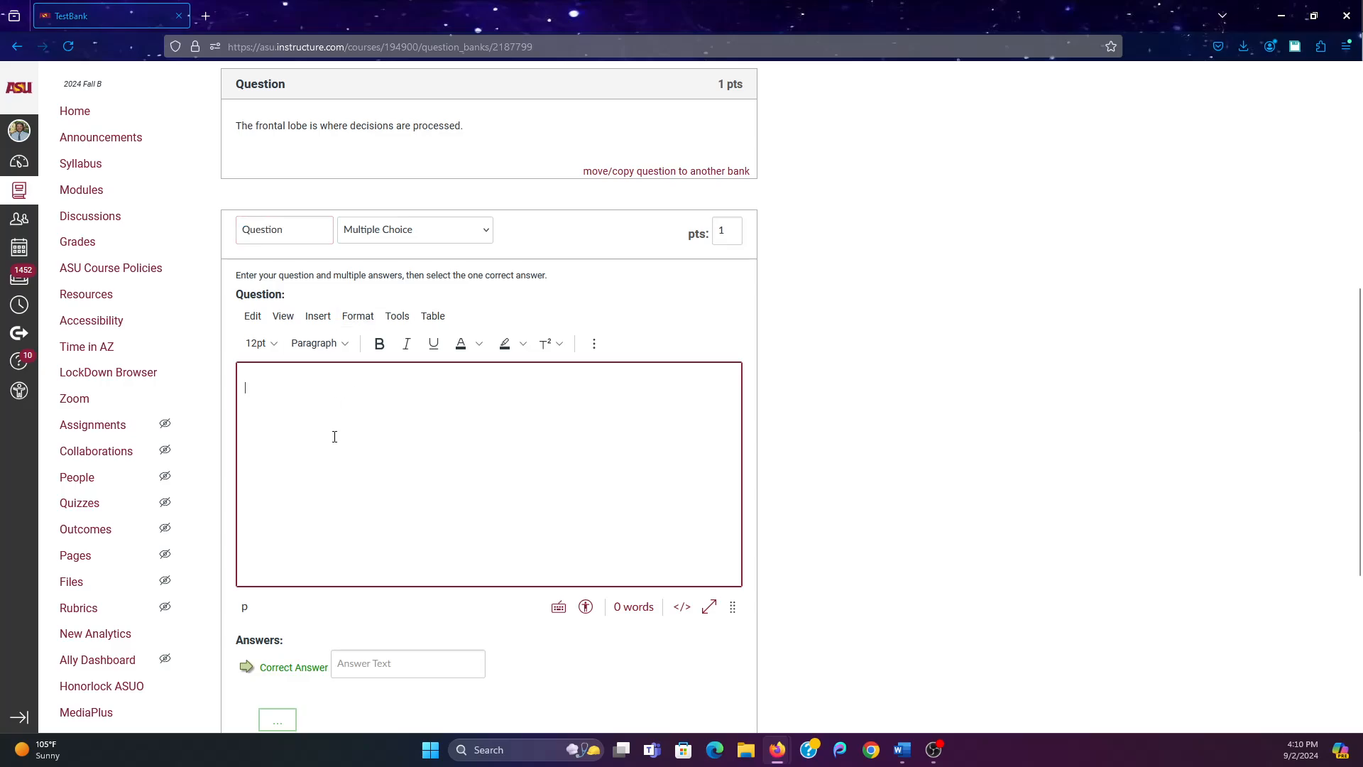
type("T")
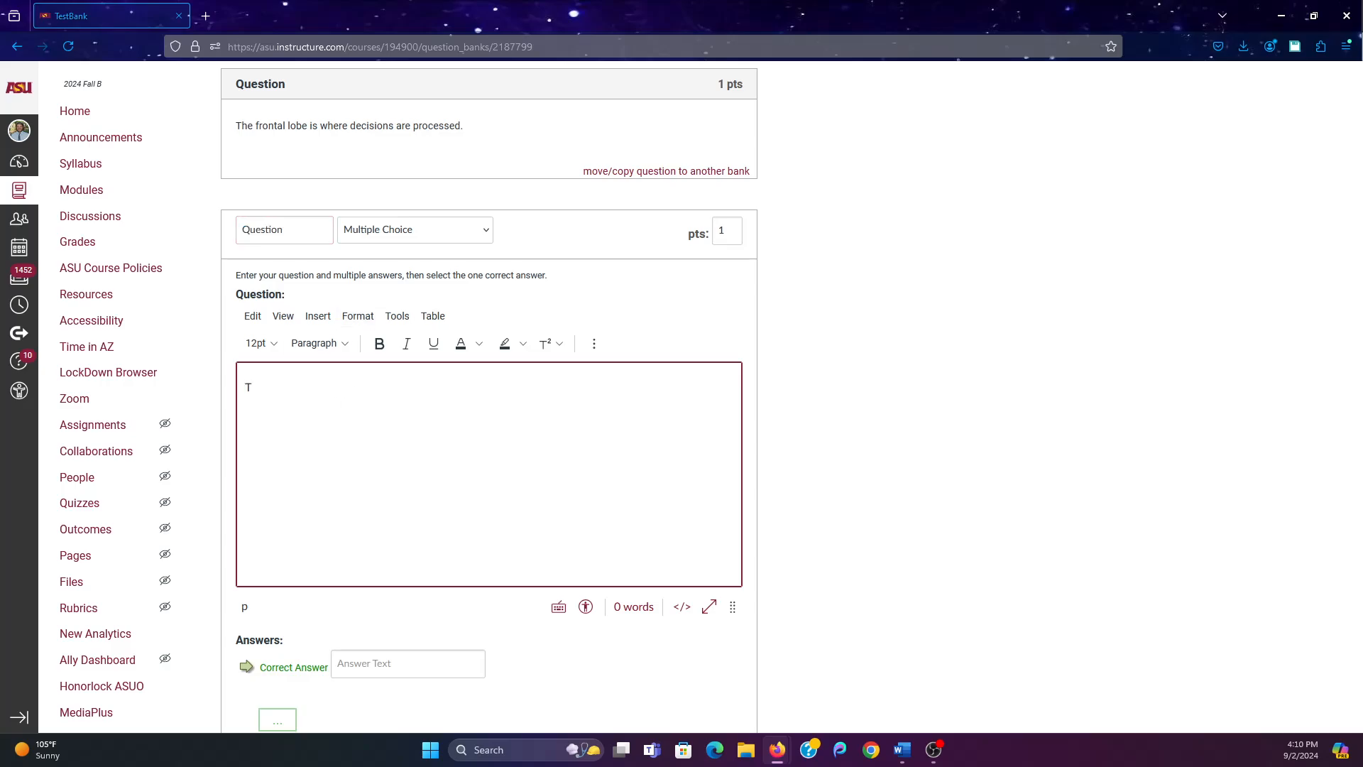
type("he")
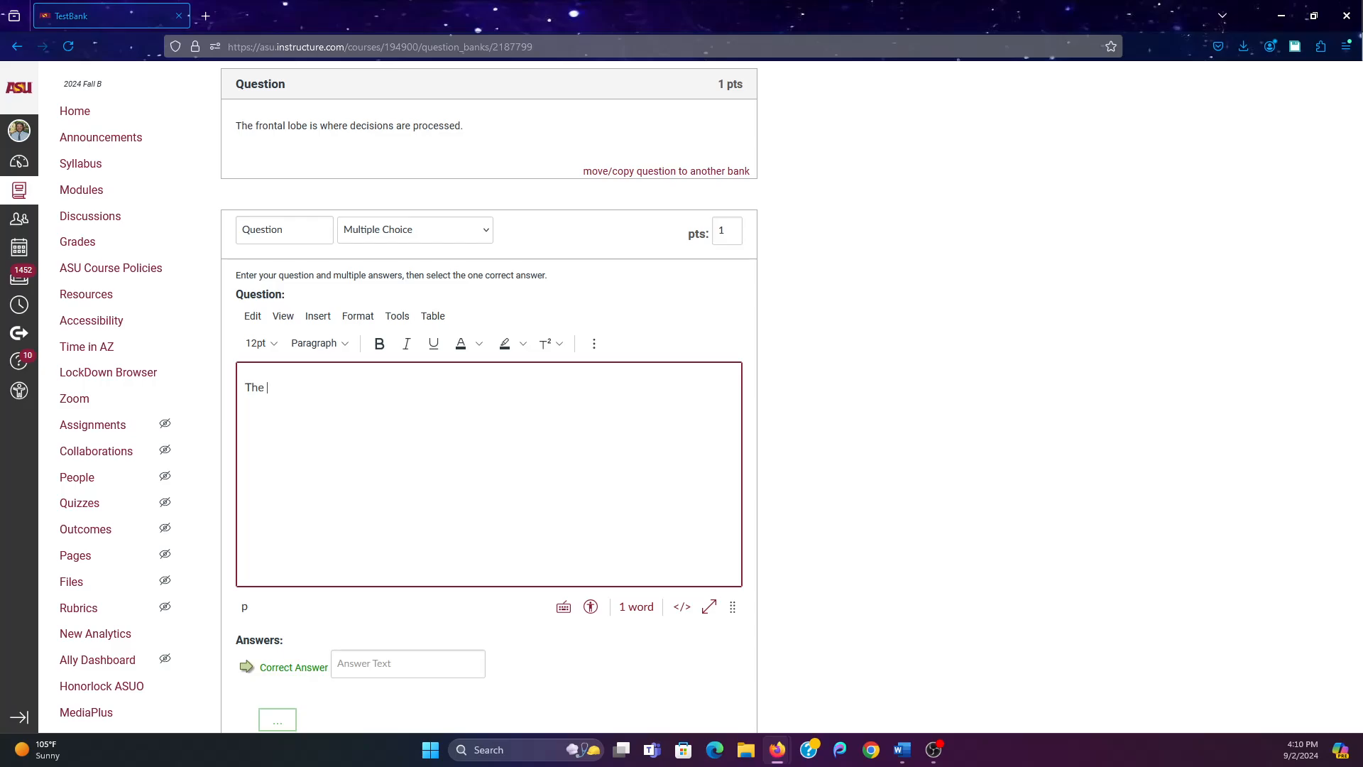
type("t")
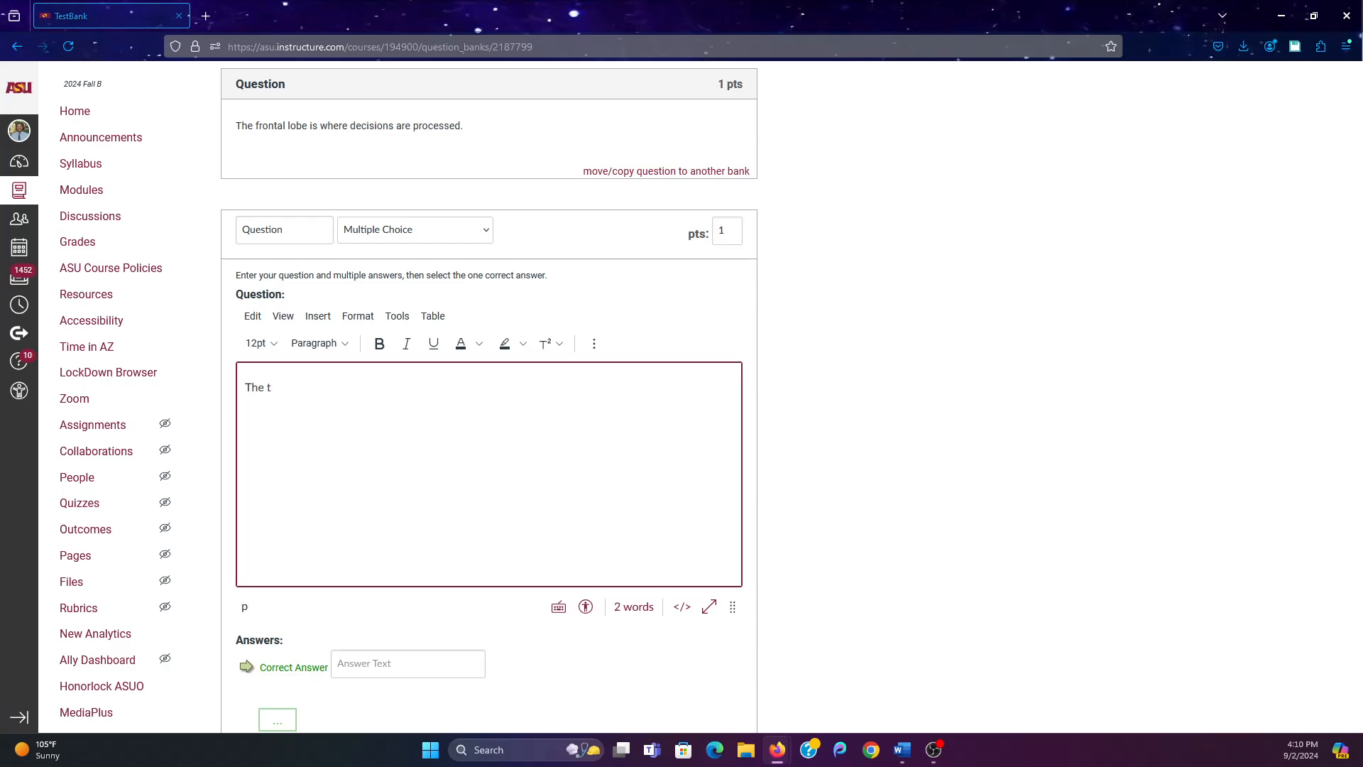
type("occipital lobe")
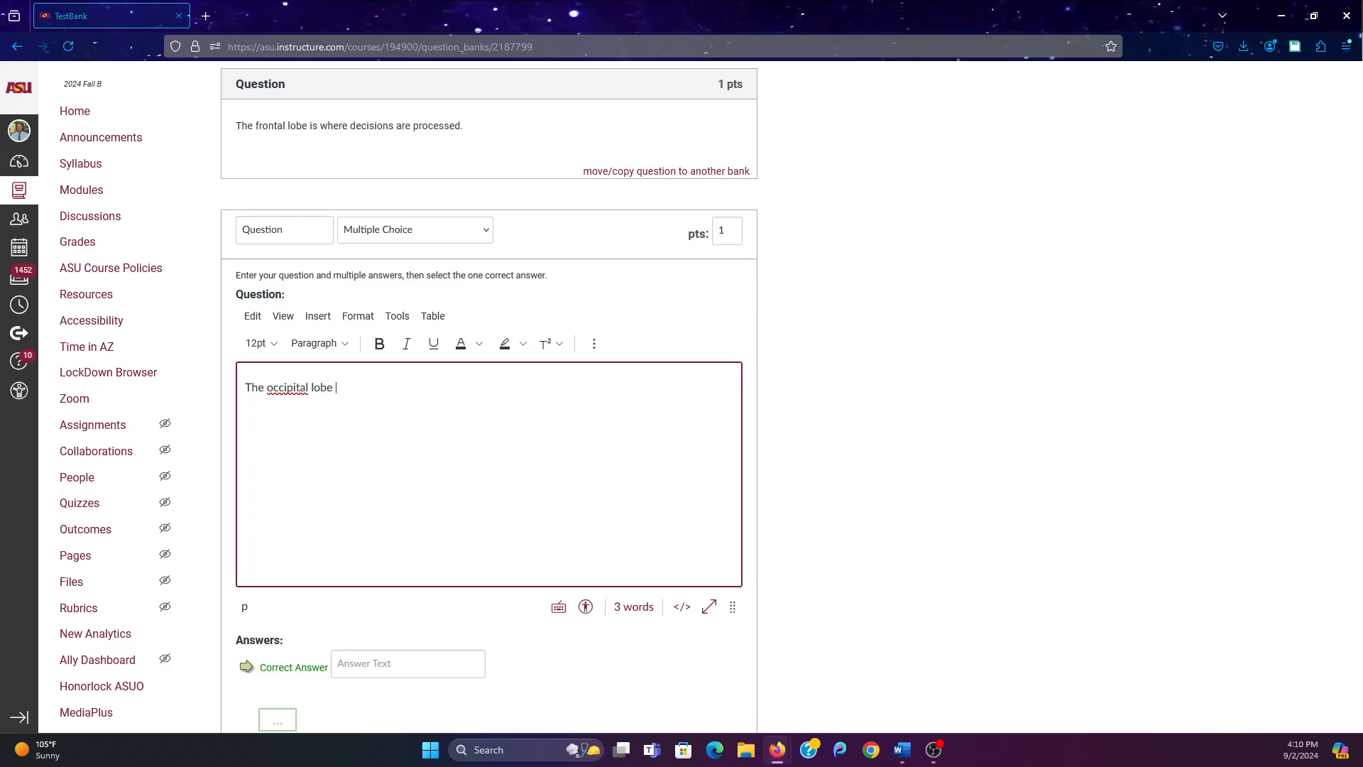
type("is where de")
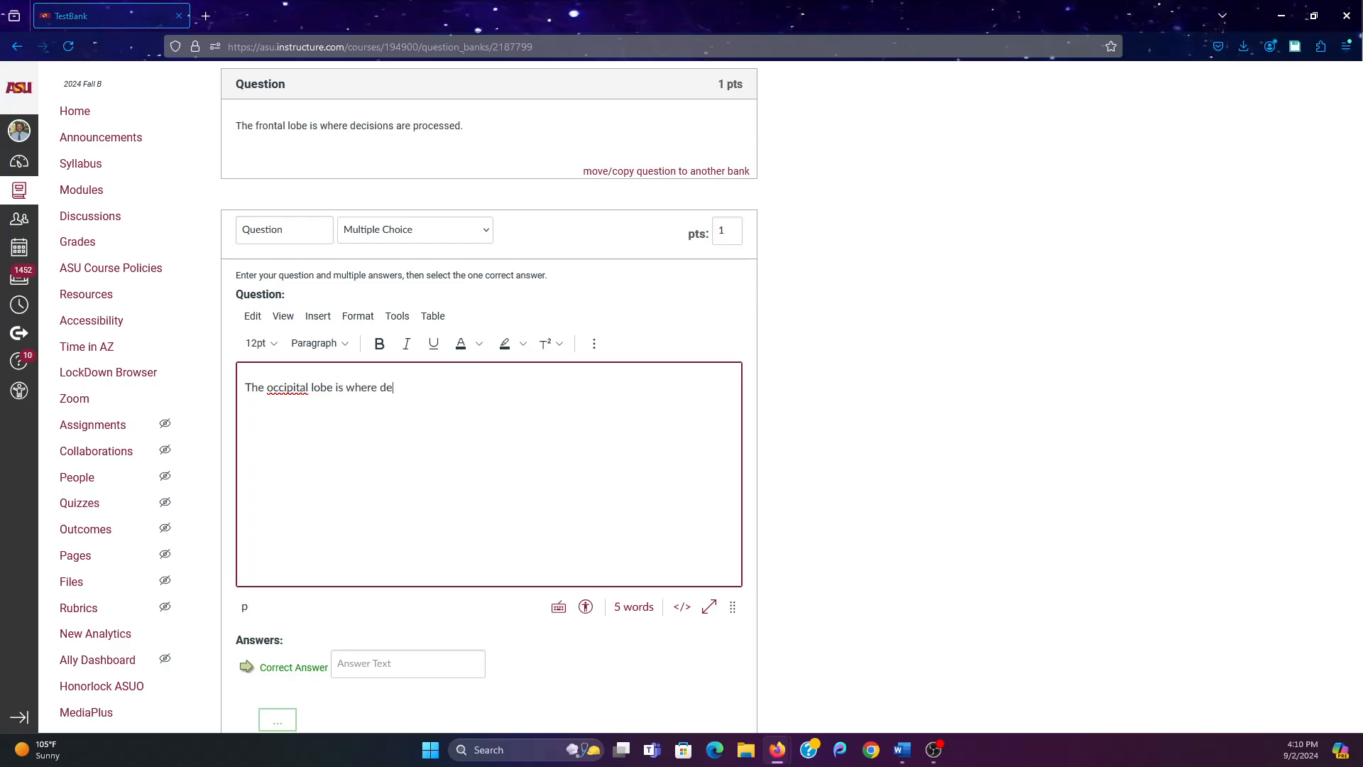
type("cisions are pro")
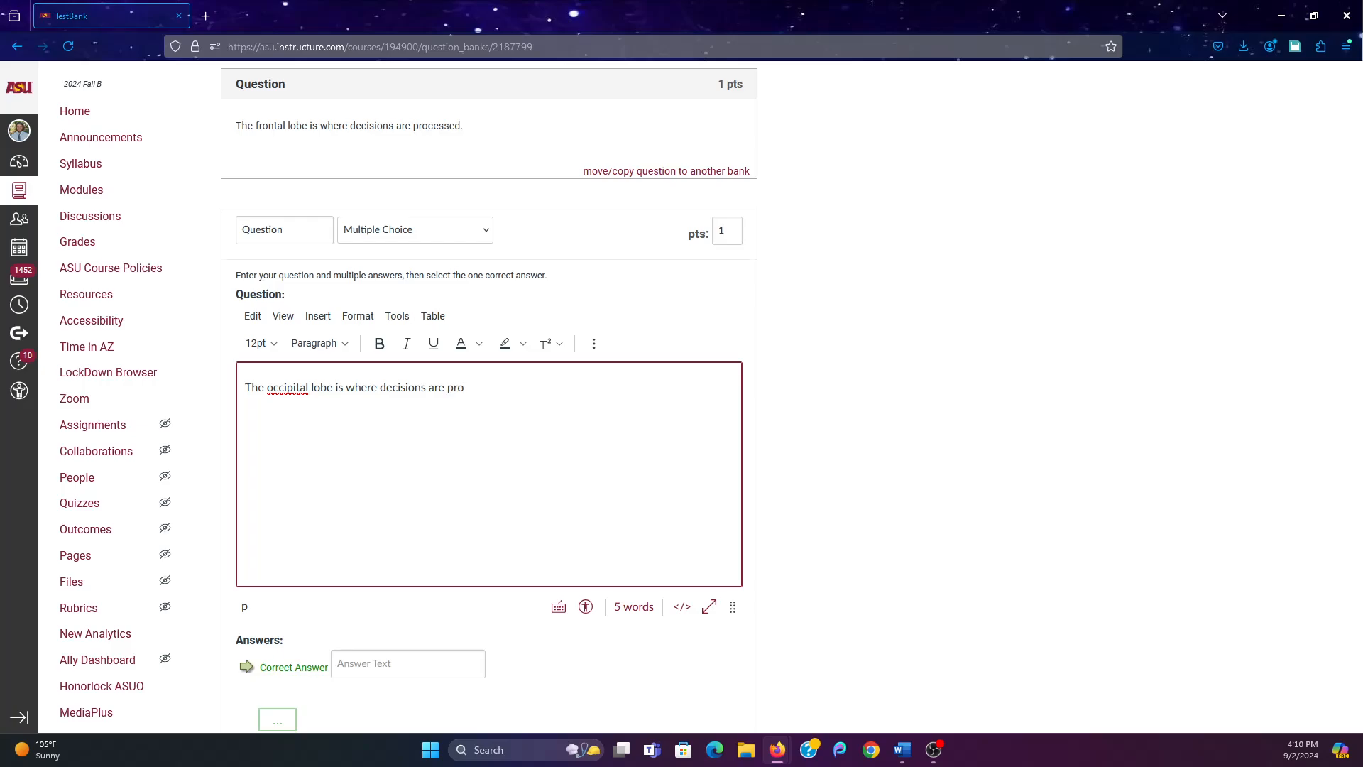
type("cessed.")
left_click(408, 663)
type("T")
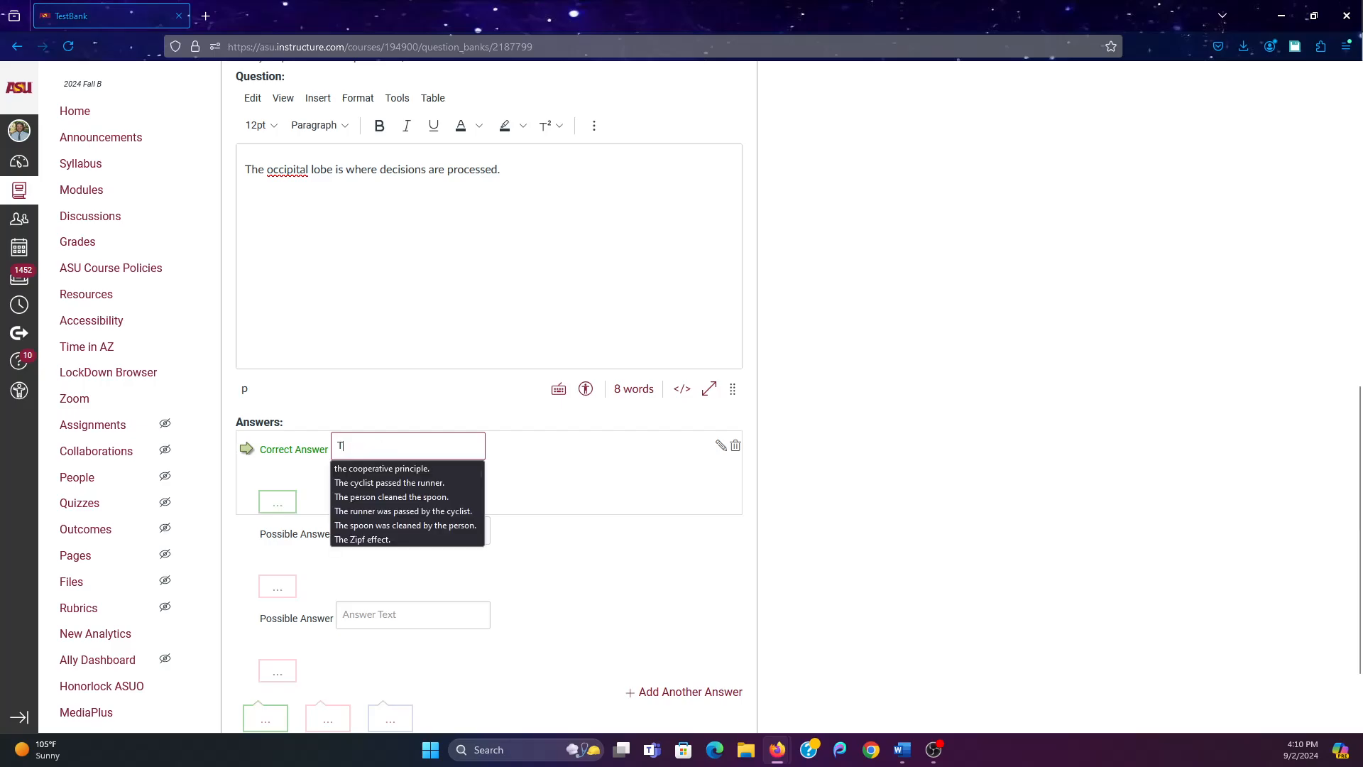
Enter answers True, False and Sometimes and save the occipital lobe question
type("rue")
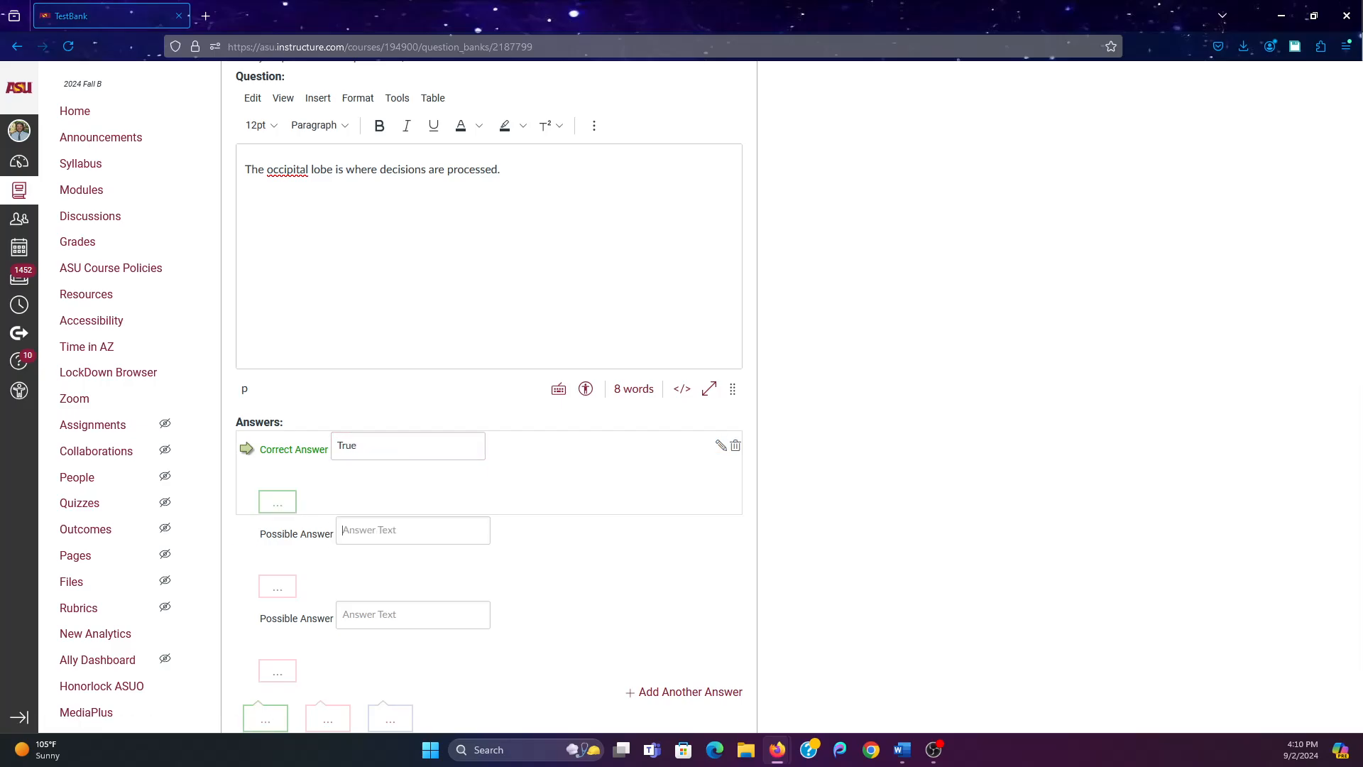
type("False")
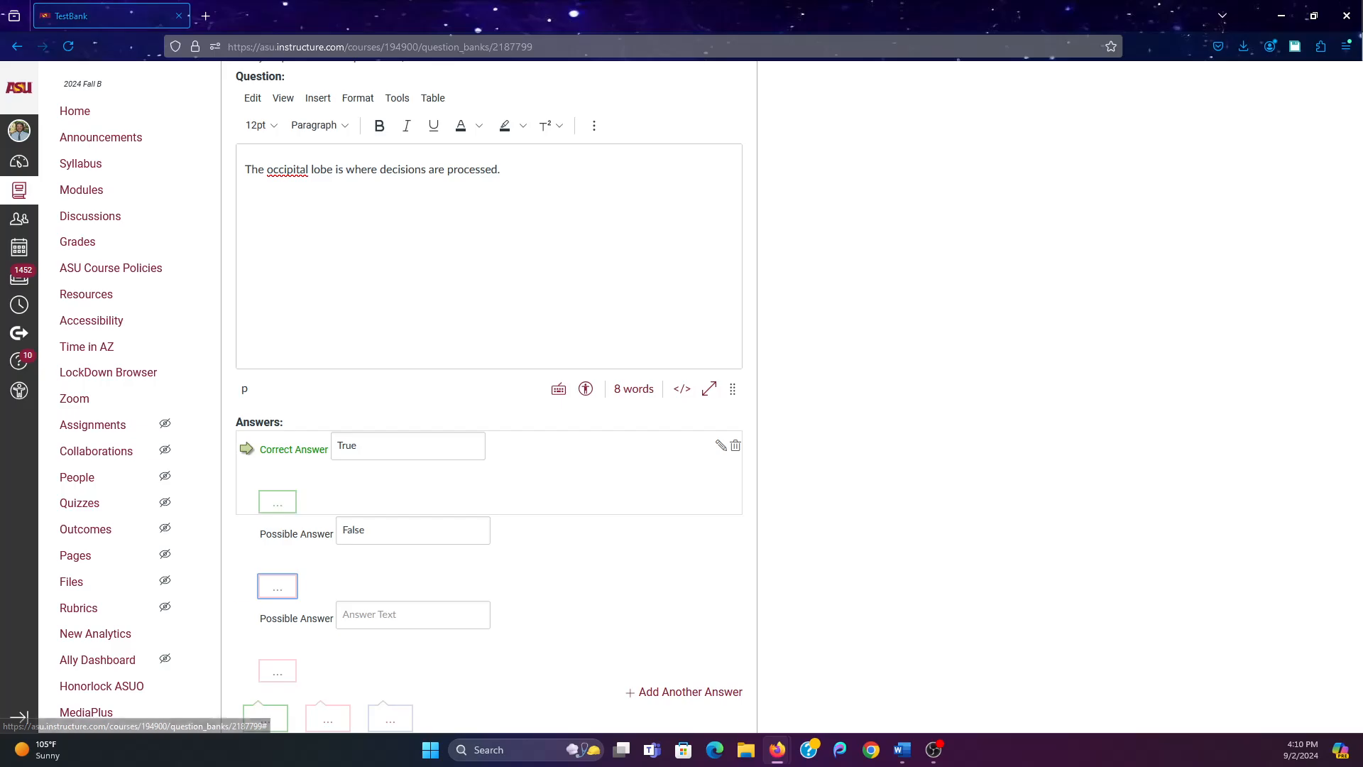
type("Some")
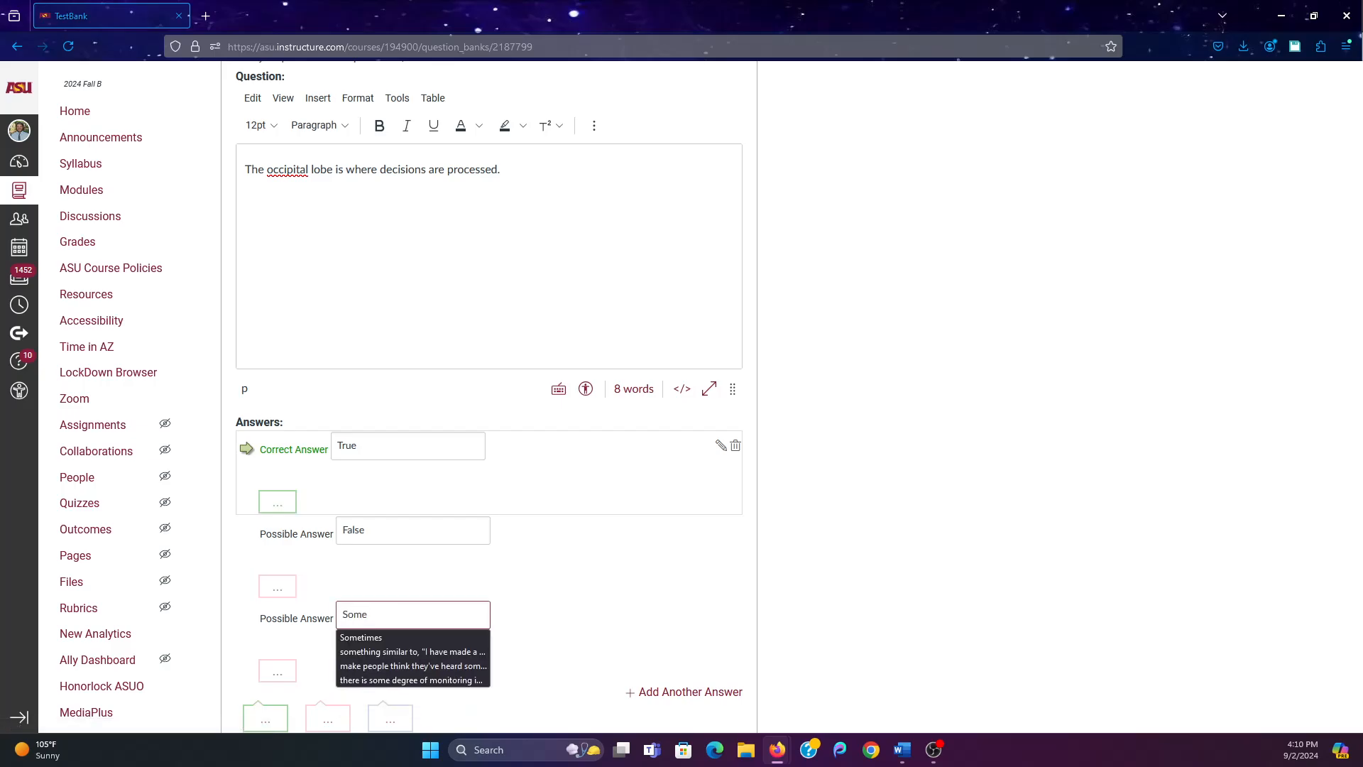
left_click(360, 638)
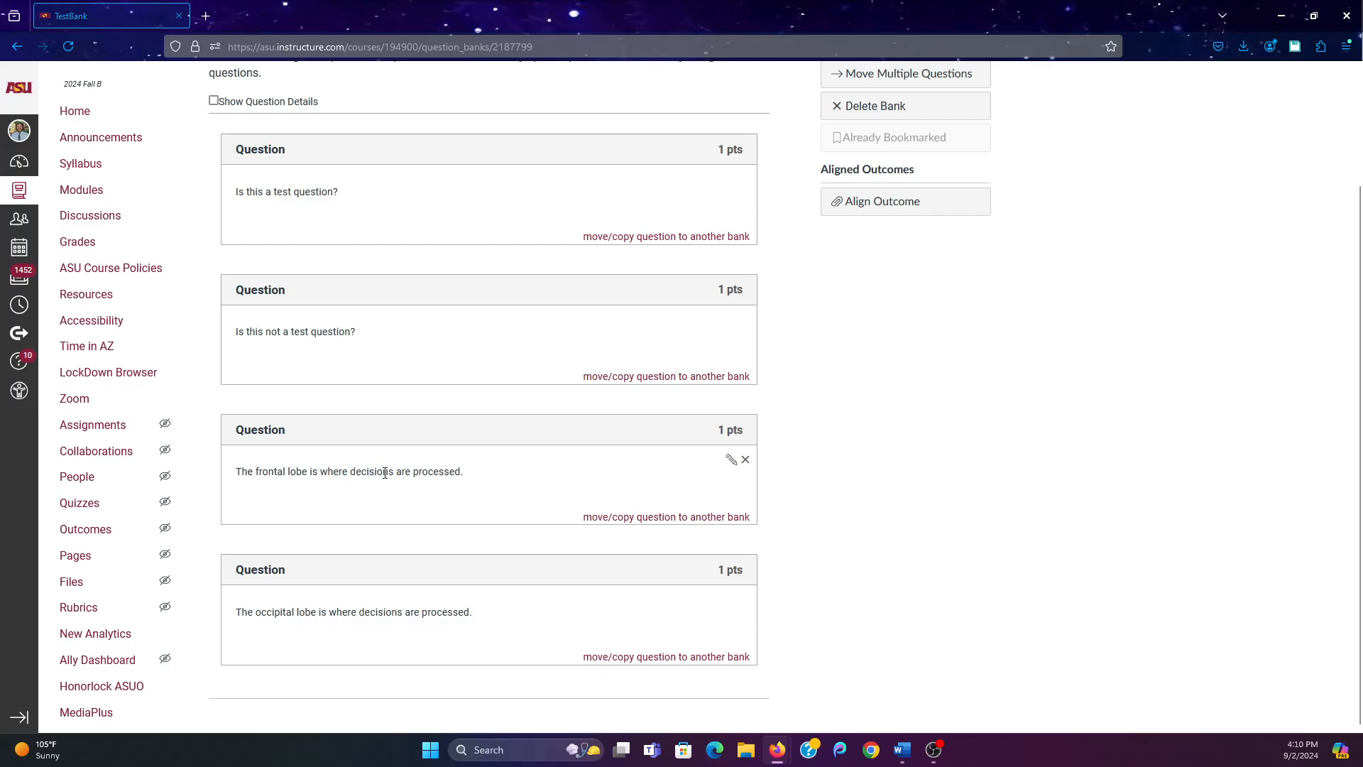
mouse_move(608, 594)
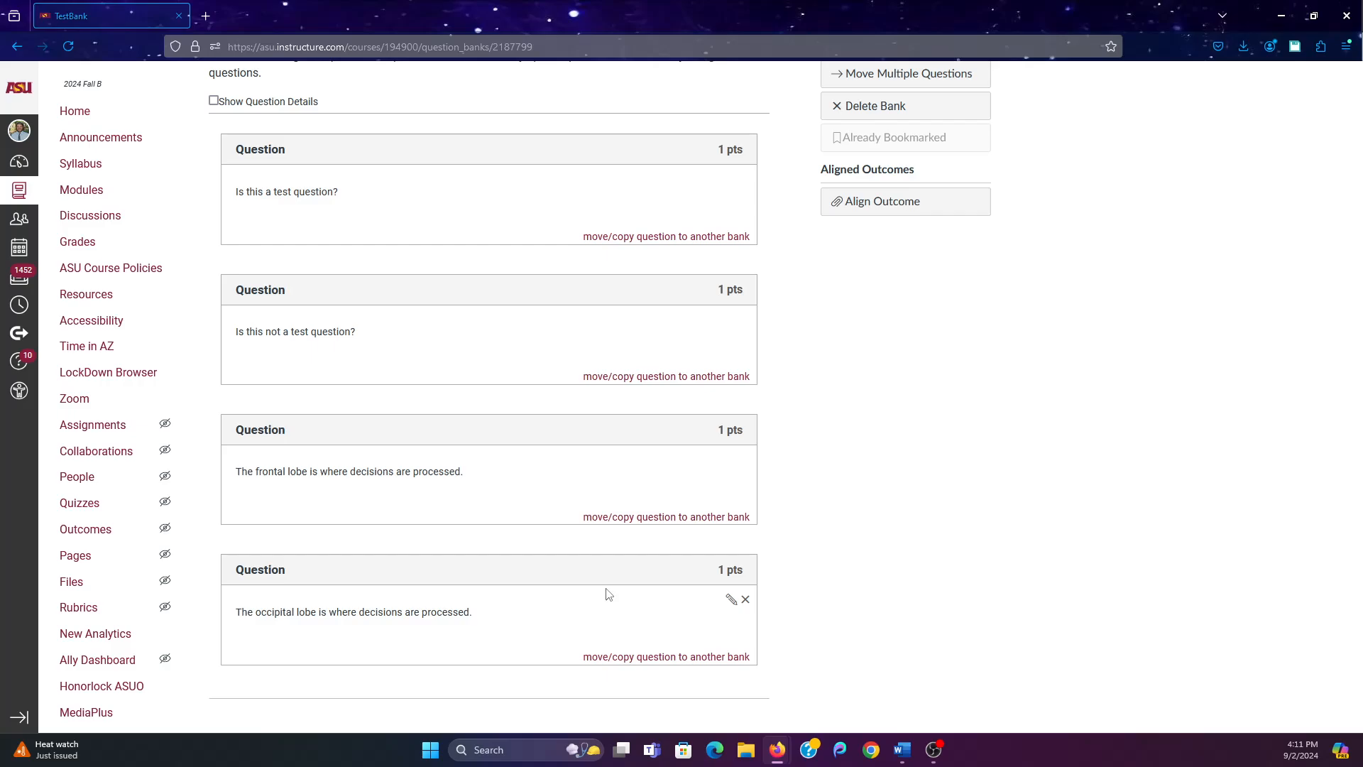
mouse_move(1165, 306)
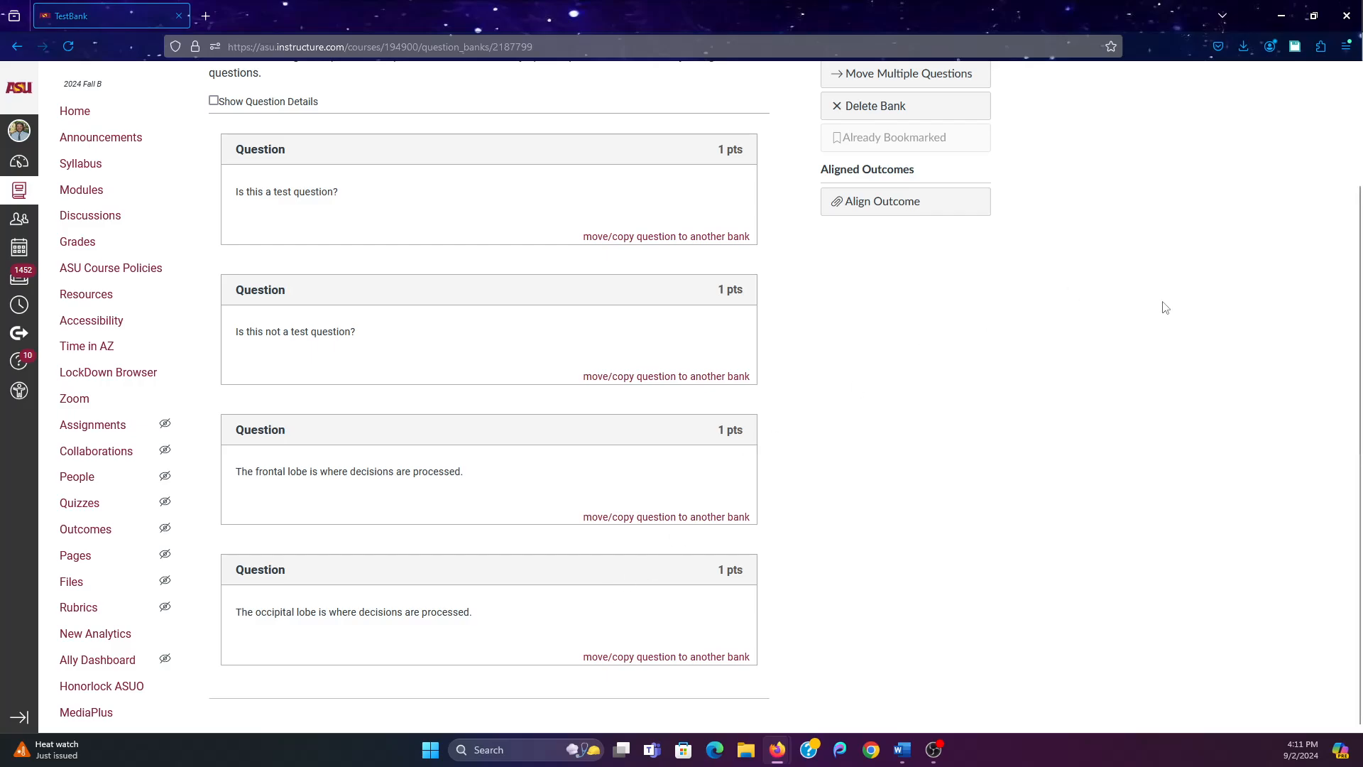
scroll("up", 3)
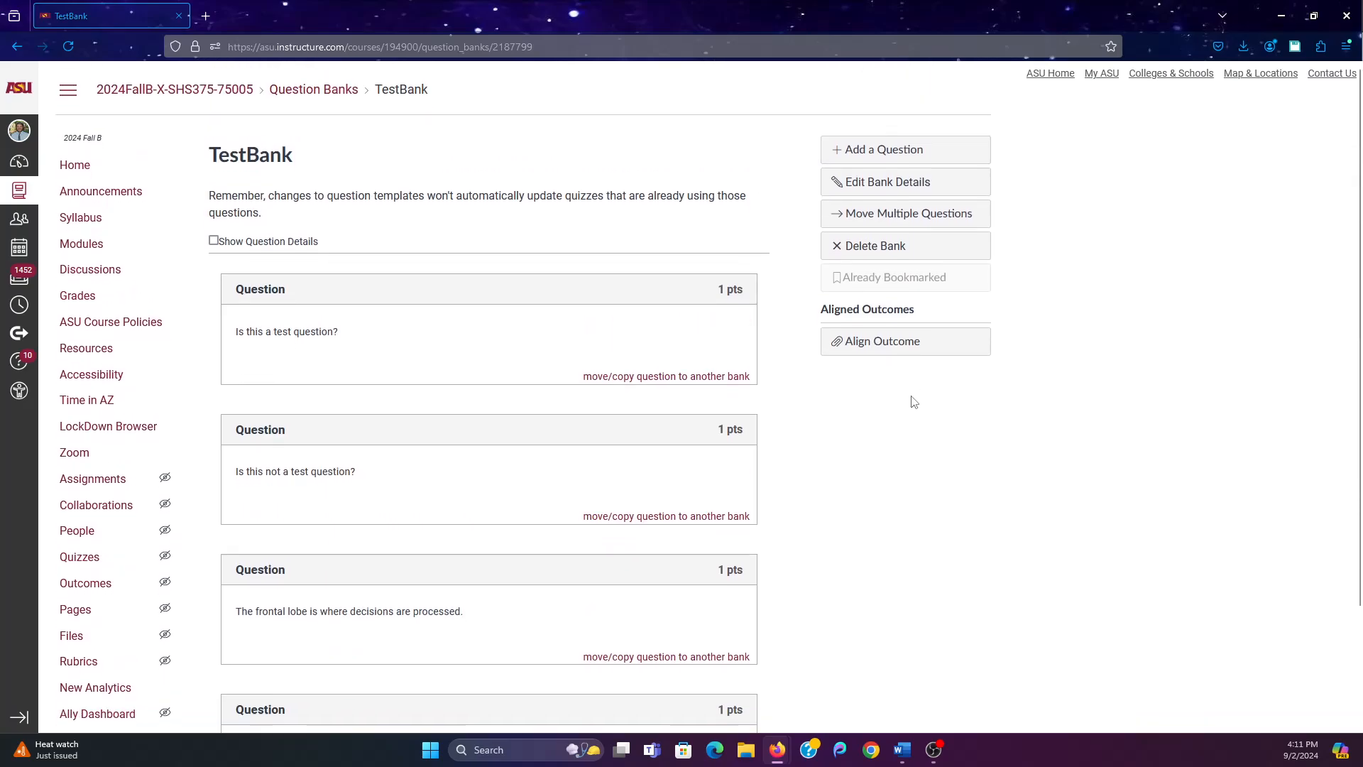
scroll("down", 3)
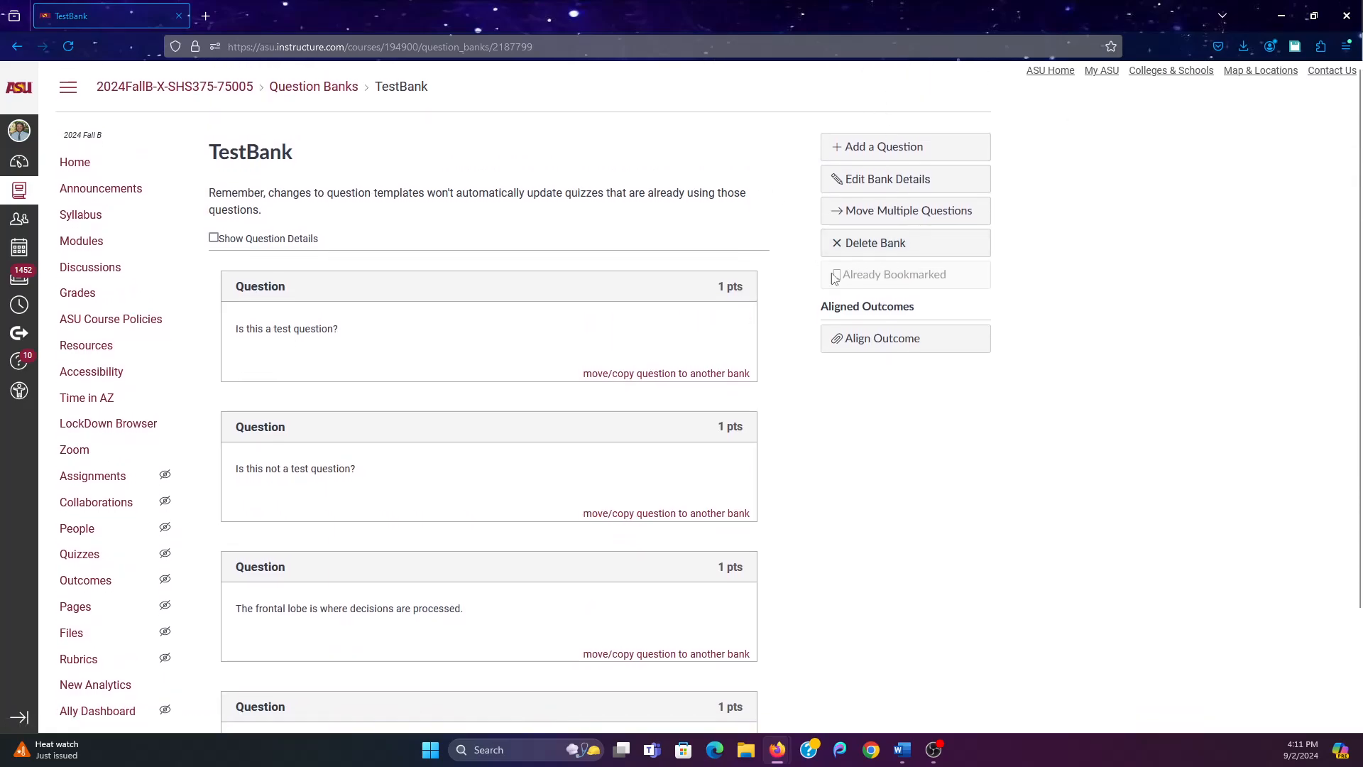
mouse_move(1005, 673)
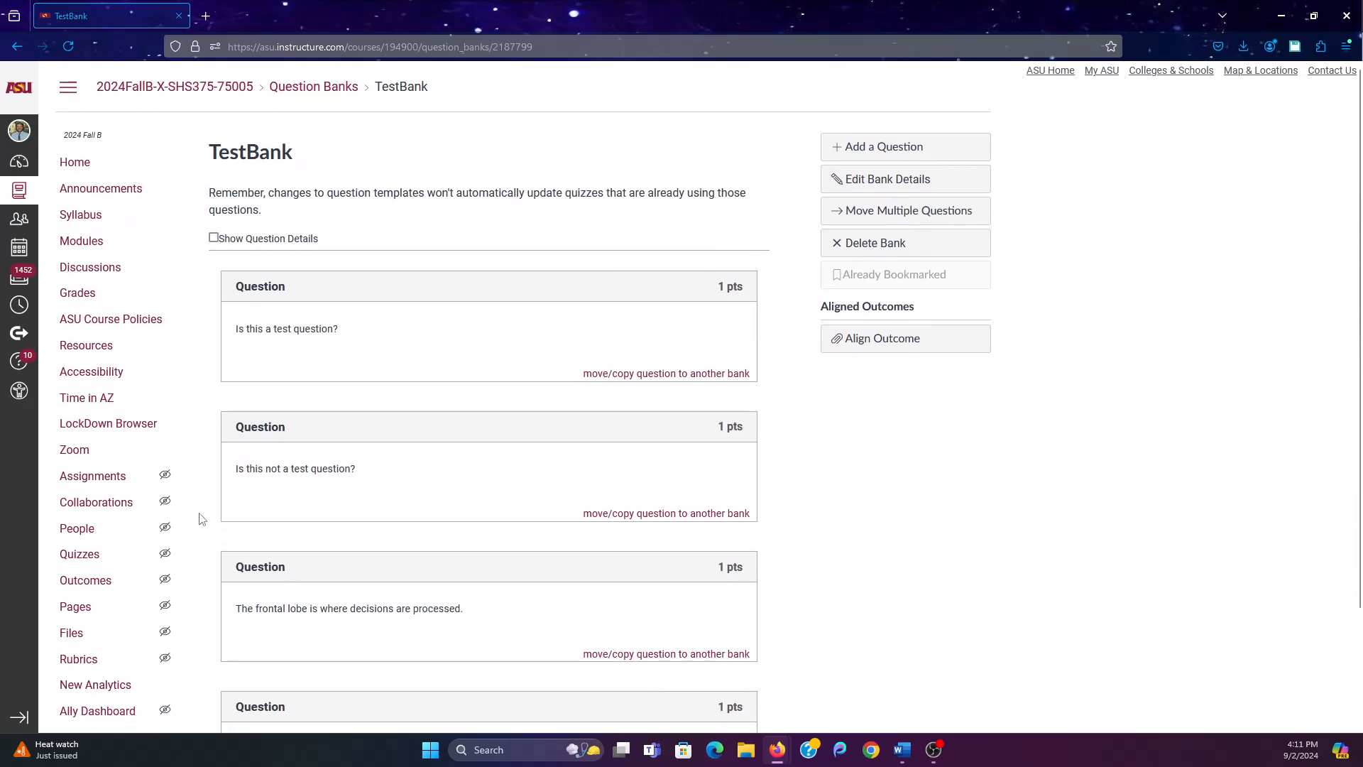
mouse_move(71, 633)
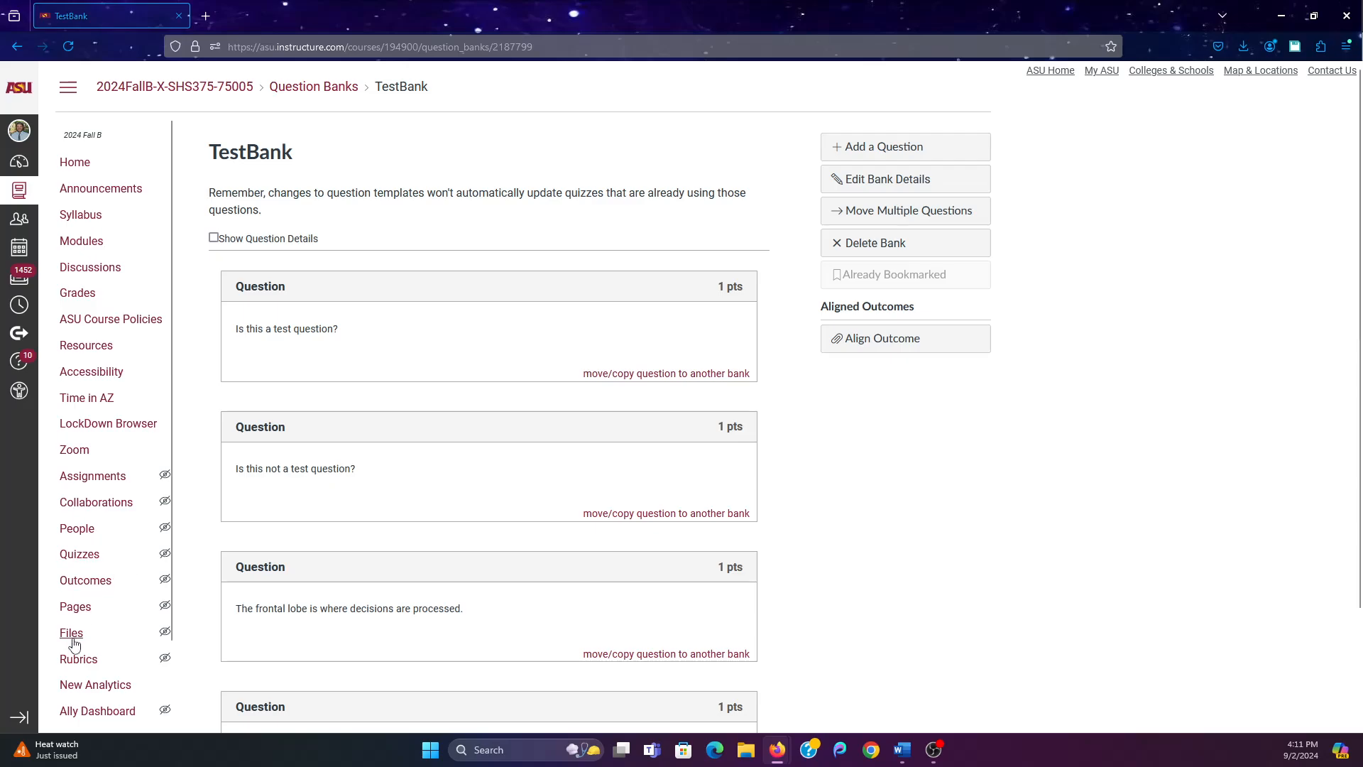
Open the Quizzes list and scroll through the Module 1 quizzes and exams
left_click(79, 554)
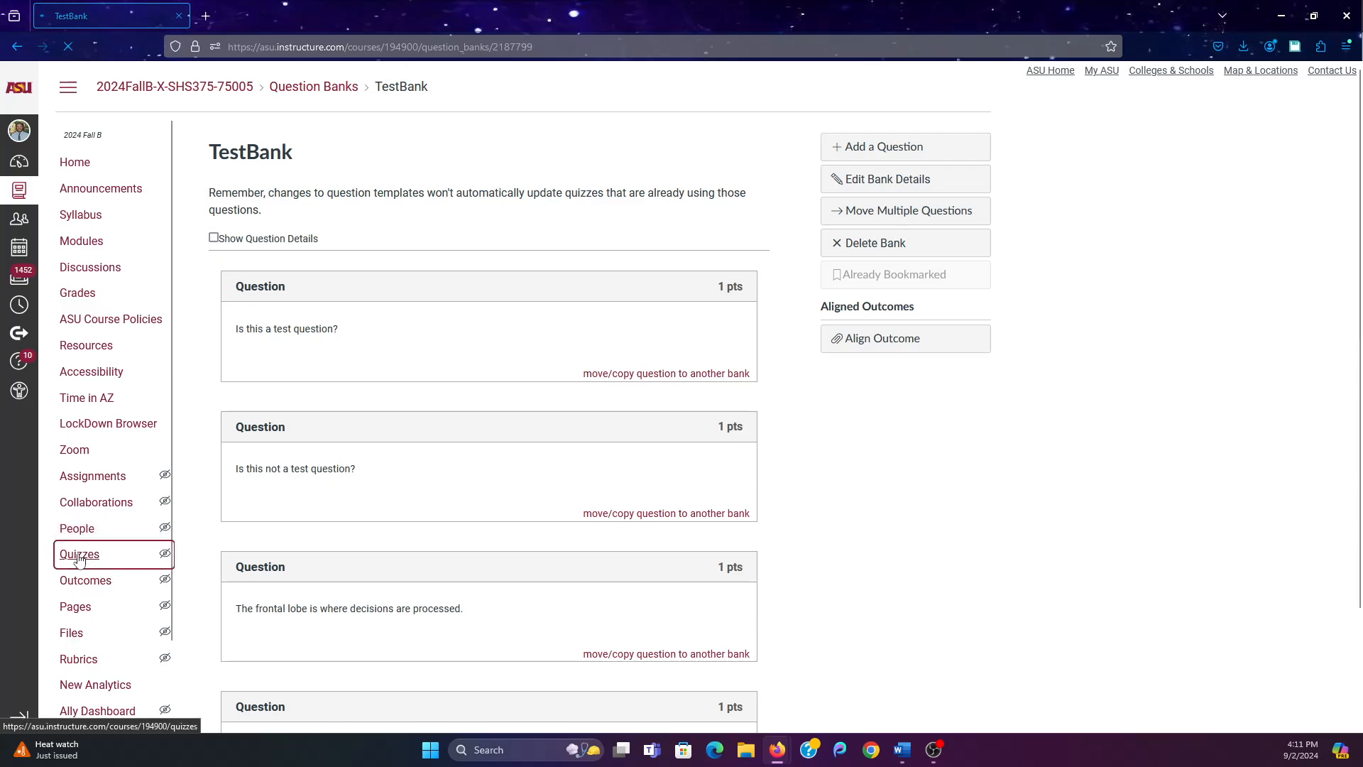
left_click(78, 554)
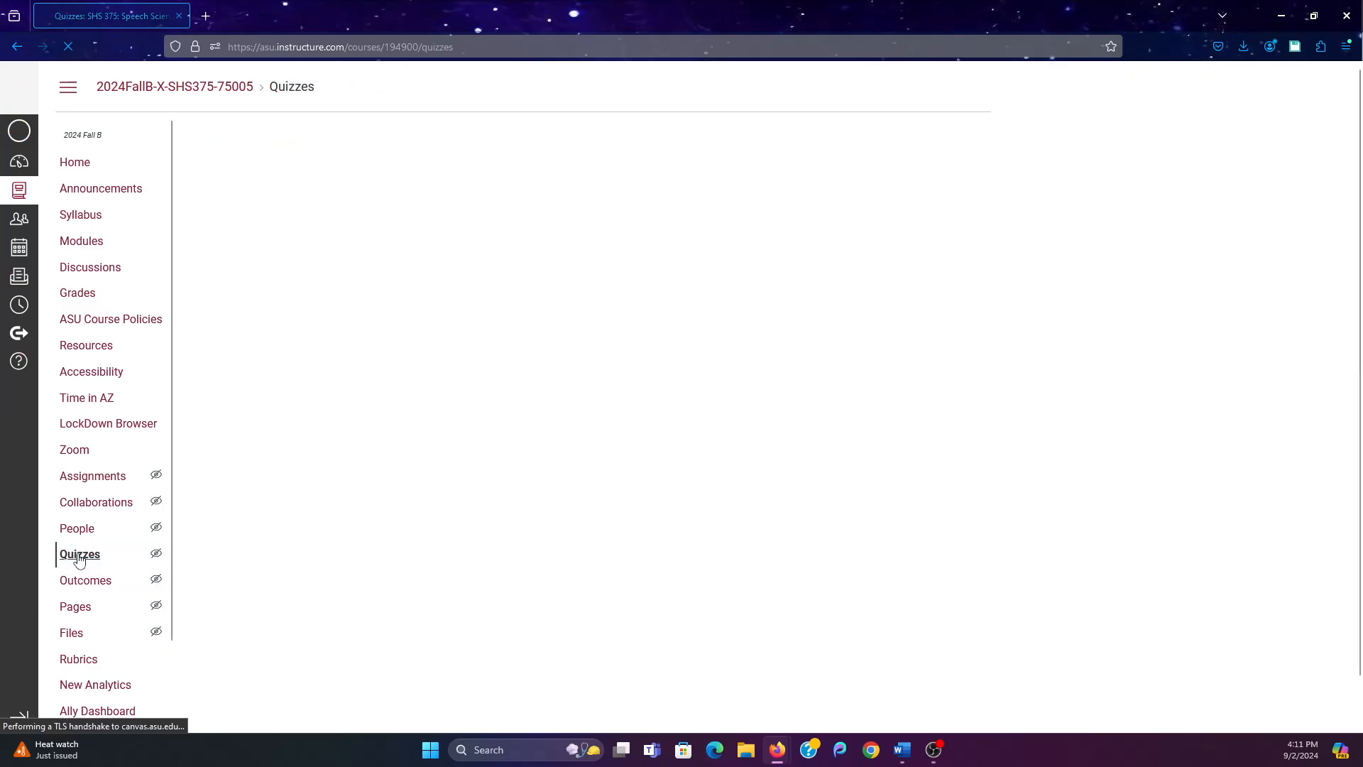
left_click(78, 554)
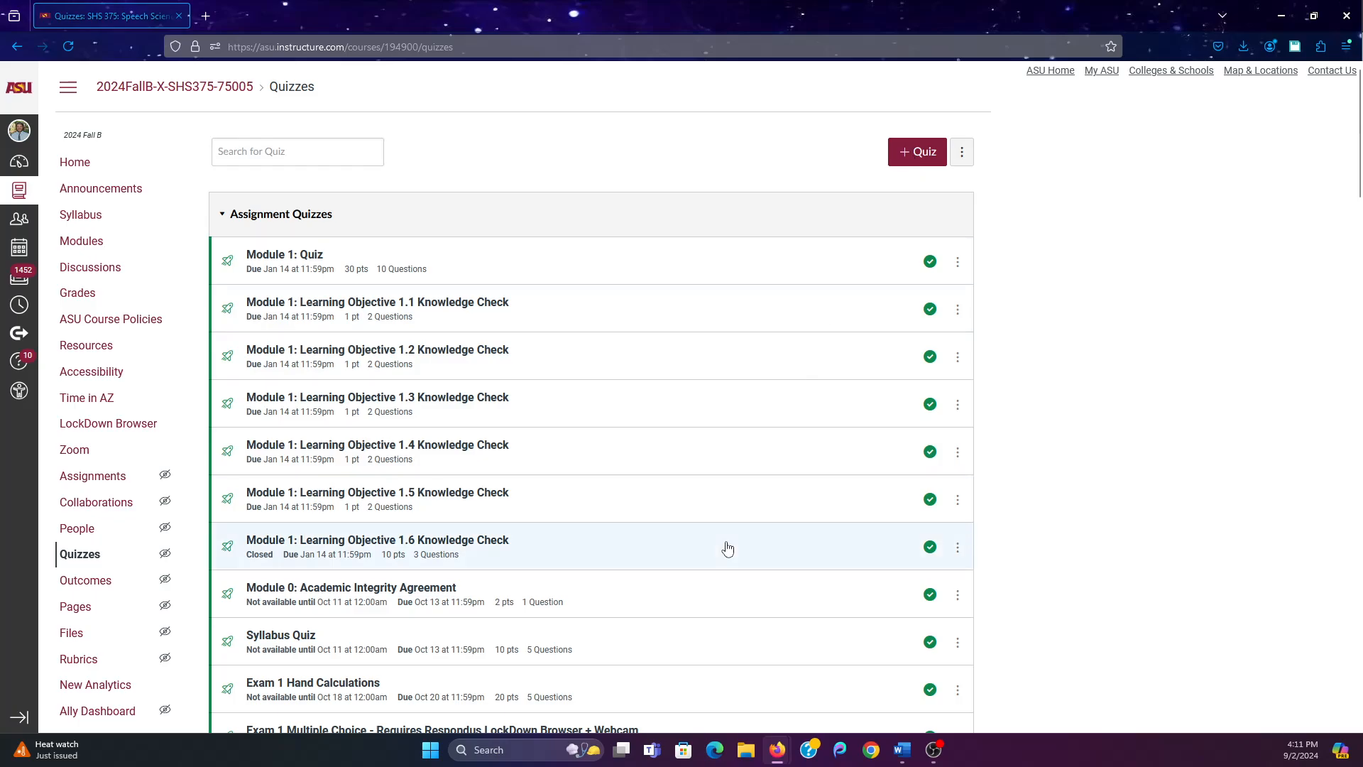
scroll("down", 3)
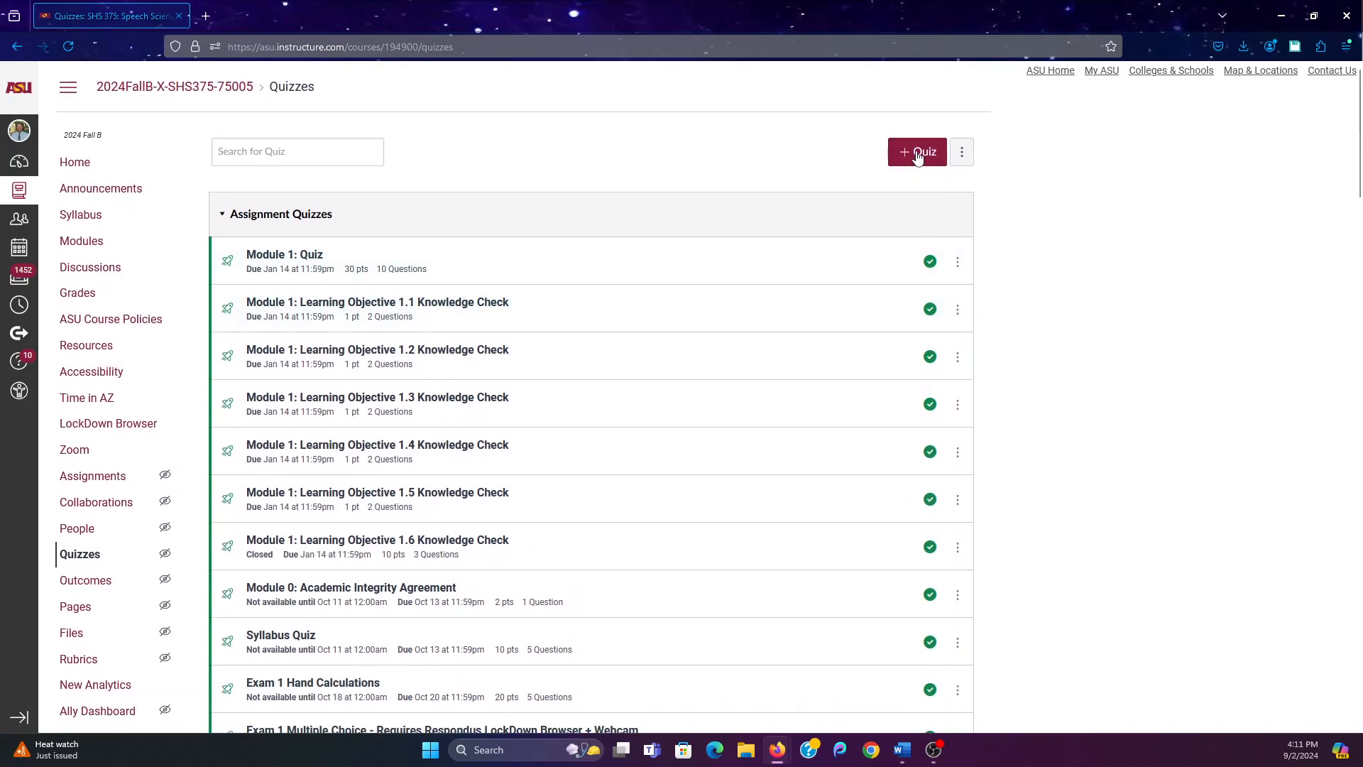
Create a new quiz and draft question group TestGroup: pick 2, 3 points each
left_click(916, 152)
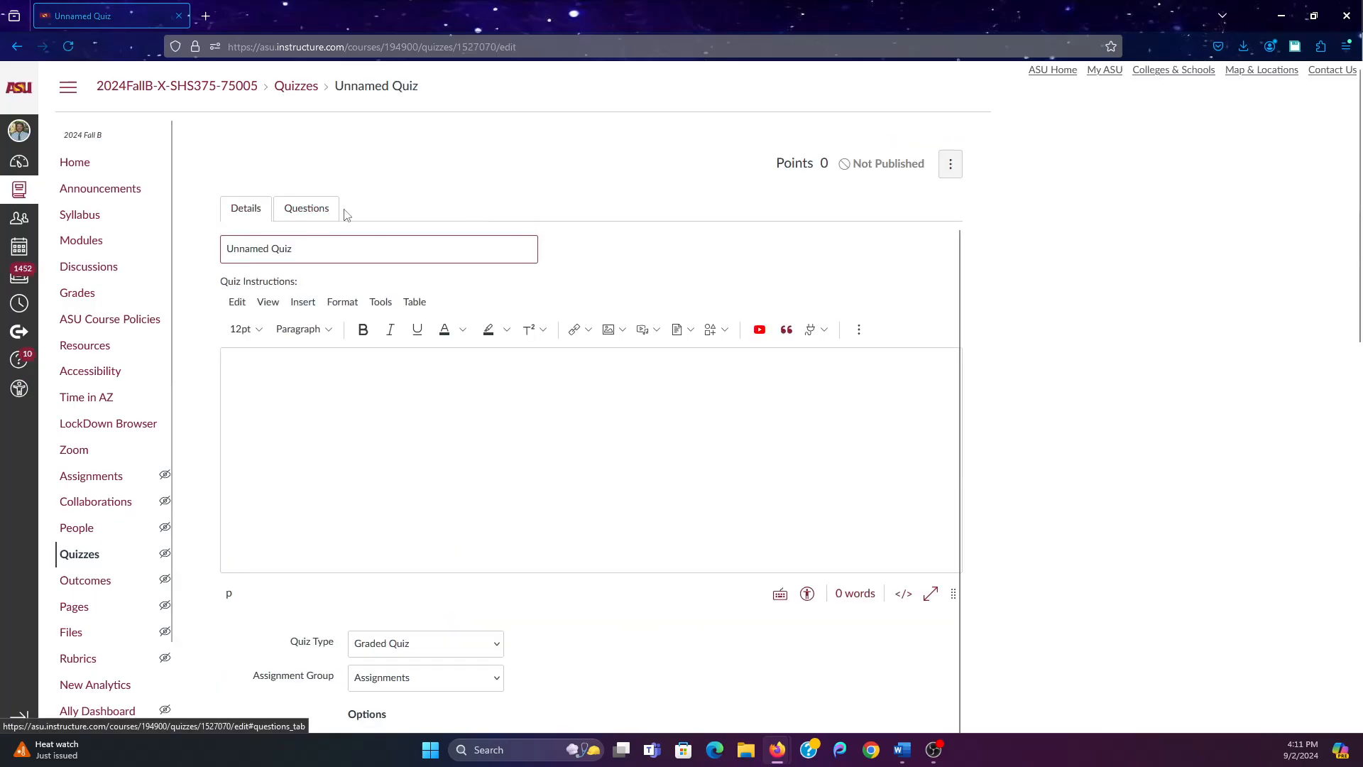
left_click(306, 208)
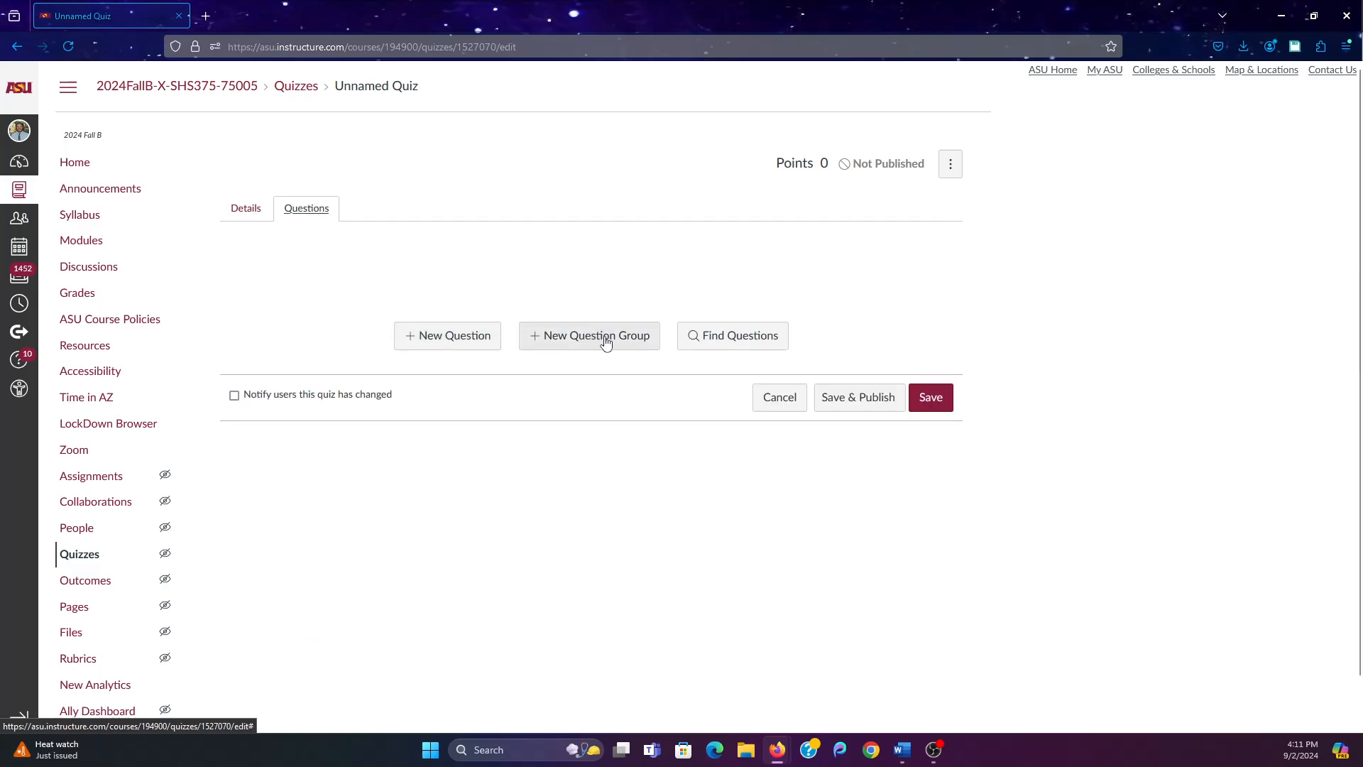
left_click(590, 336)
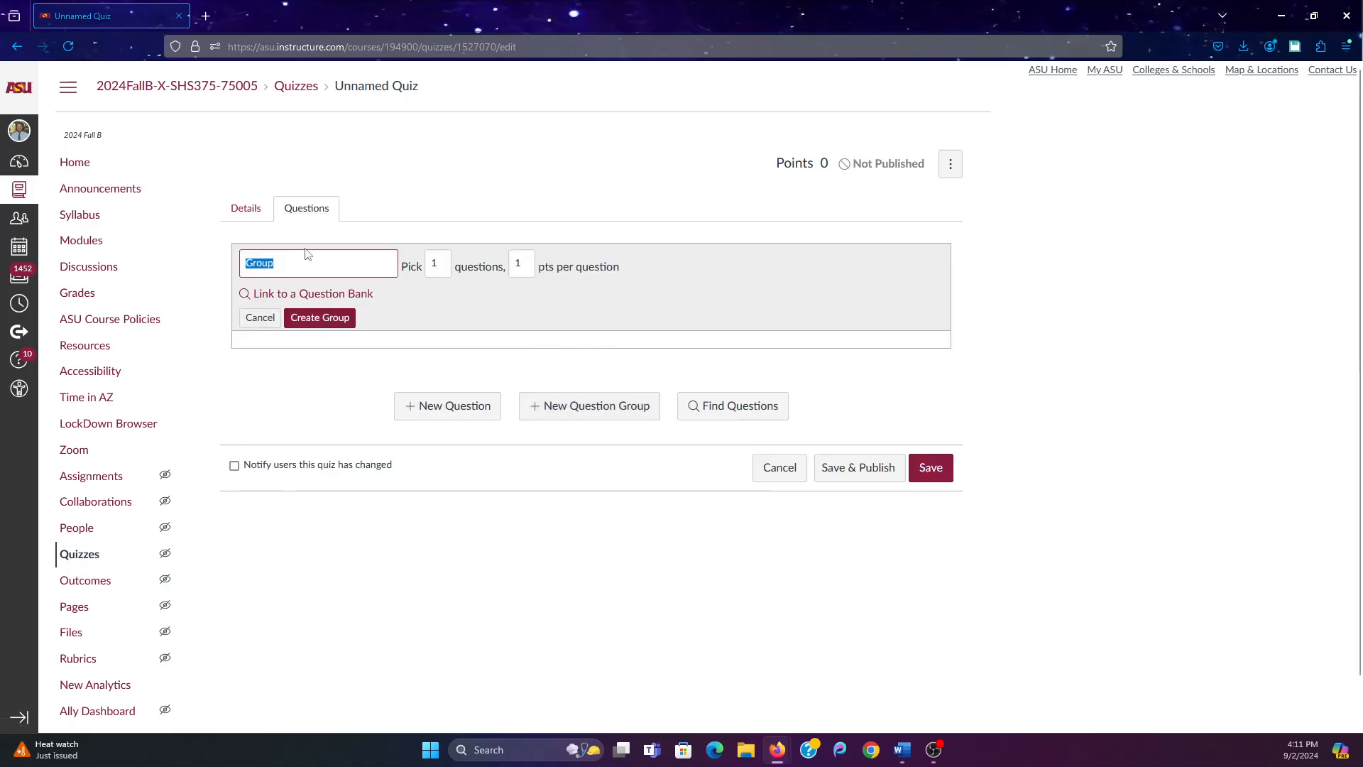
type("TestG")
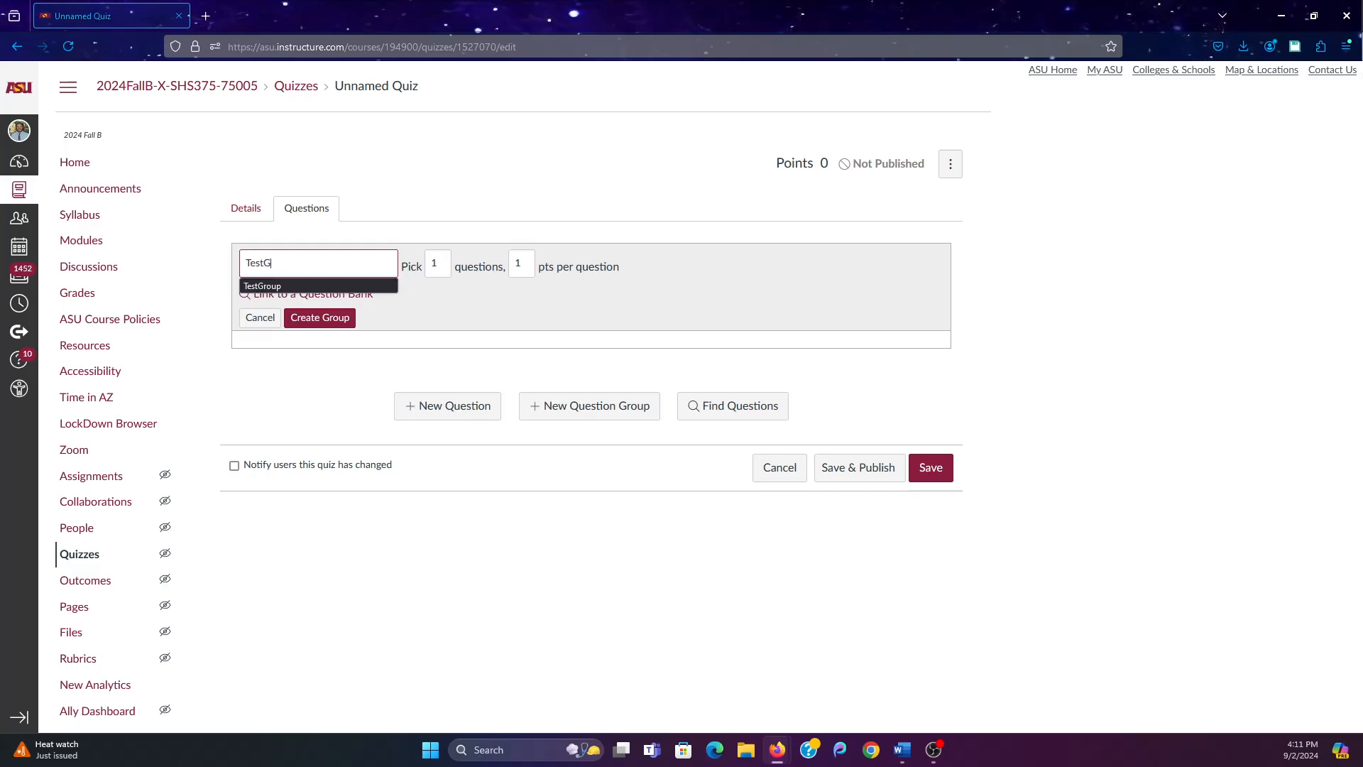
left_click(263, 285)
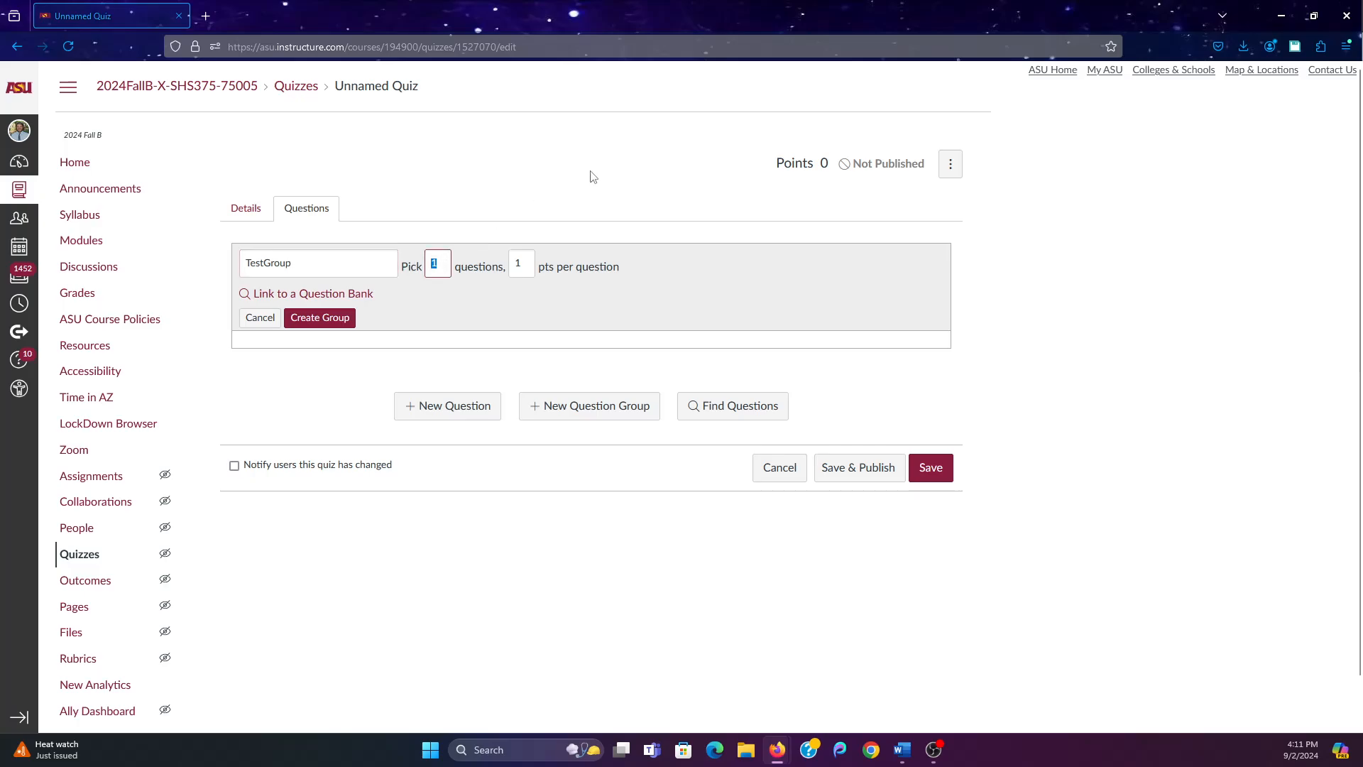
type("2")
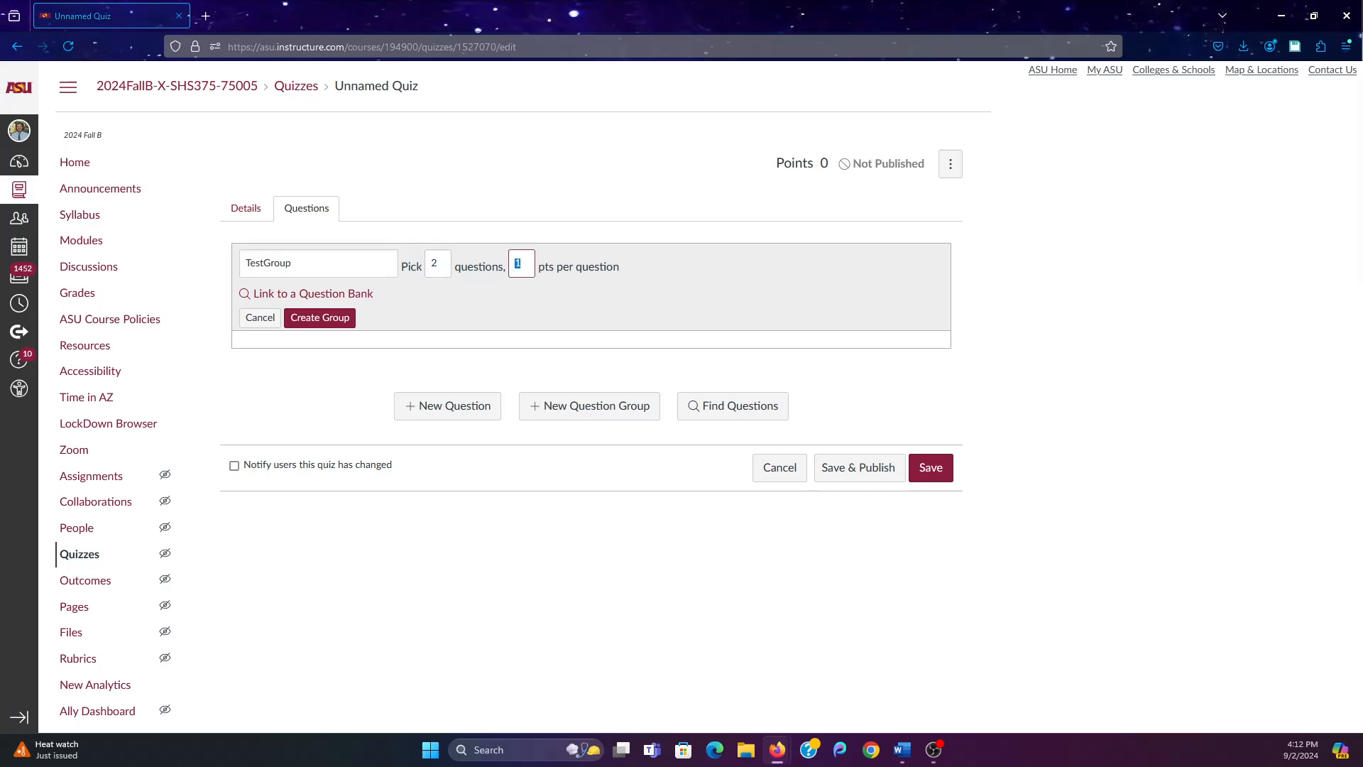
type("3")
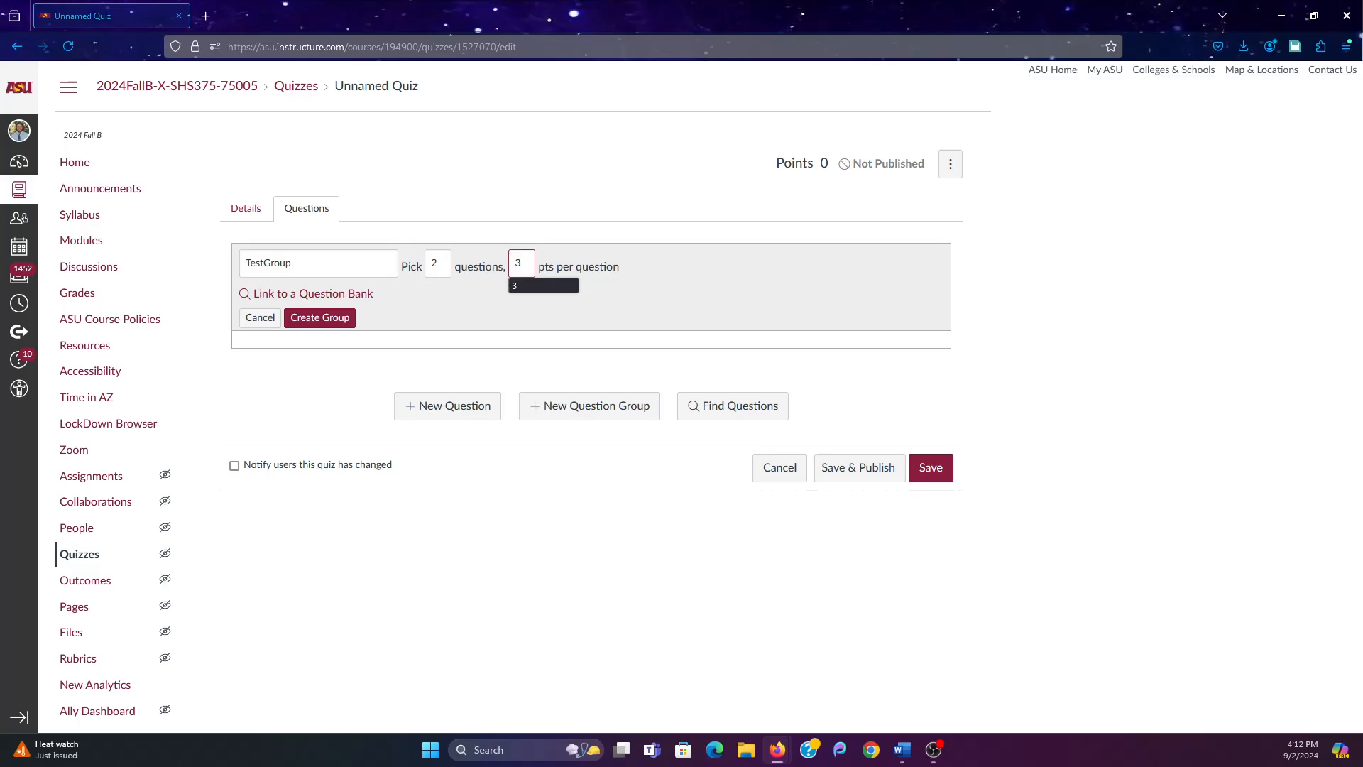
left_click(438, 266)
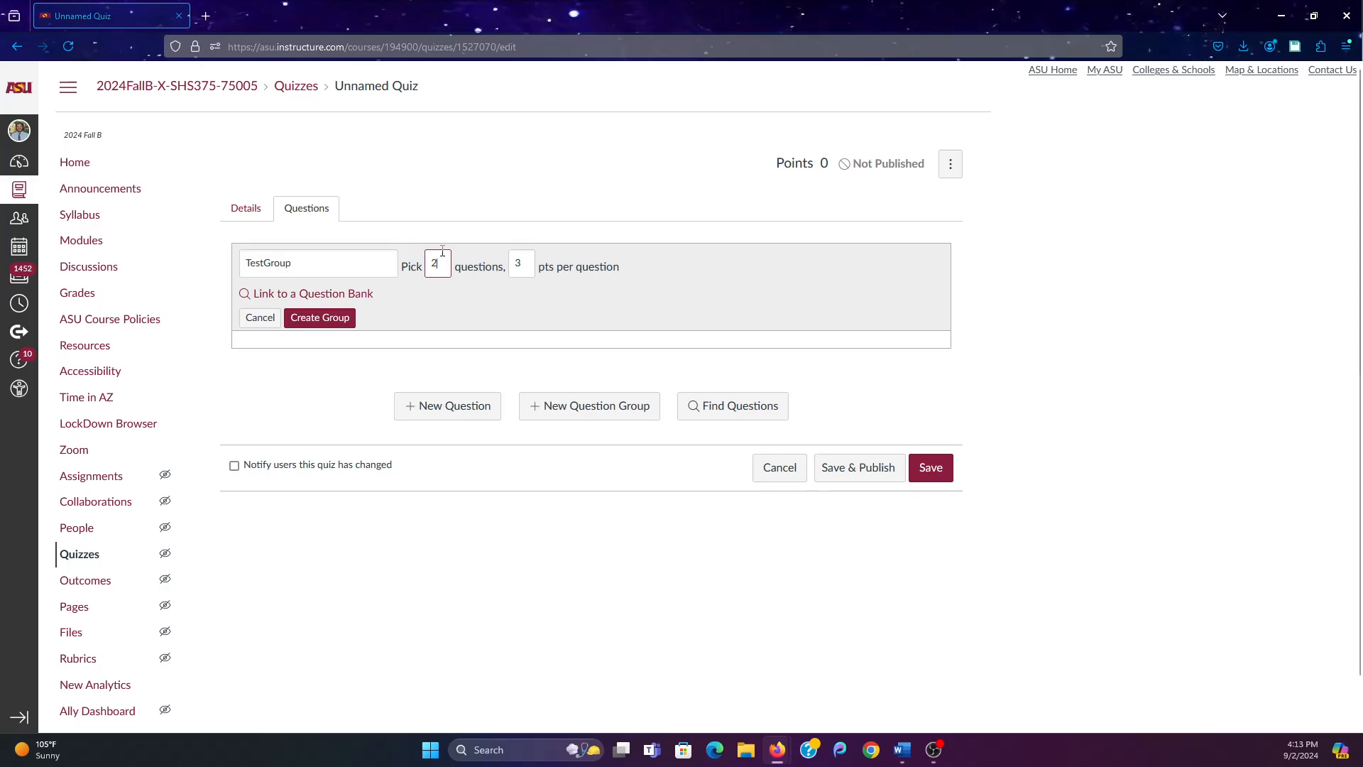
mouse_move(538, 240)
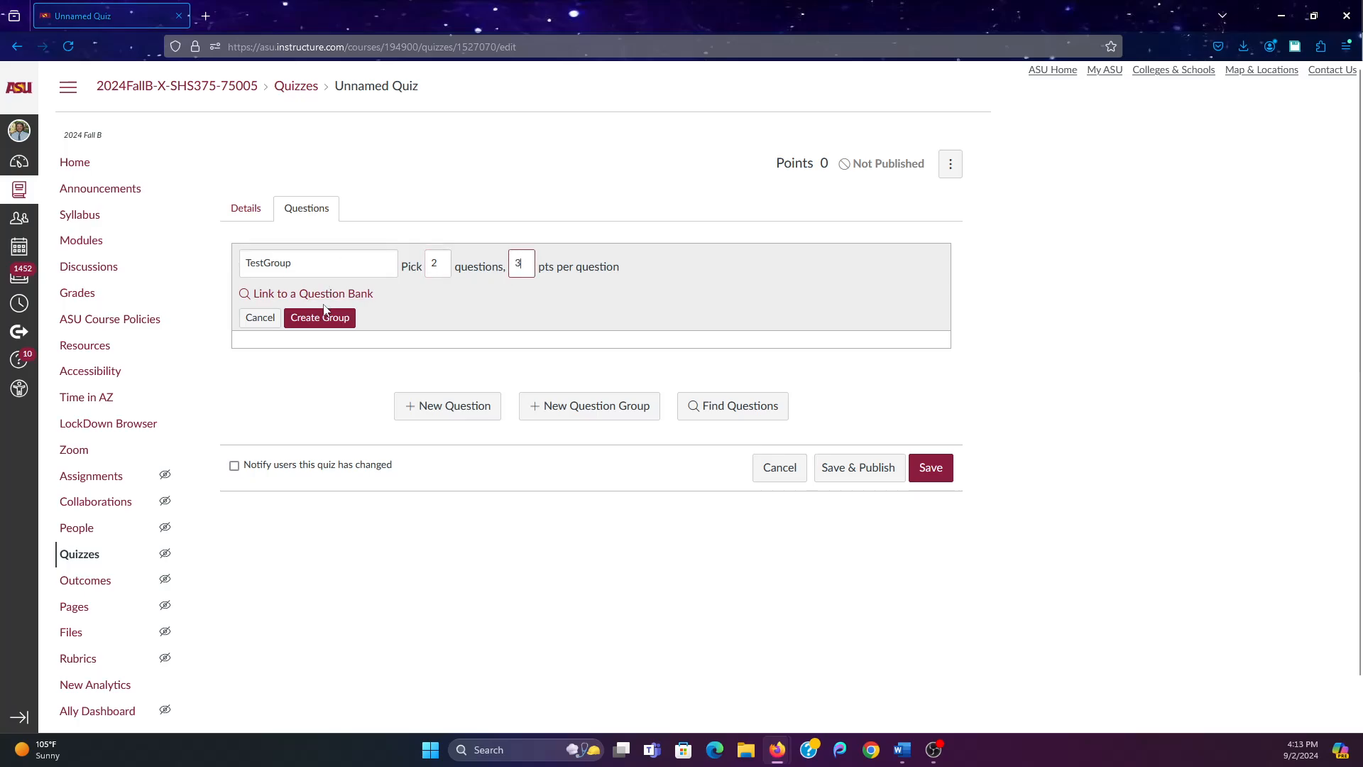
mouse_move(313, 293)
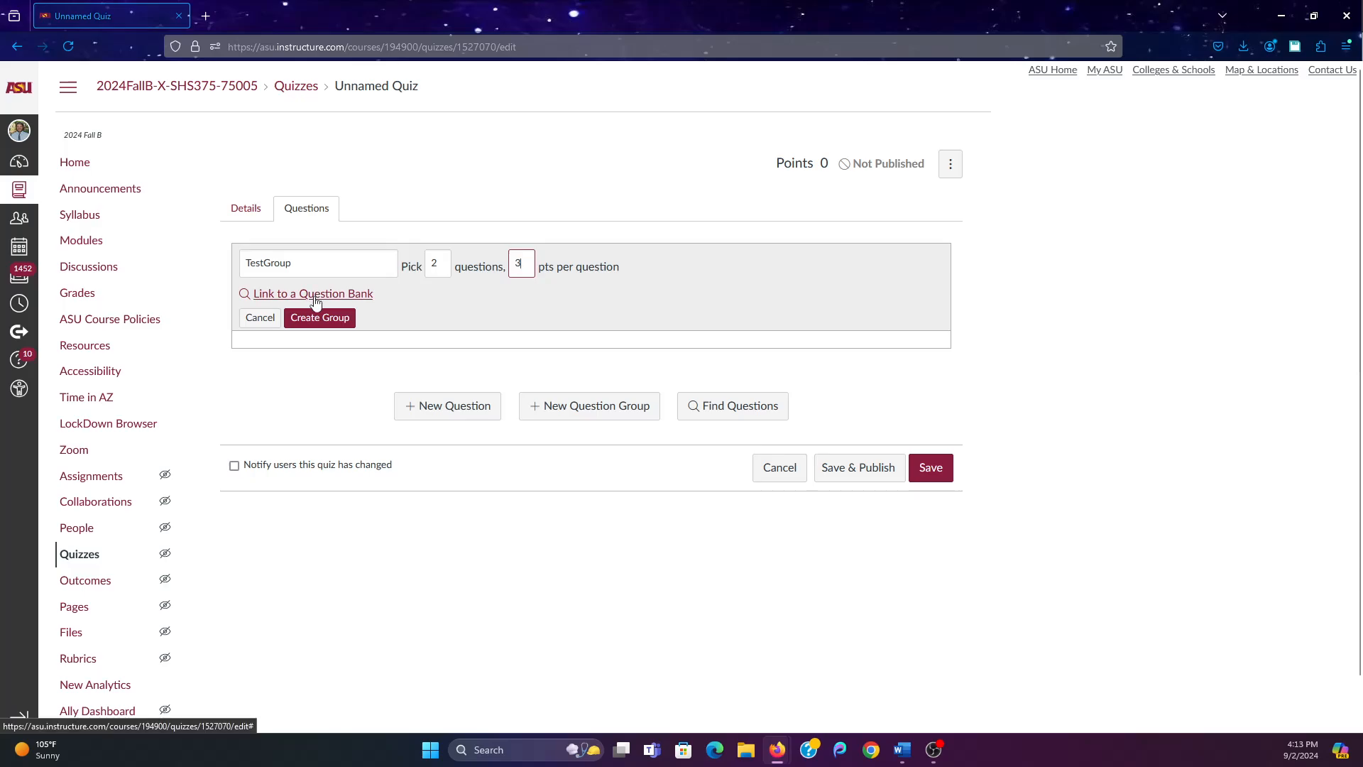
Choose TestBank from the Find Question Bank list as TestGroup's source
left_click(312, 293)
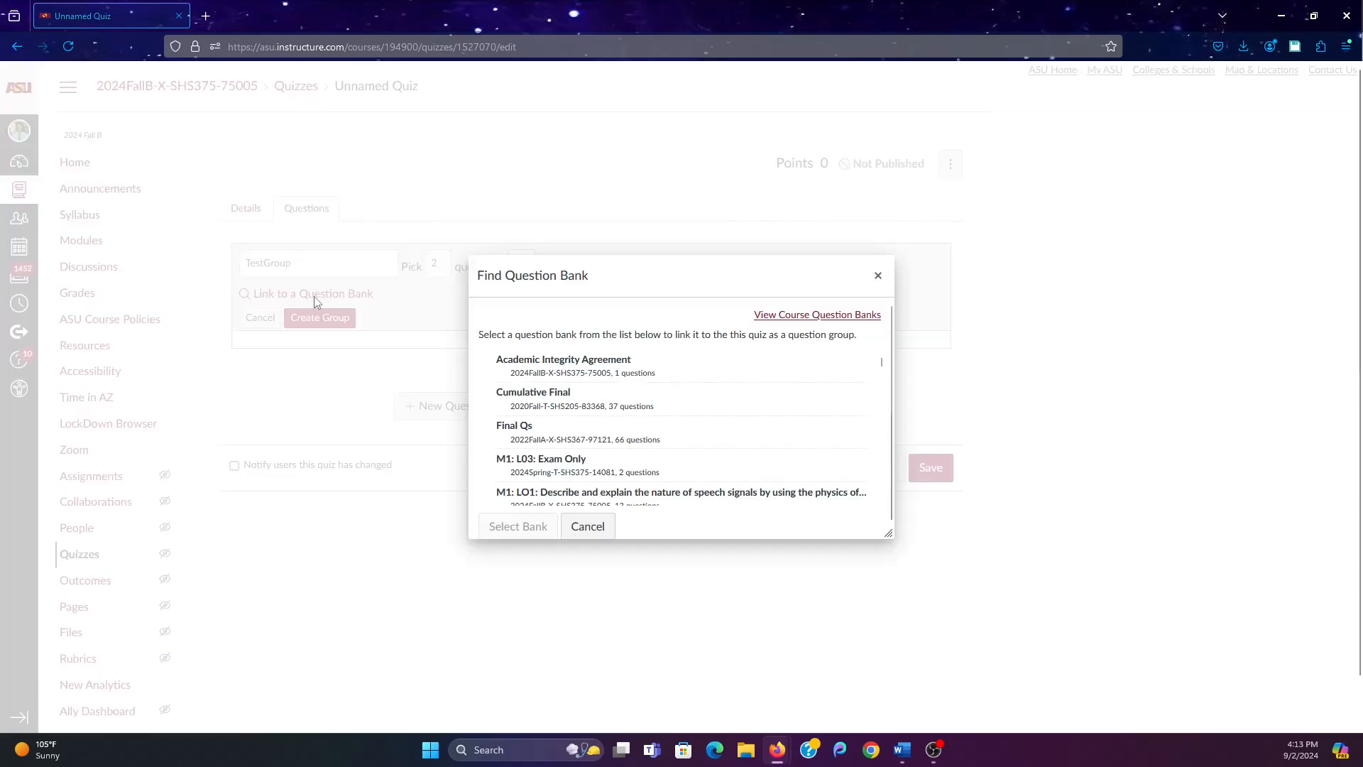
scroll("down", 3)
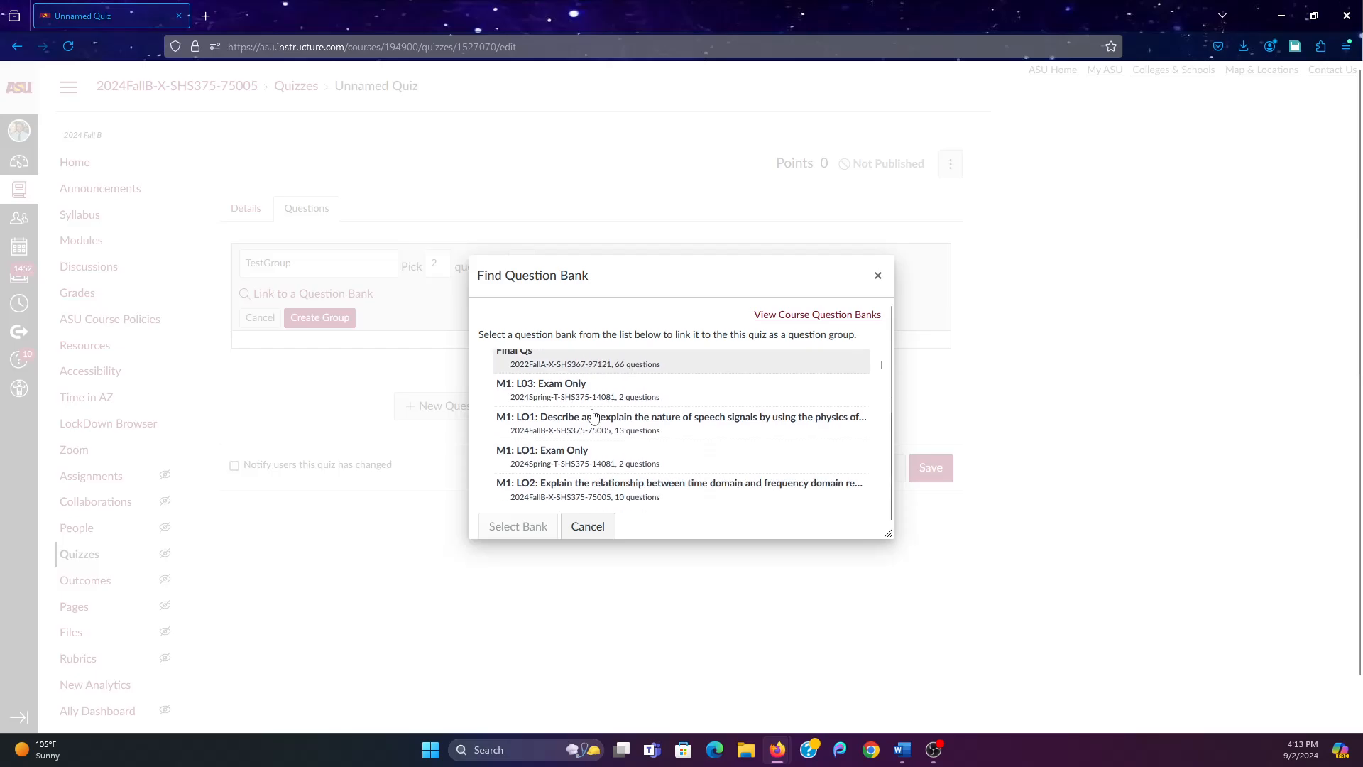
scroll("down", 3)
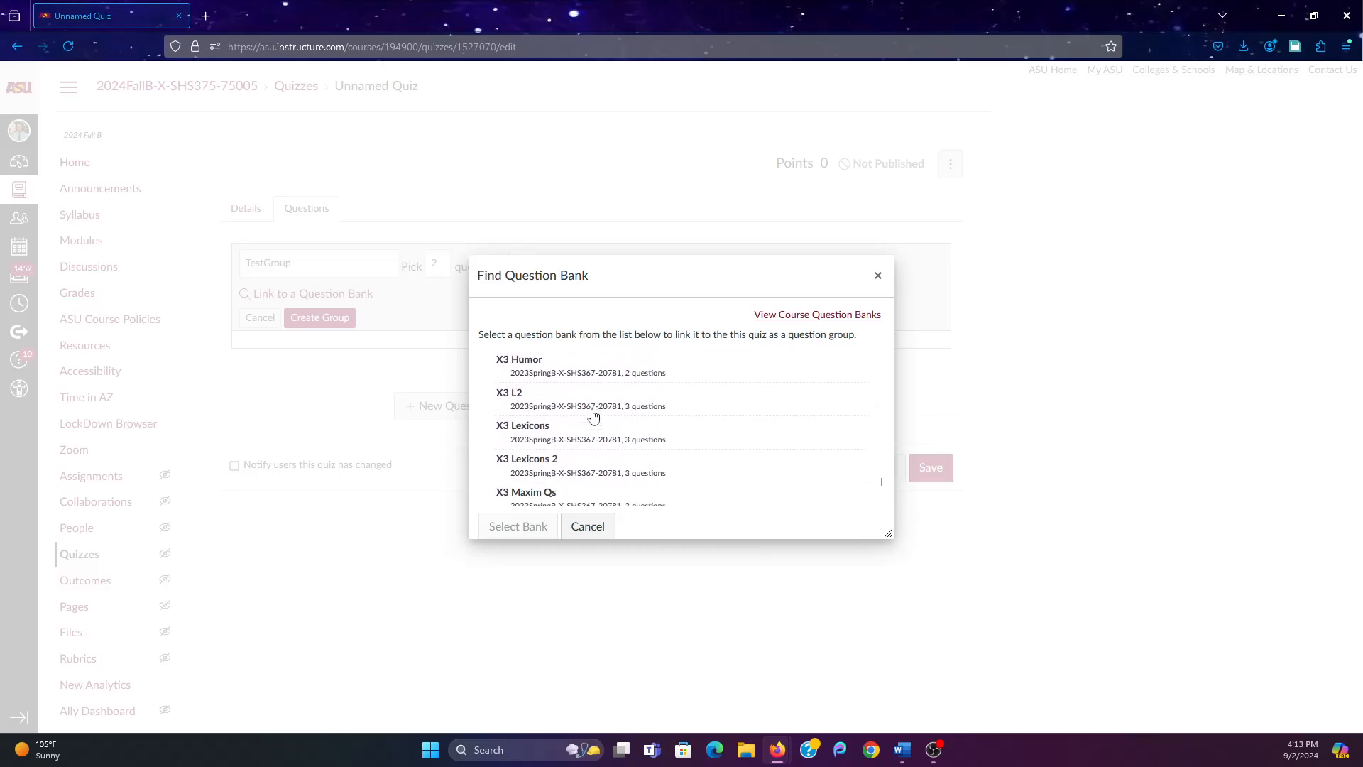
scroll("down", 3)
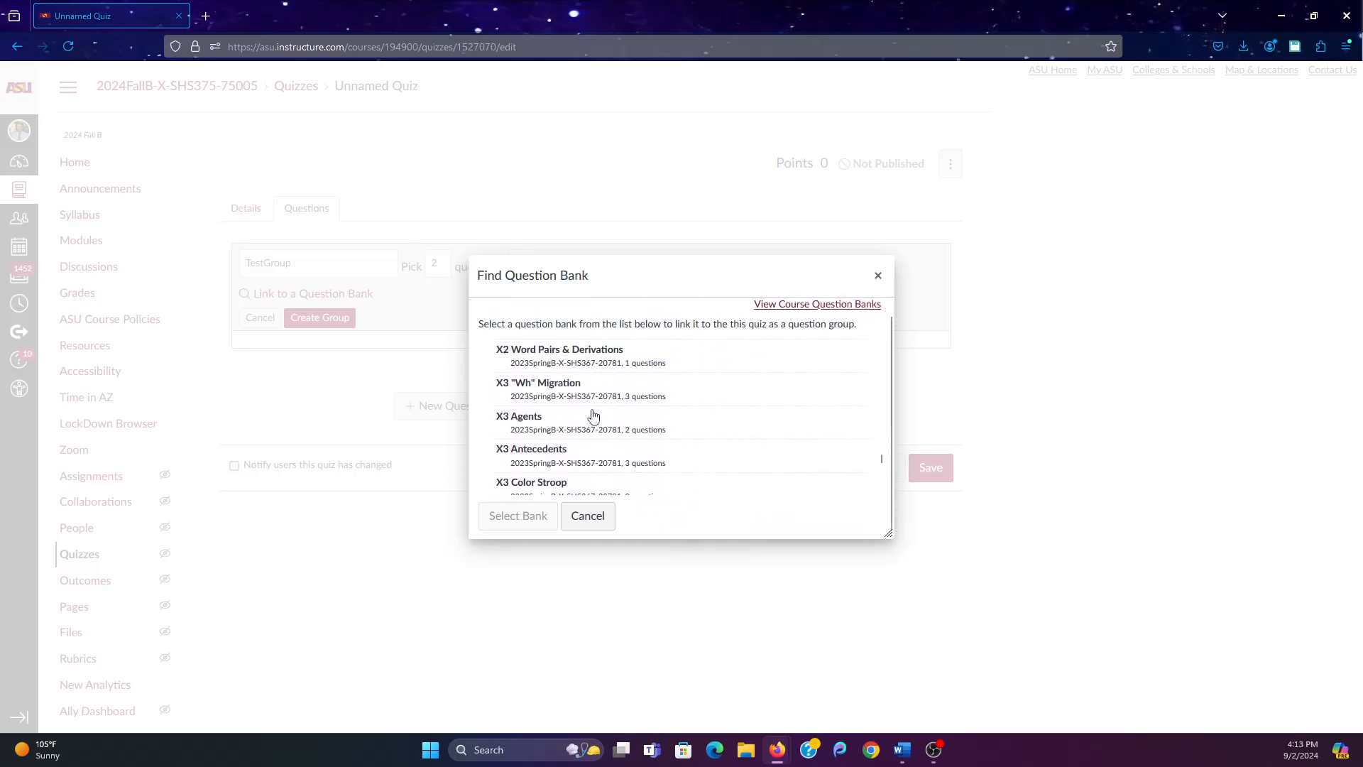
scroll("down", 3)
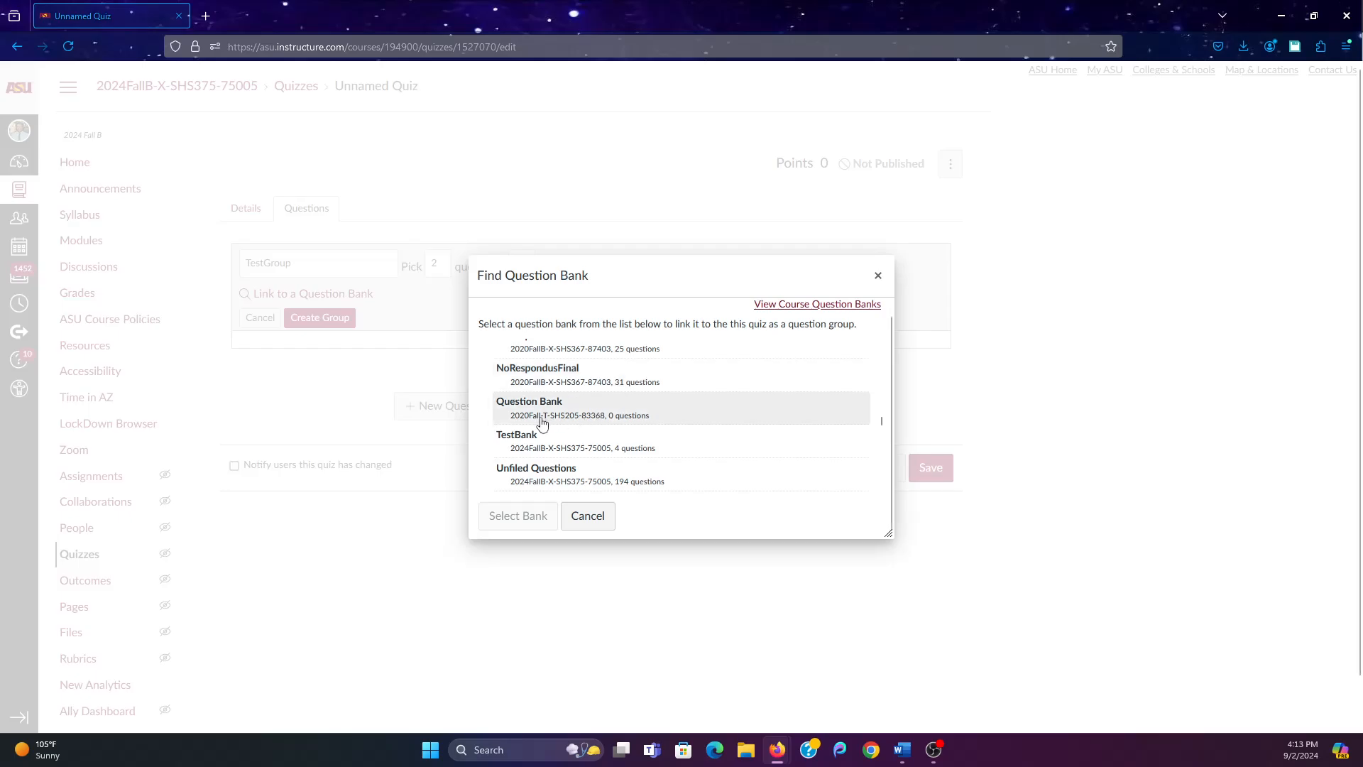
left_click(557, 441)
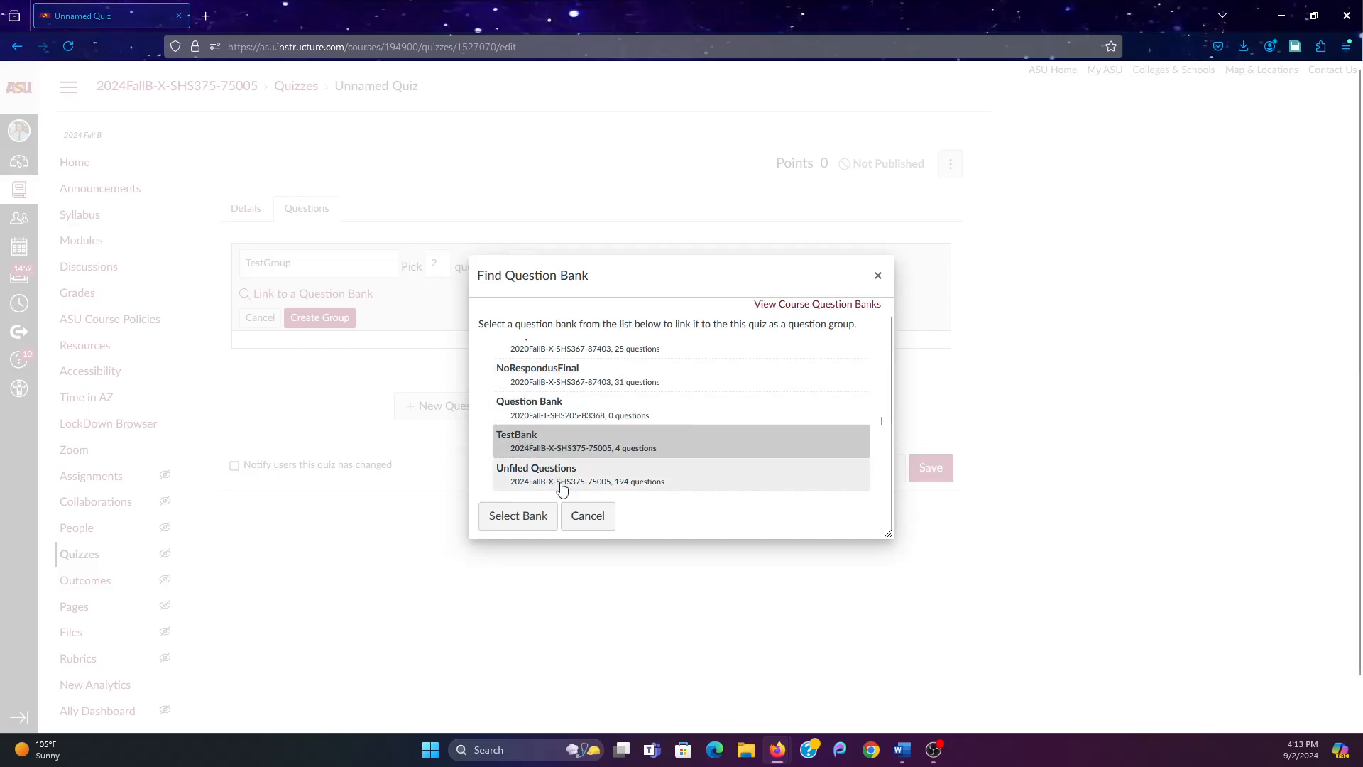
left_click(518, 516)
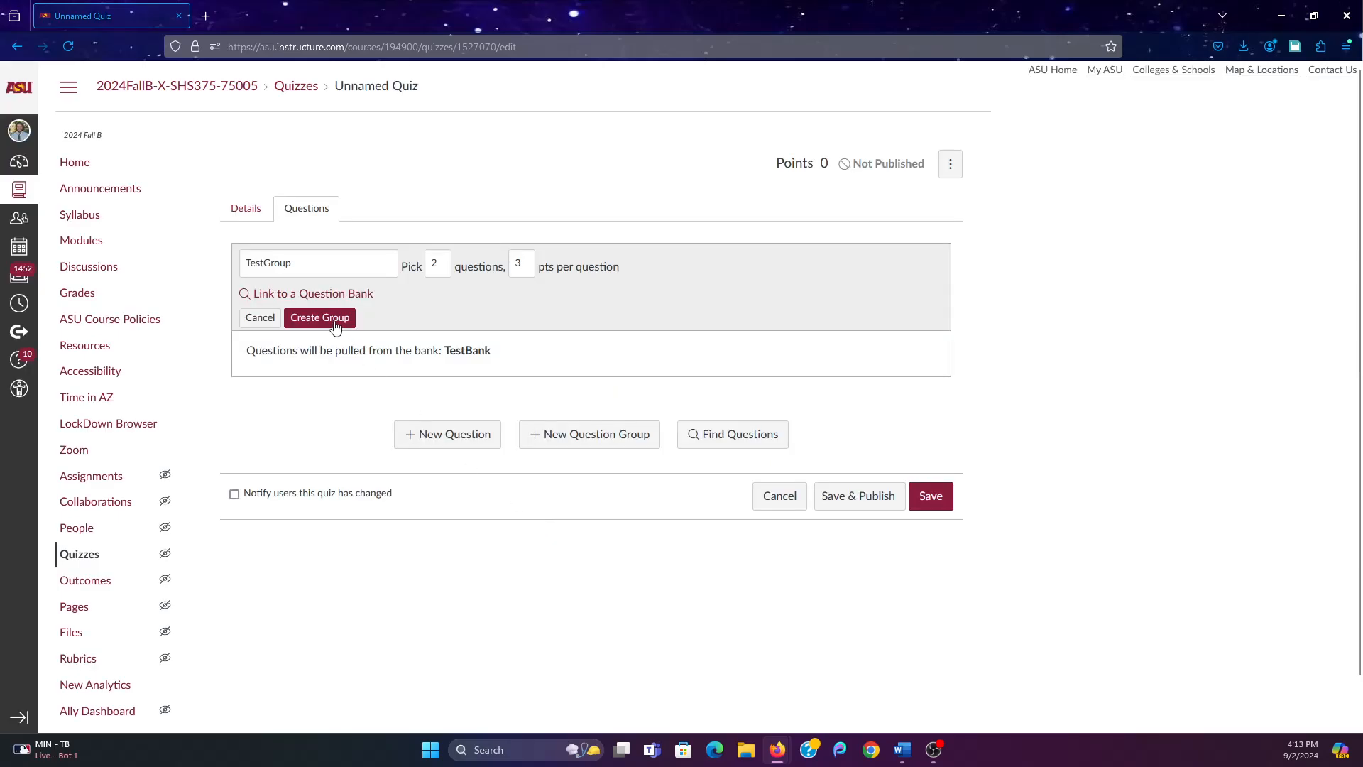
Create the TestGroup question group and save the unpublished quiz at 6 points
left_click(318, 318)
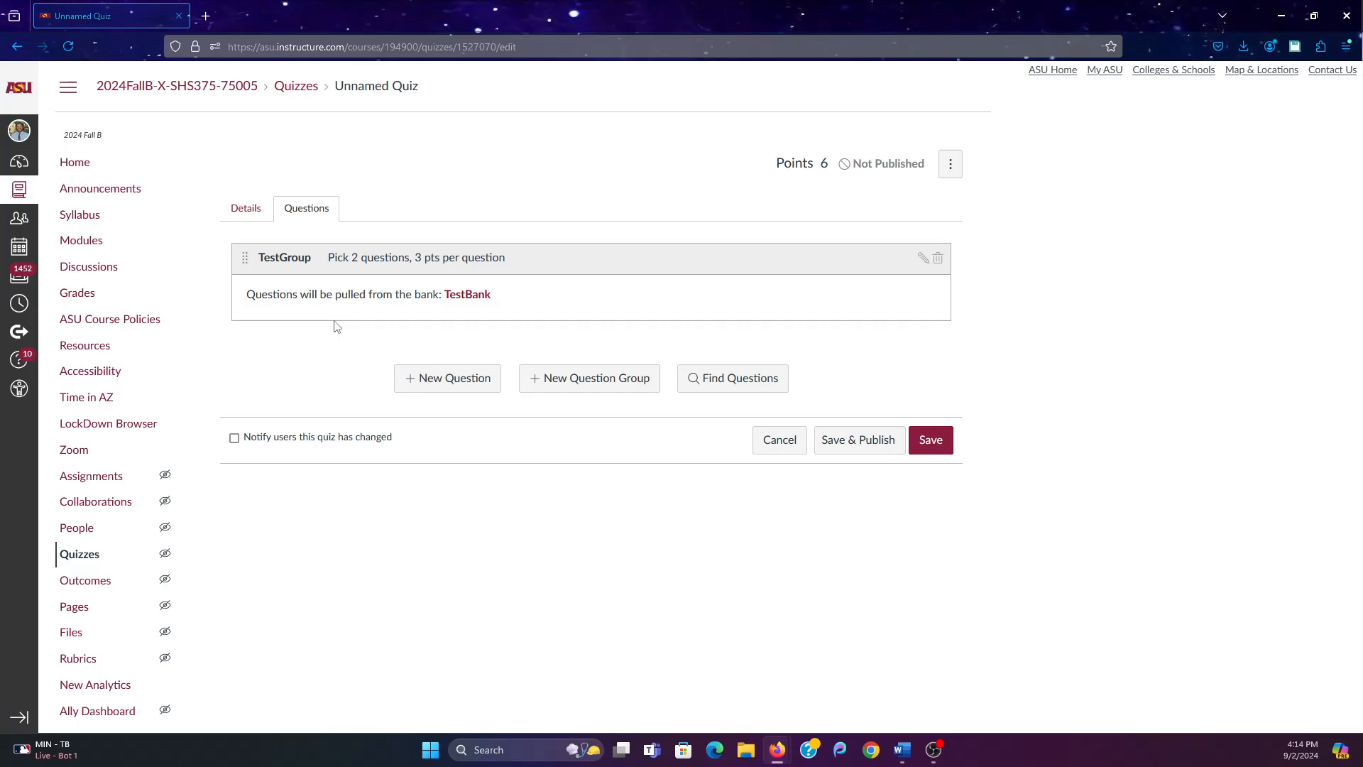
mouse_move(725, 343)
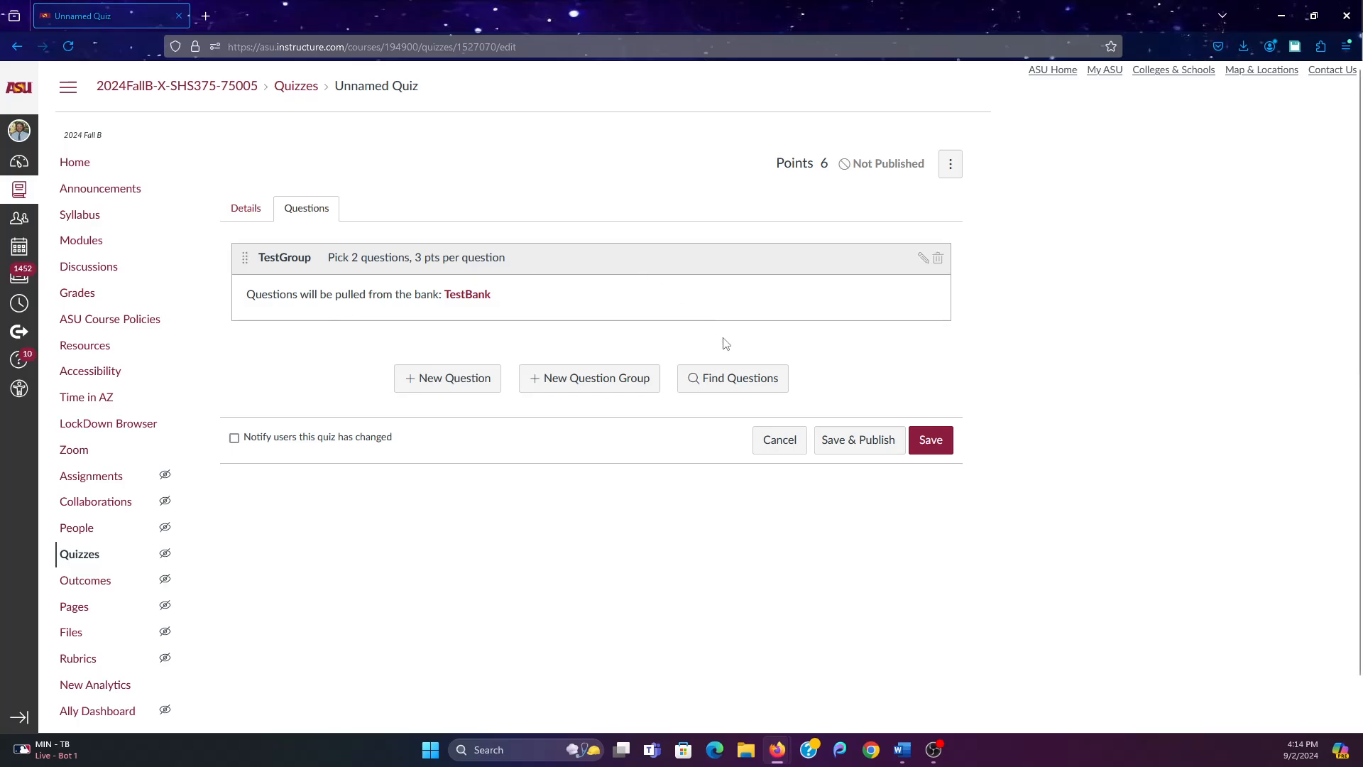
left_click(930, 439)
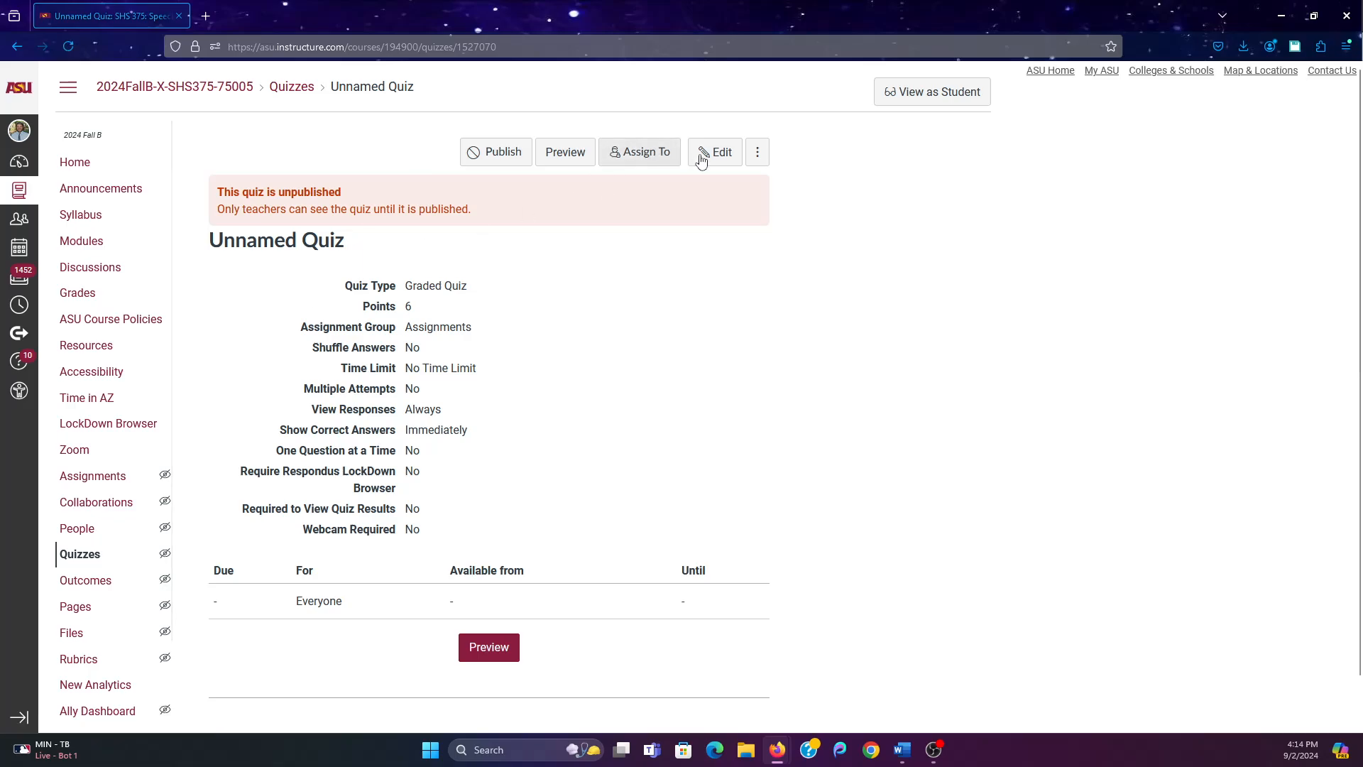
Preview the draft quiz, answer True on the occipital lobe question, and submit for 6/6
left_click(564, 152)
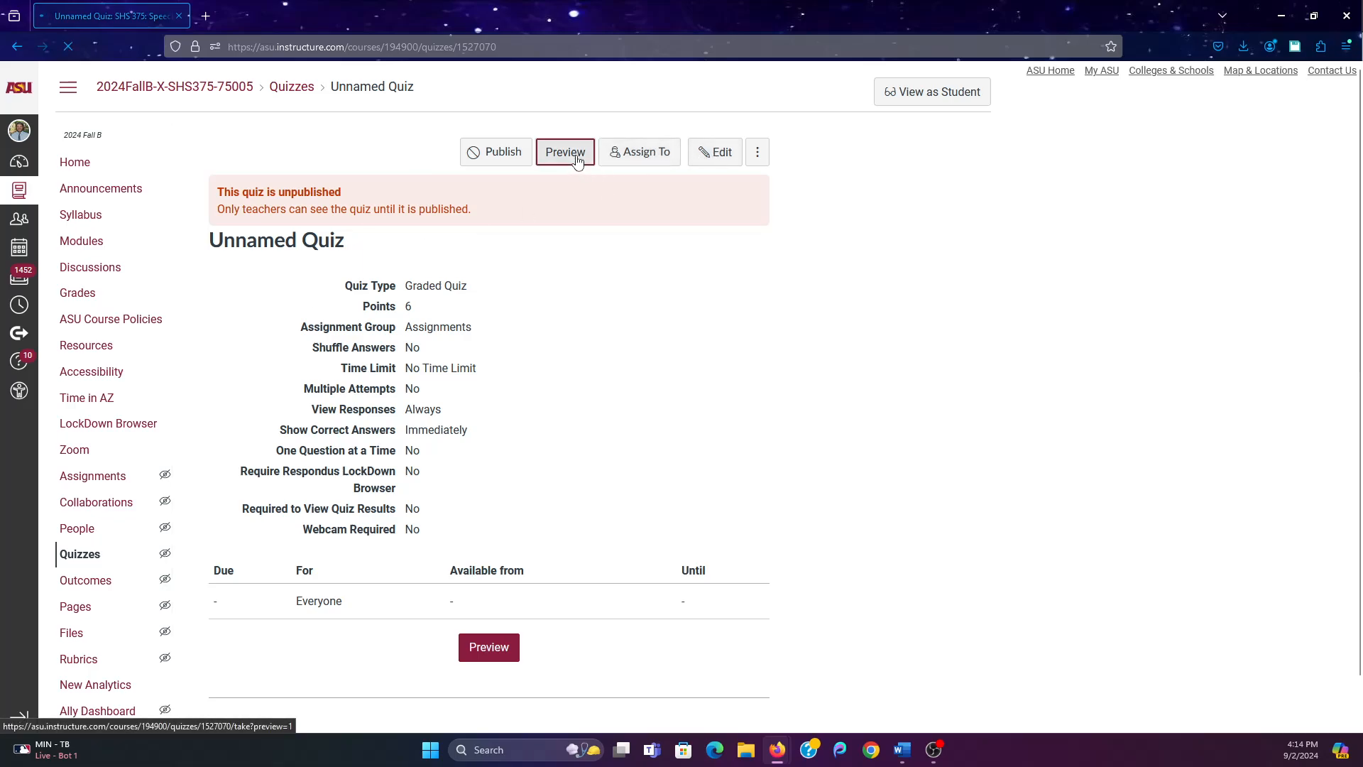
left_click(564, 151)
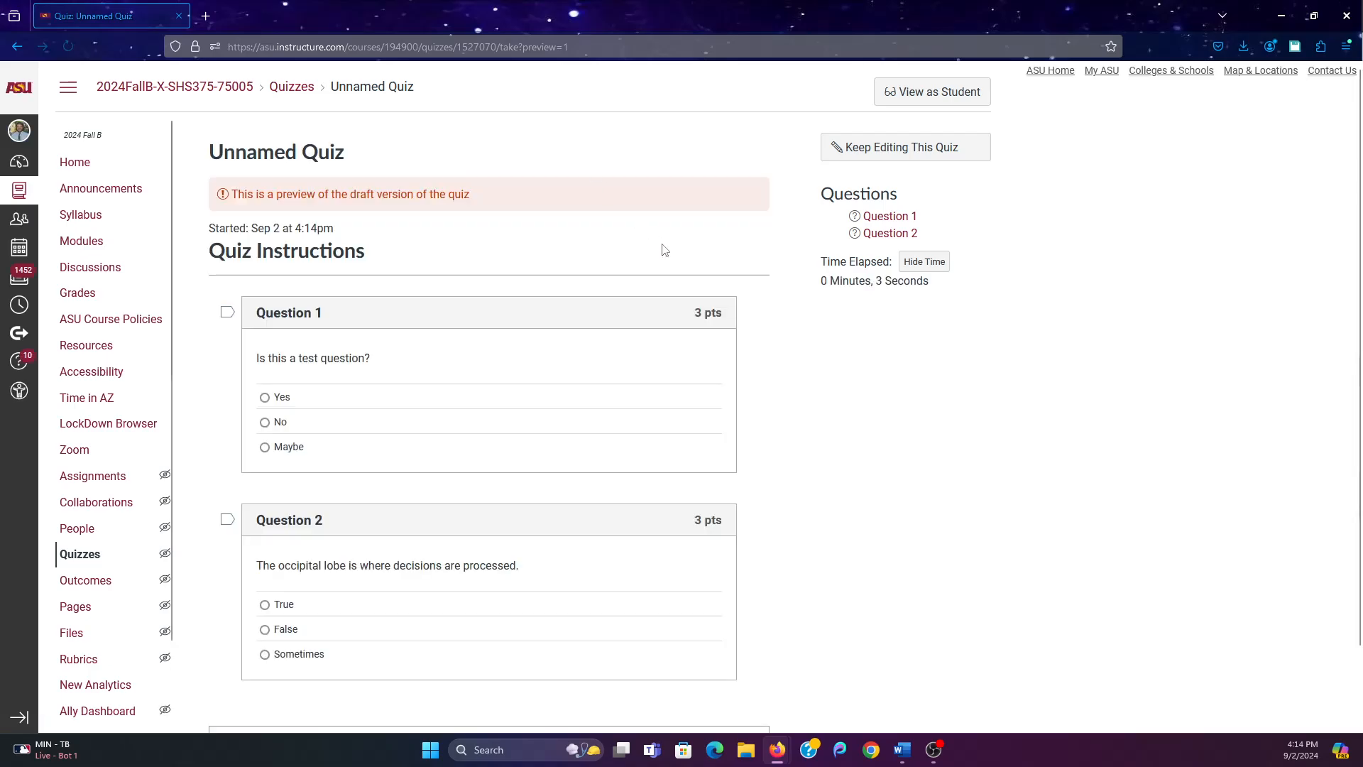
scroll("down", 3)
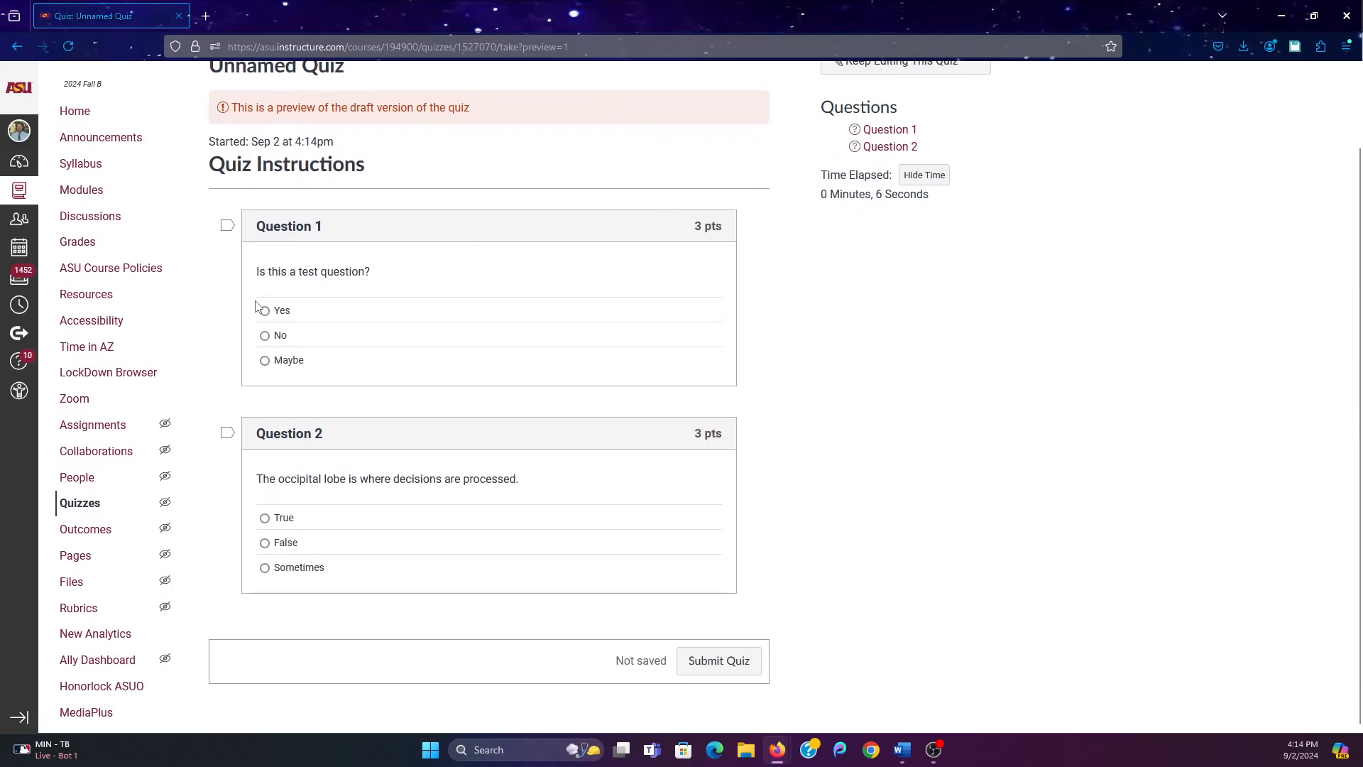
left_click(264, 311)
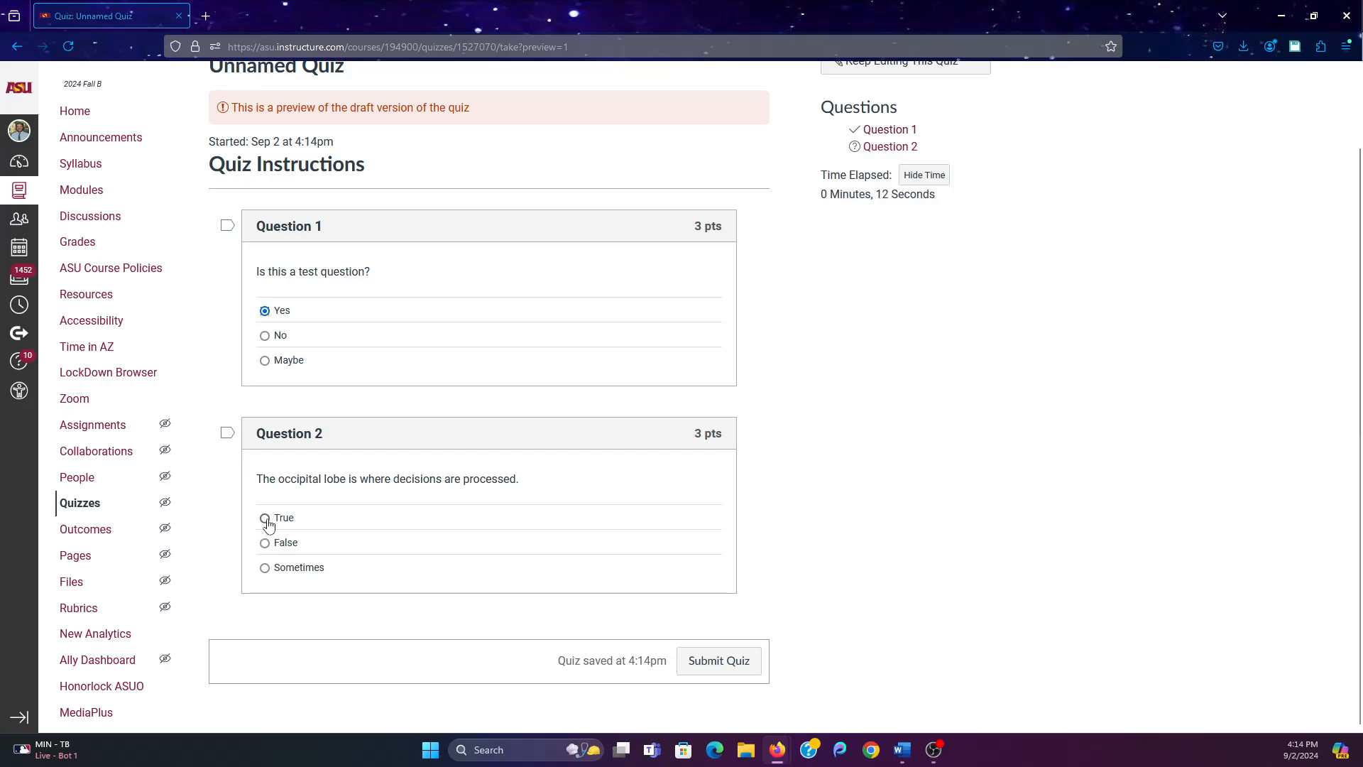
left_click(264, 519)
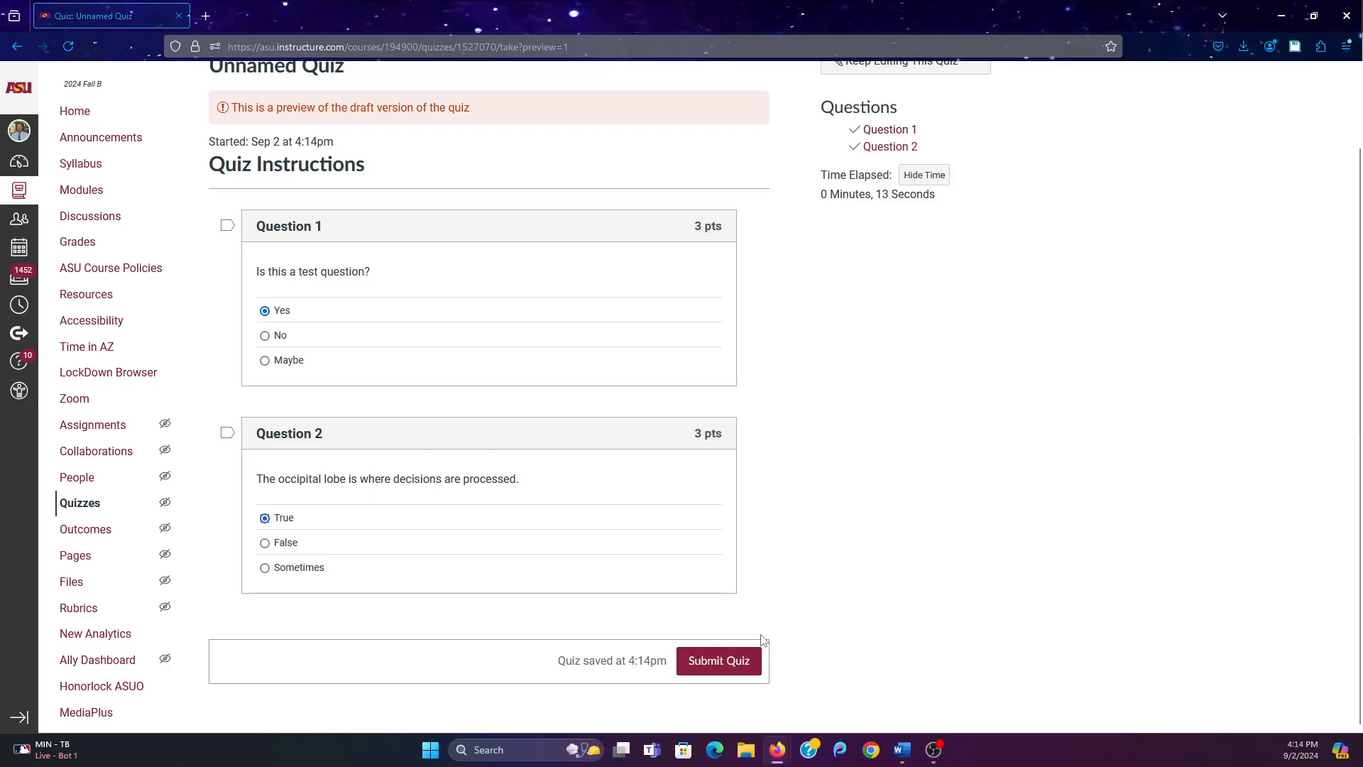
left_click(718, 661)
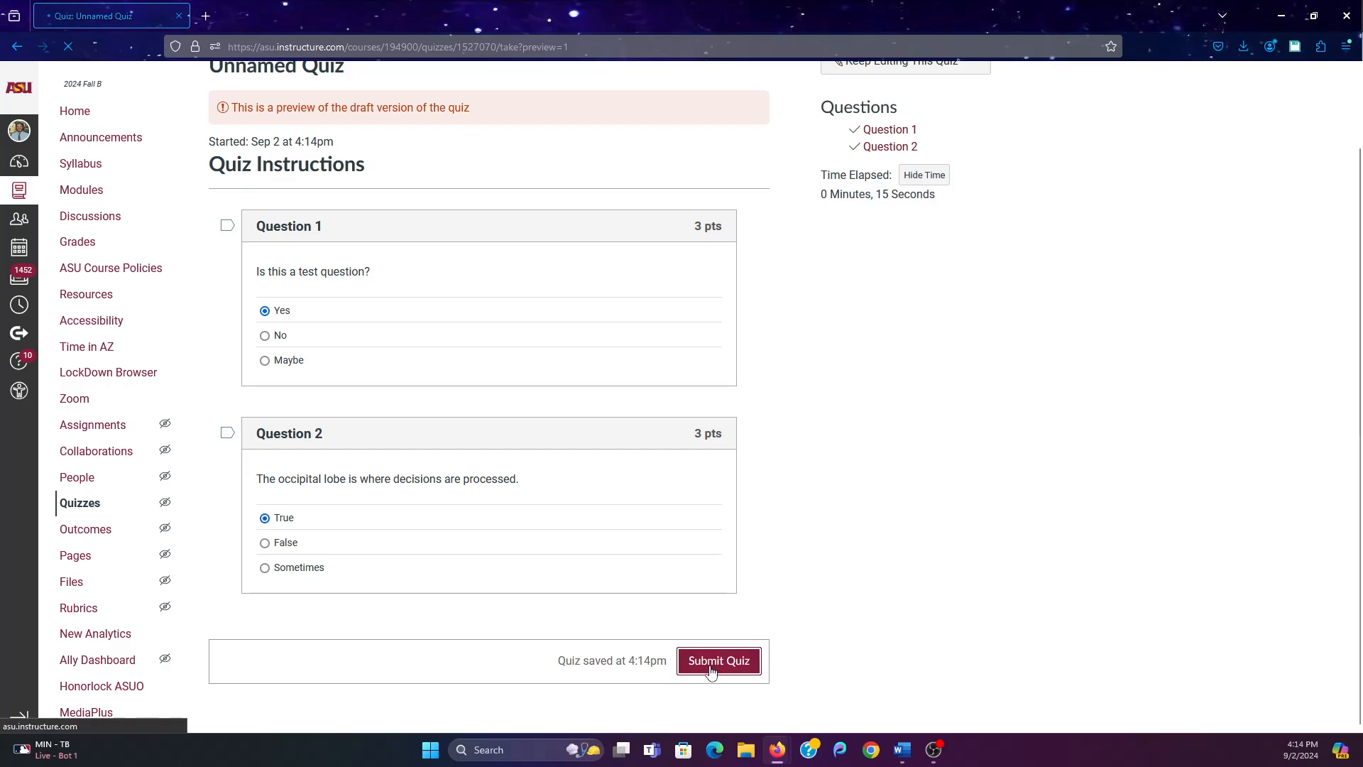
left_click(718, 661)
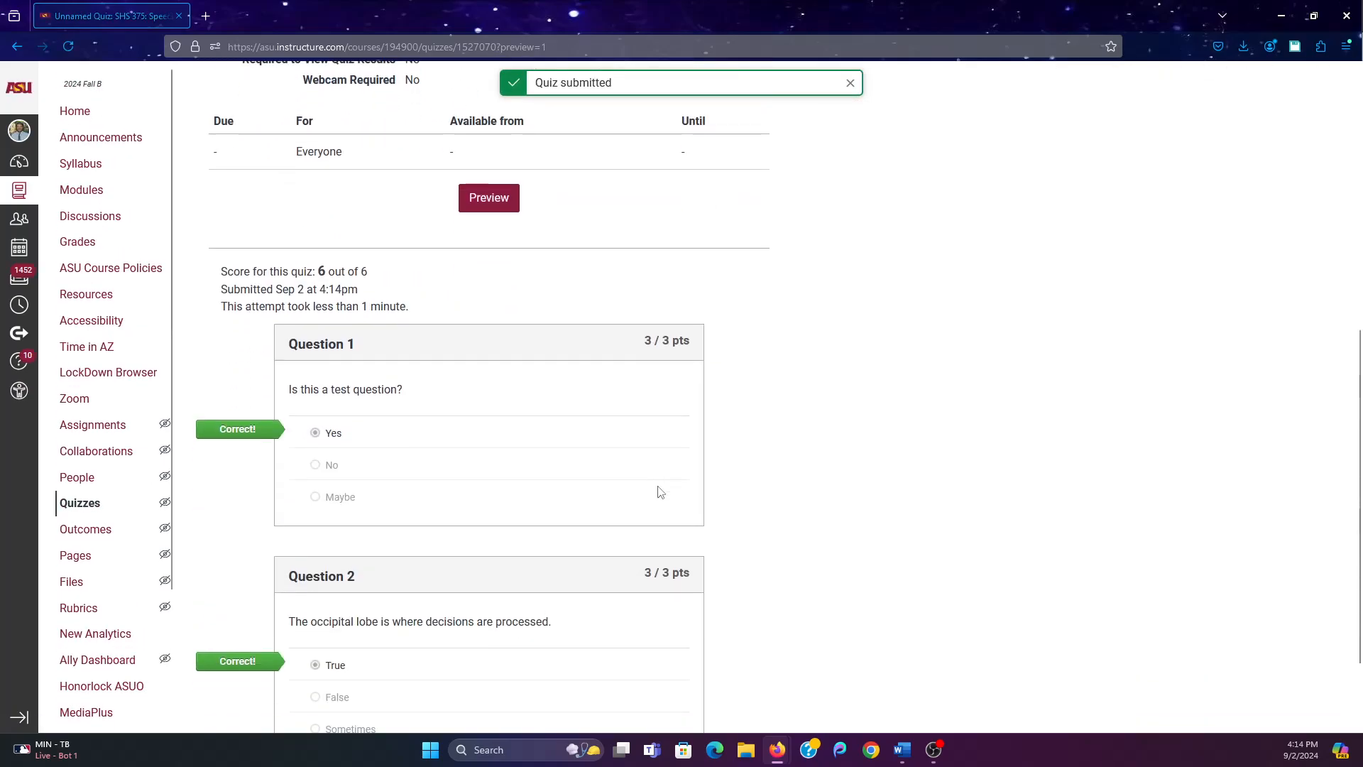
scroll("down", 3)
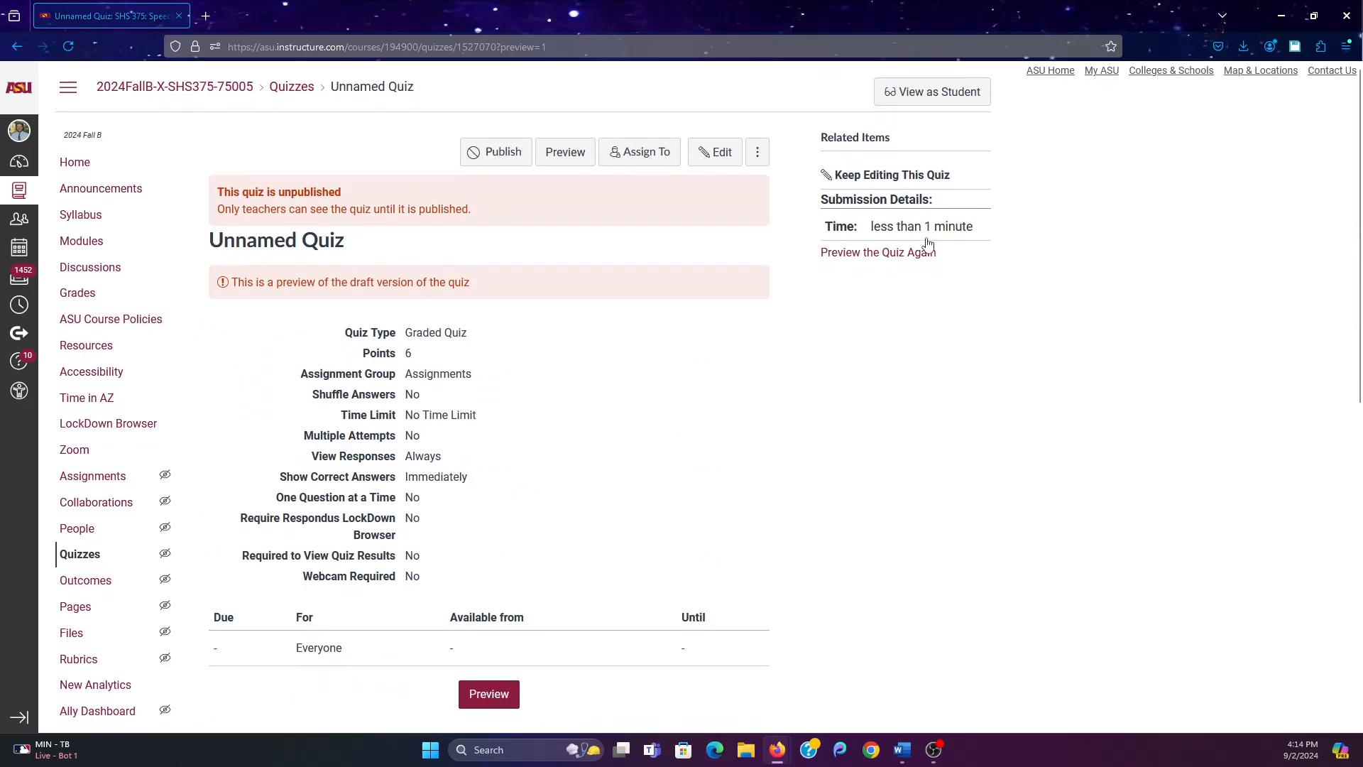
mouse_move(849, 461)
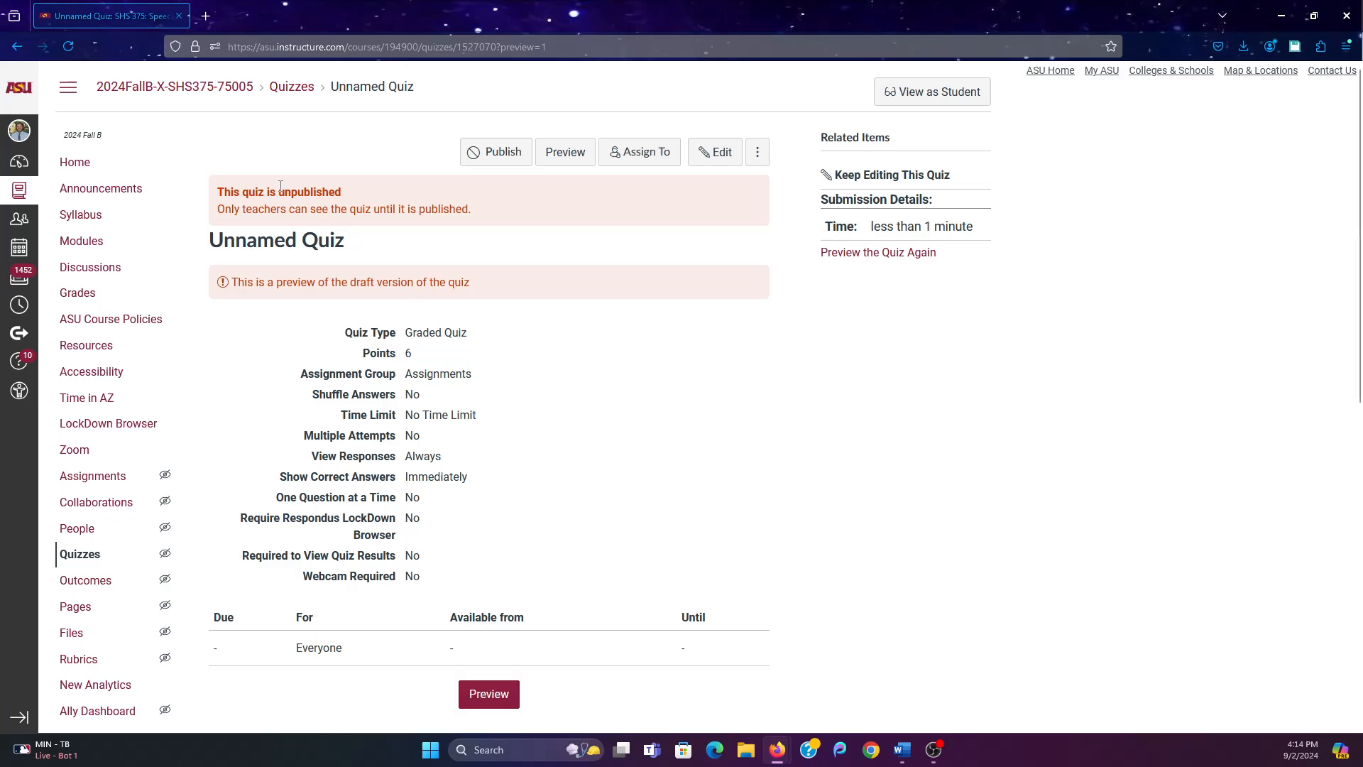
mouse_move(1076, 485)
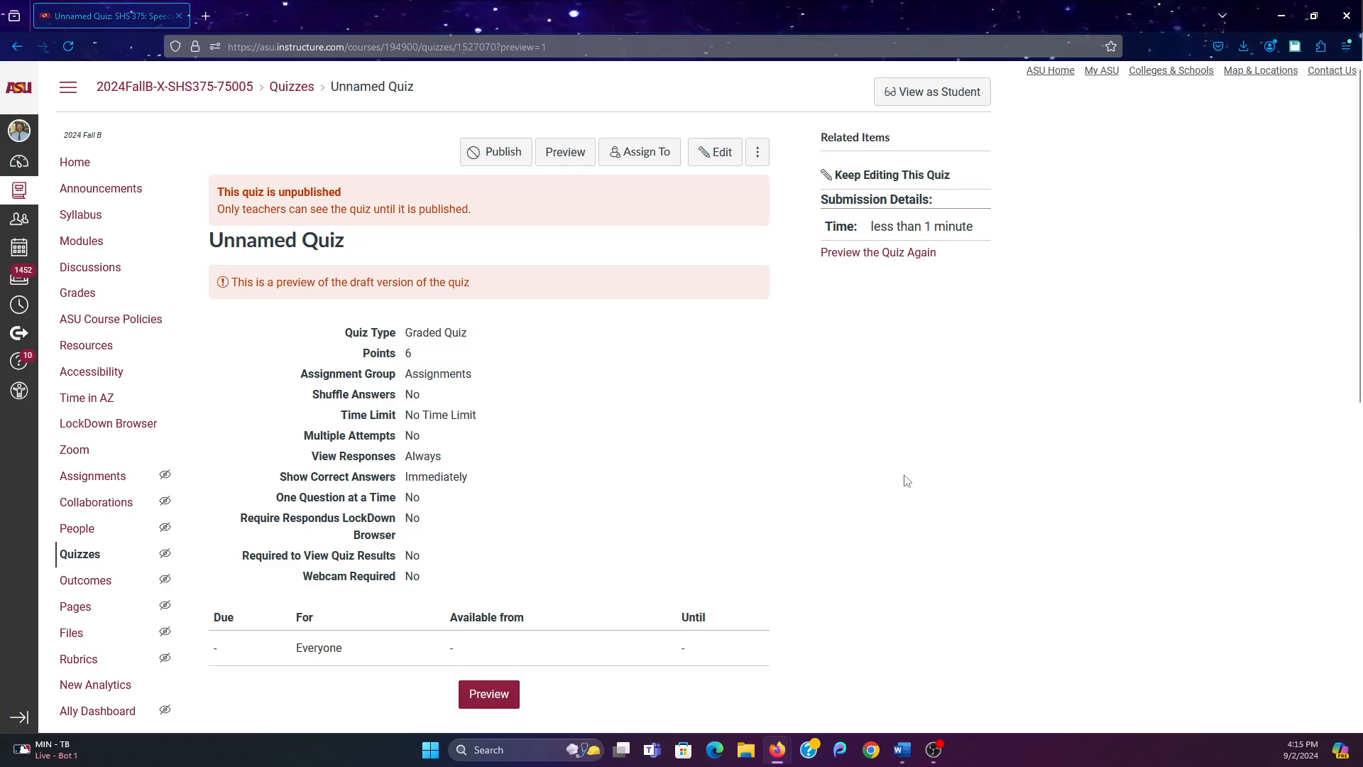
mouse_move(490, 80)
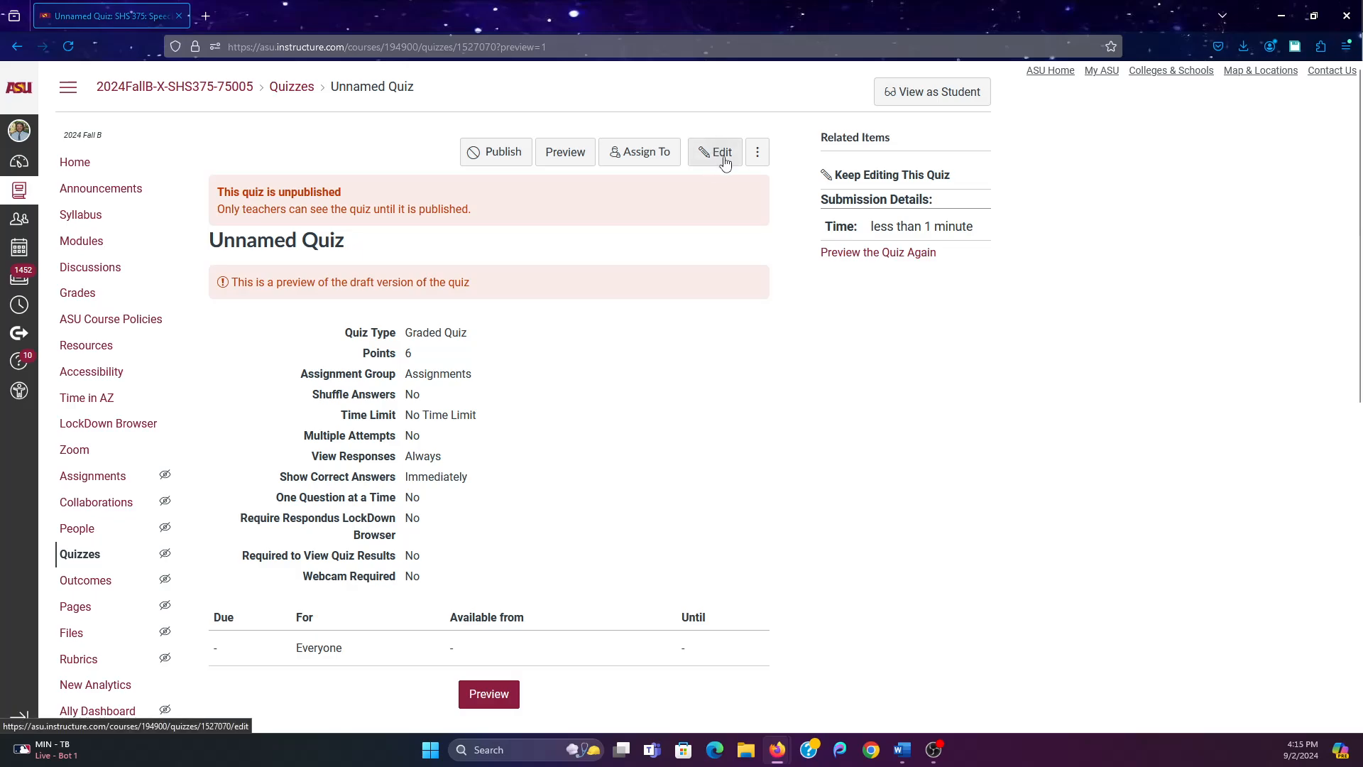
Enable shuffled answers and a 45-minute time limit, and hide students' quiz responses
left_click(715, 151)
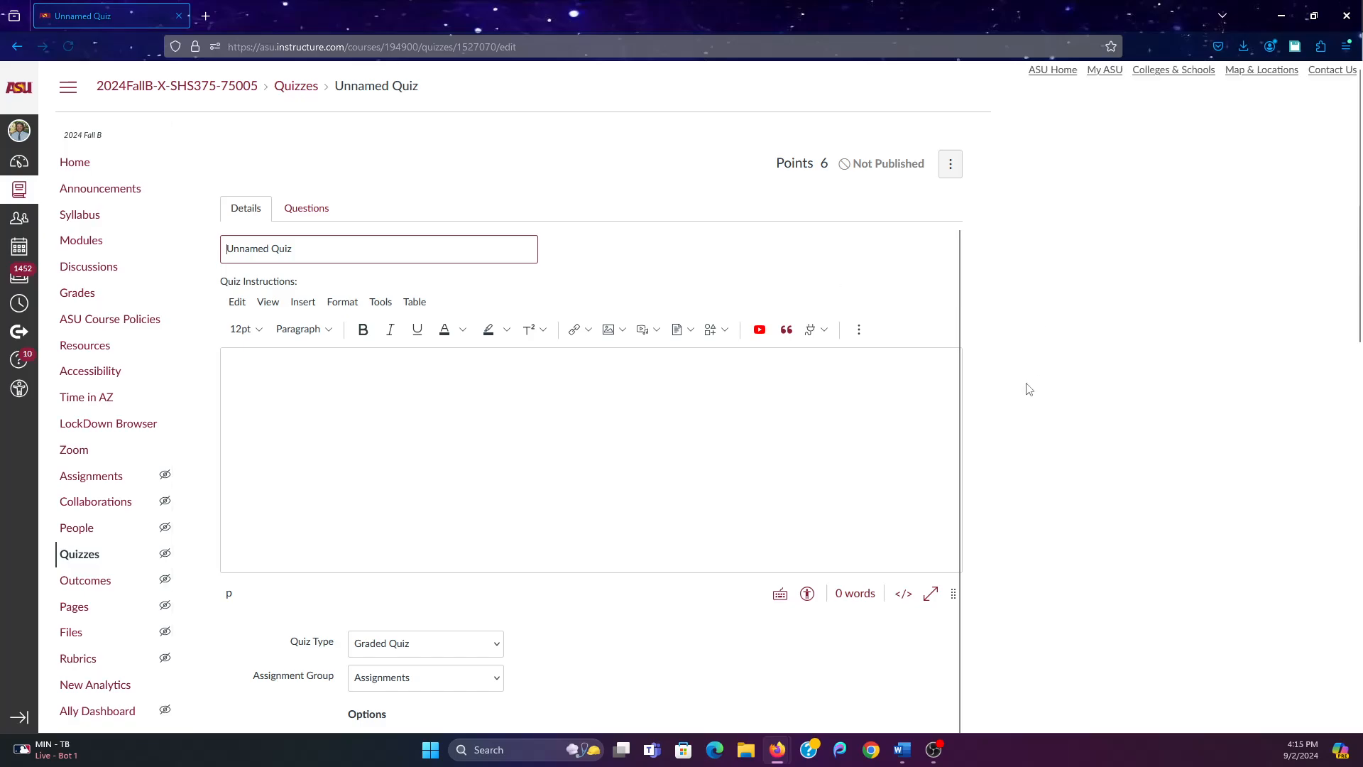
scroll("down", 3)
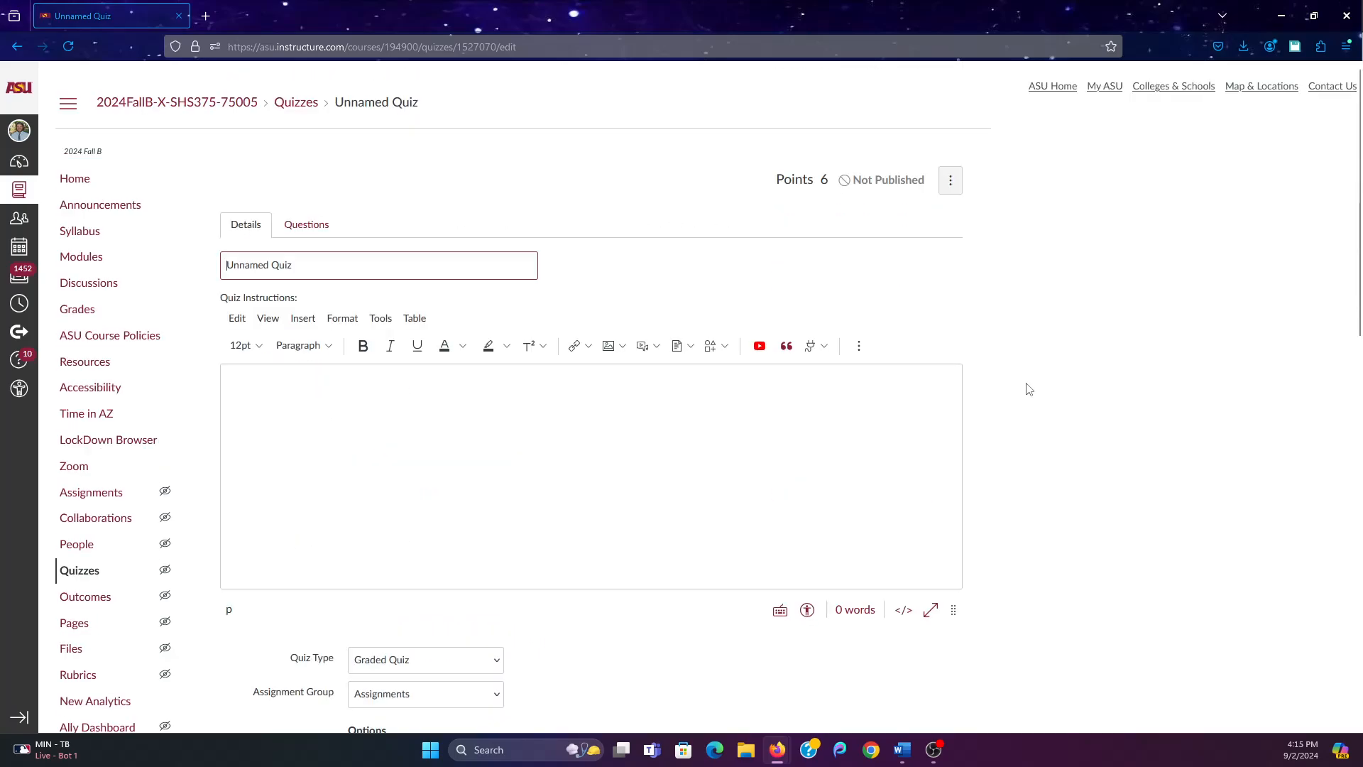
scroll("down", 3)
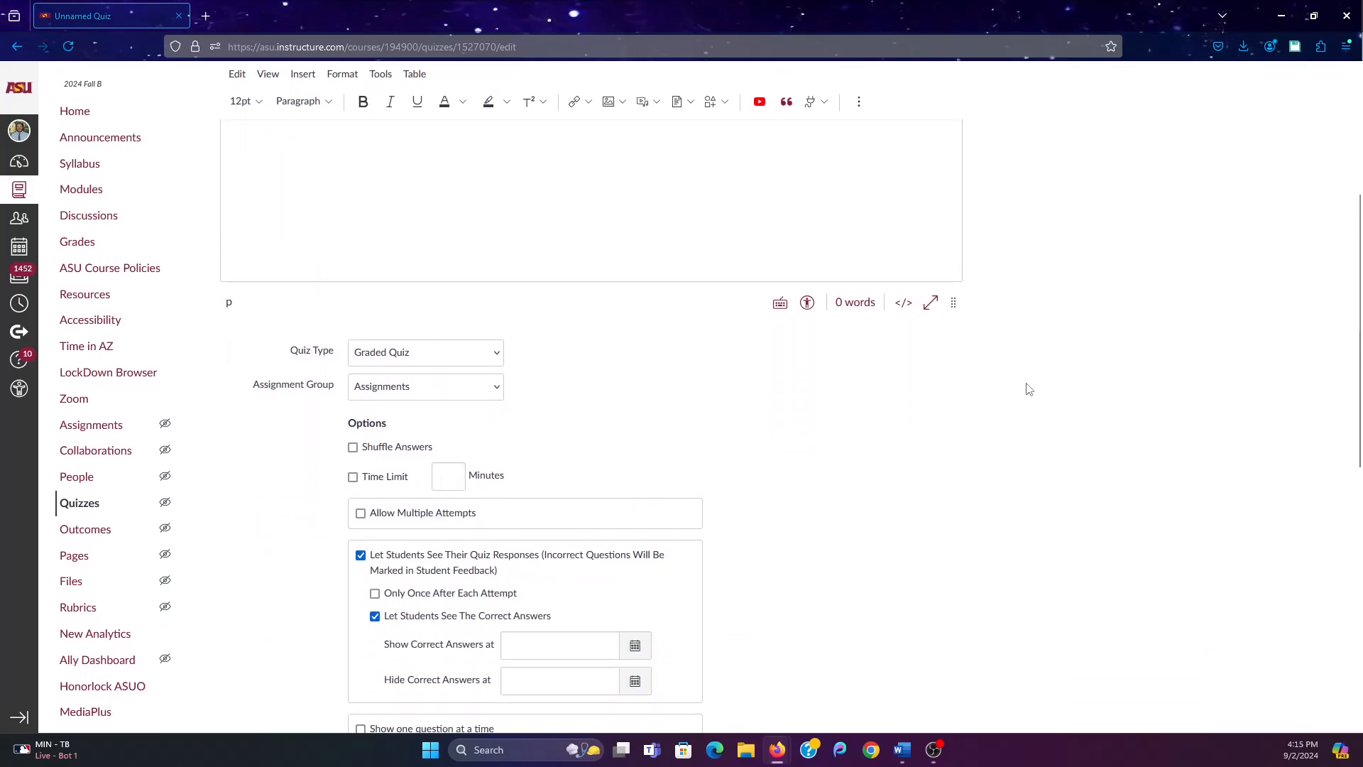
scroll("down", 3)
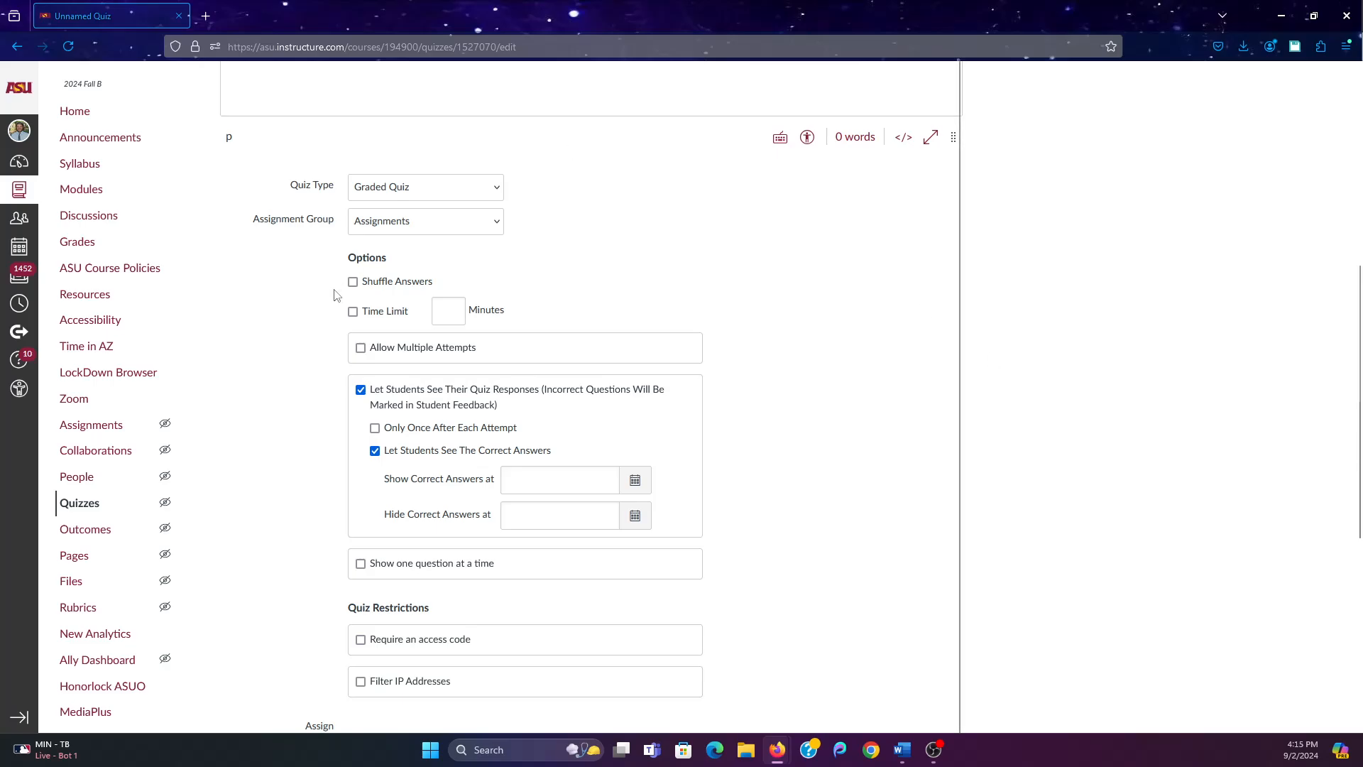
left_click(353, 281)
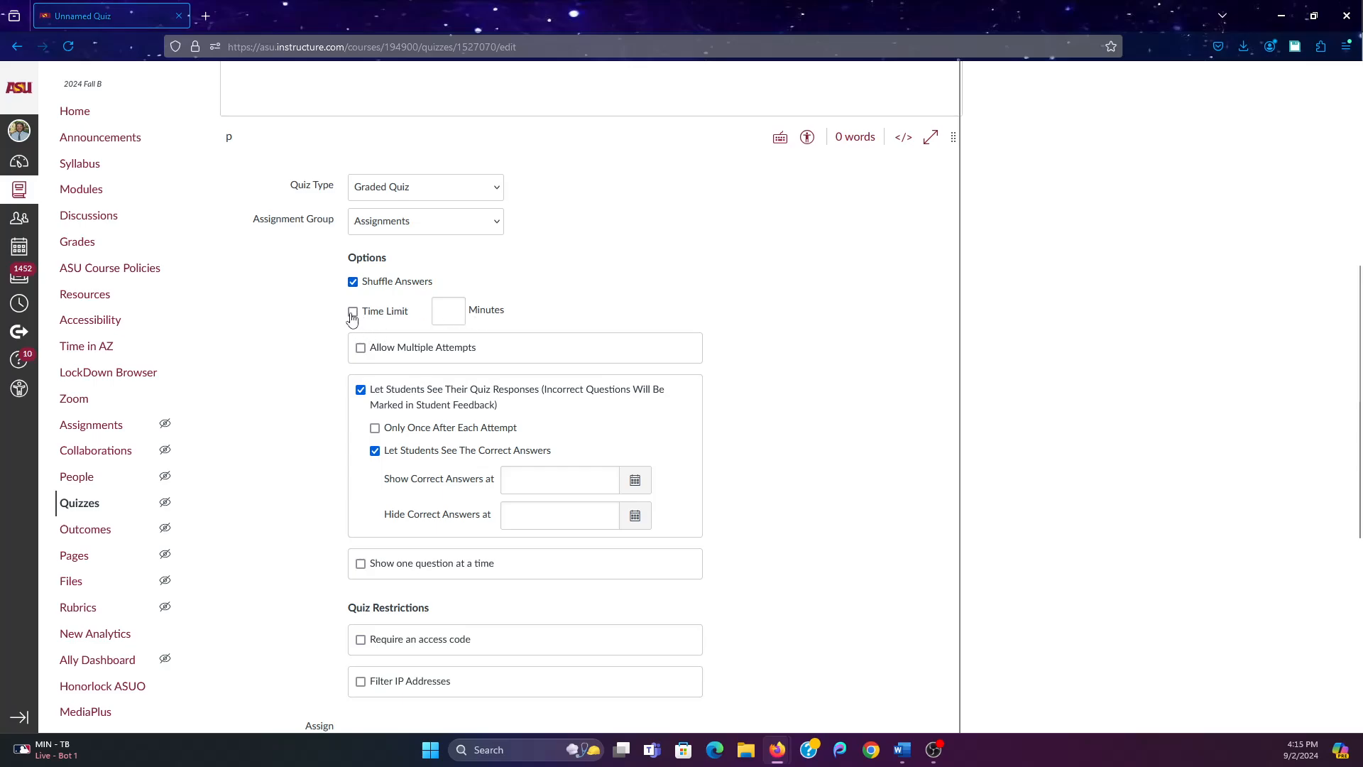
left_click(353, 311)
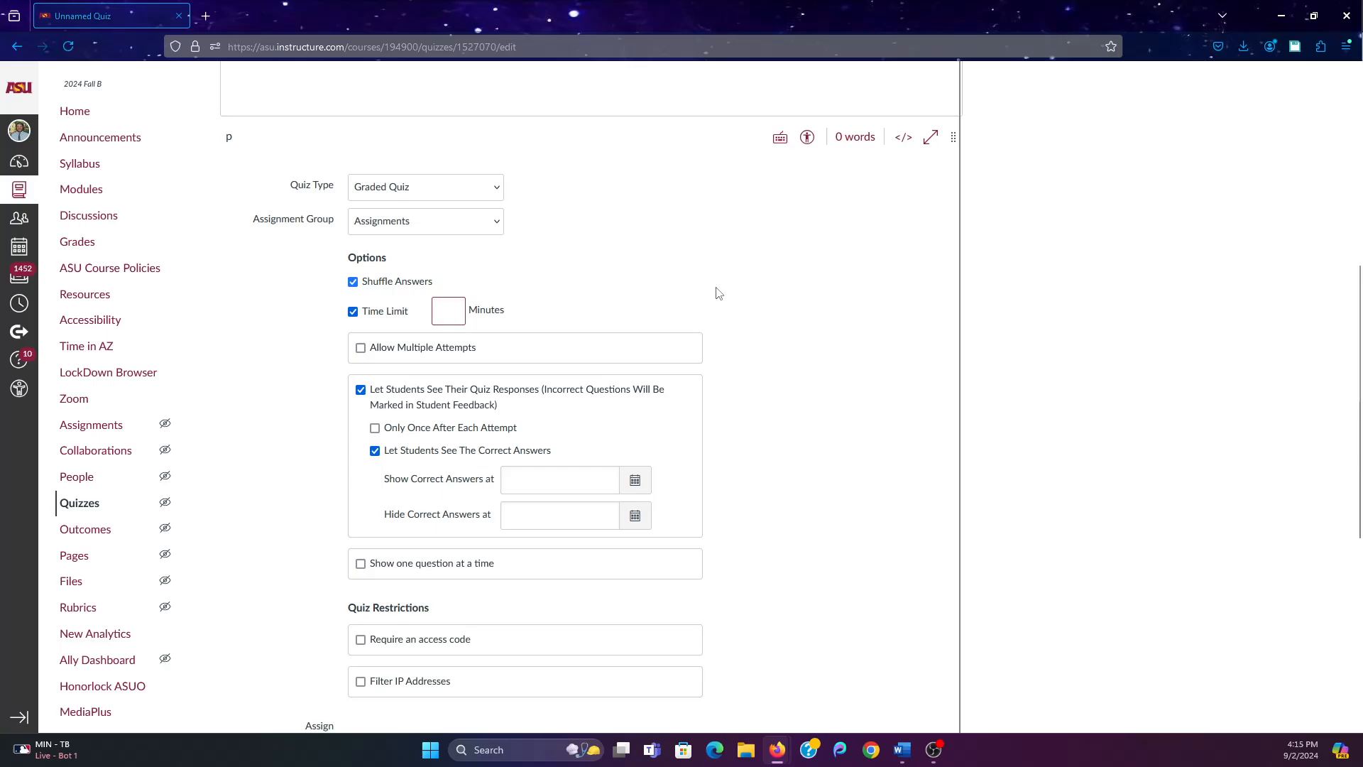
type("45")
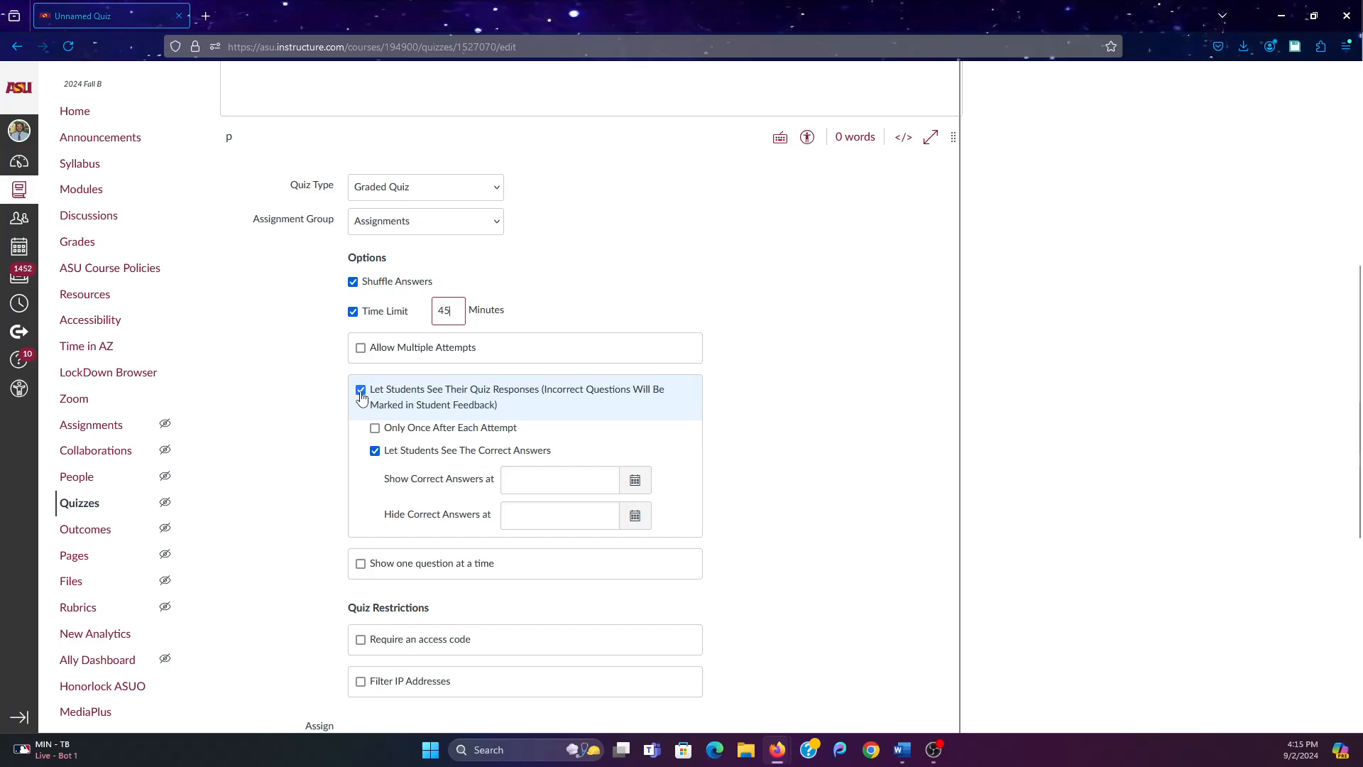
left_click(360, 390)
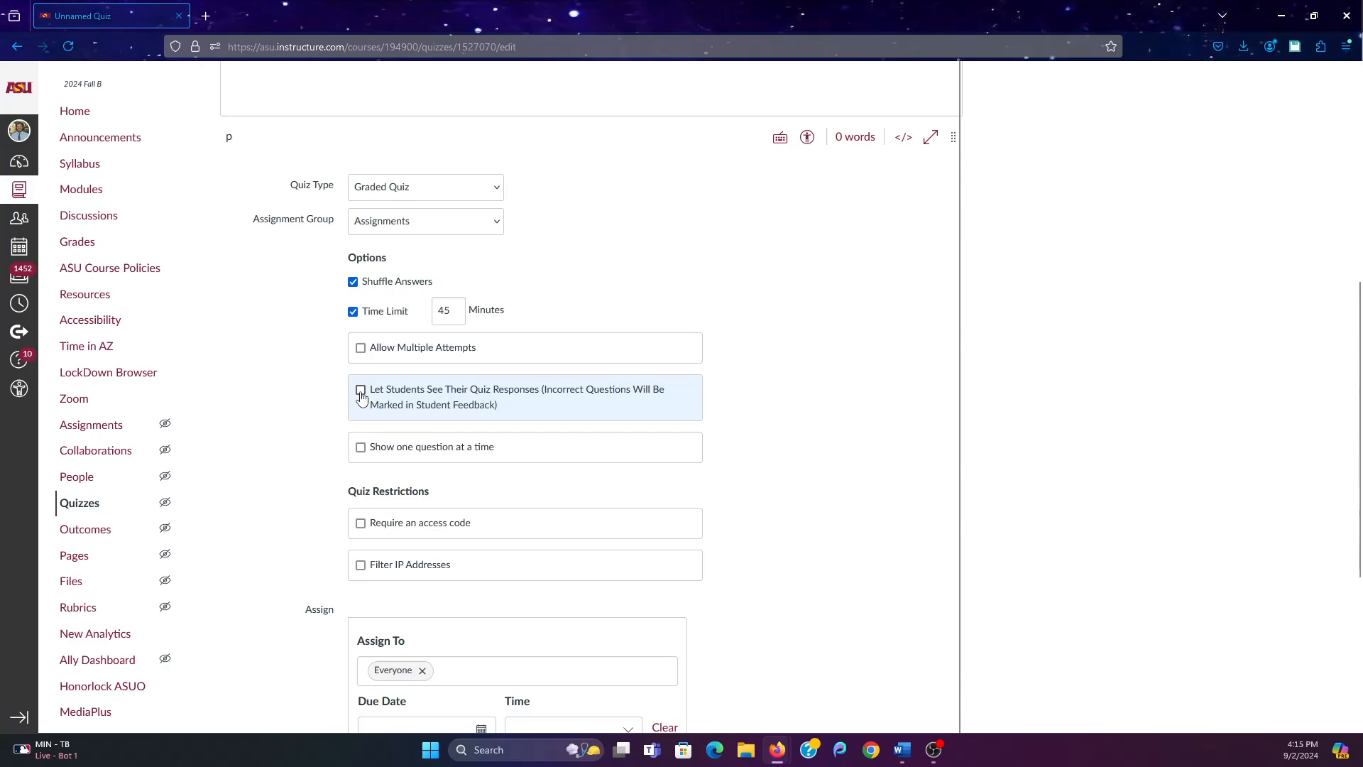
mouse_move(700, 453)
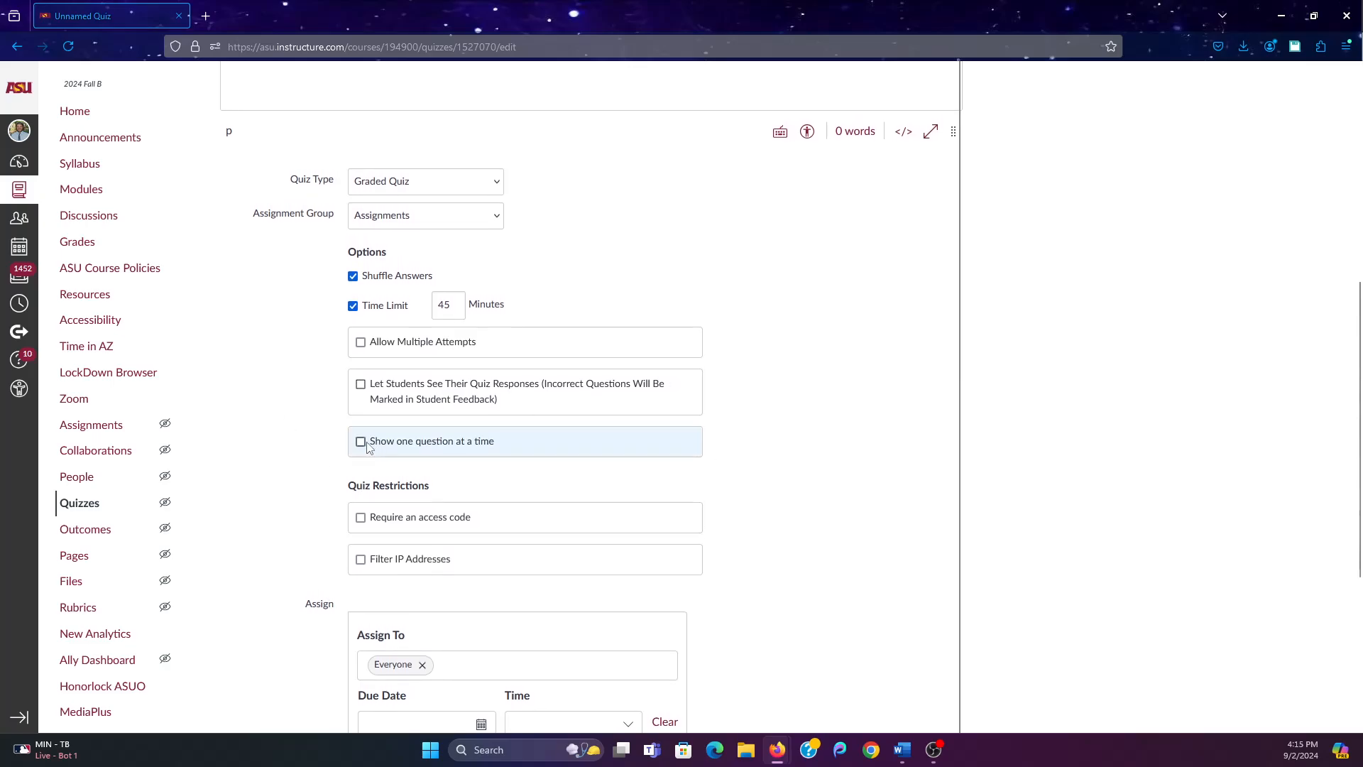
Show one question at a time and lock questions after answering
left_click(361, 441)
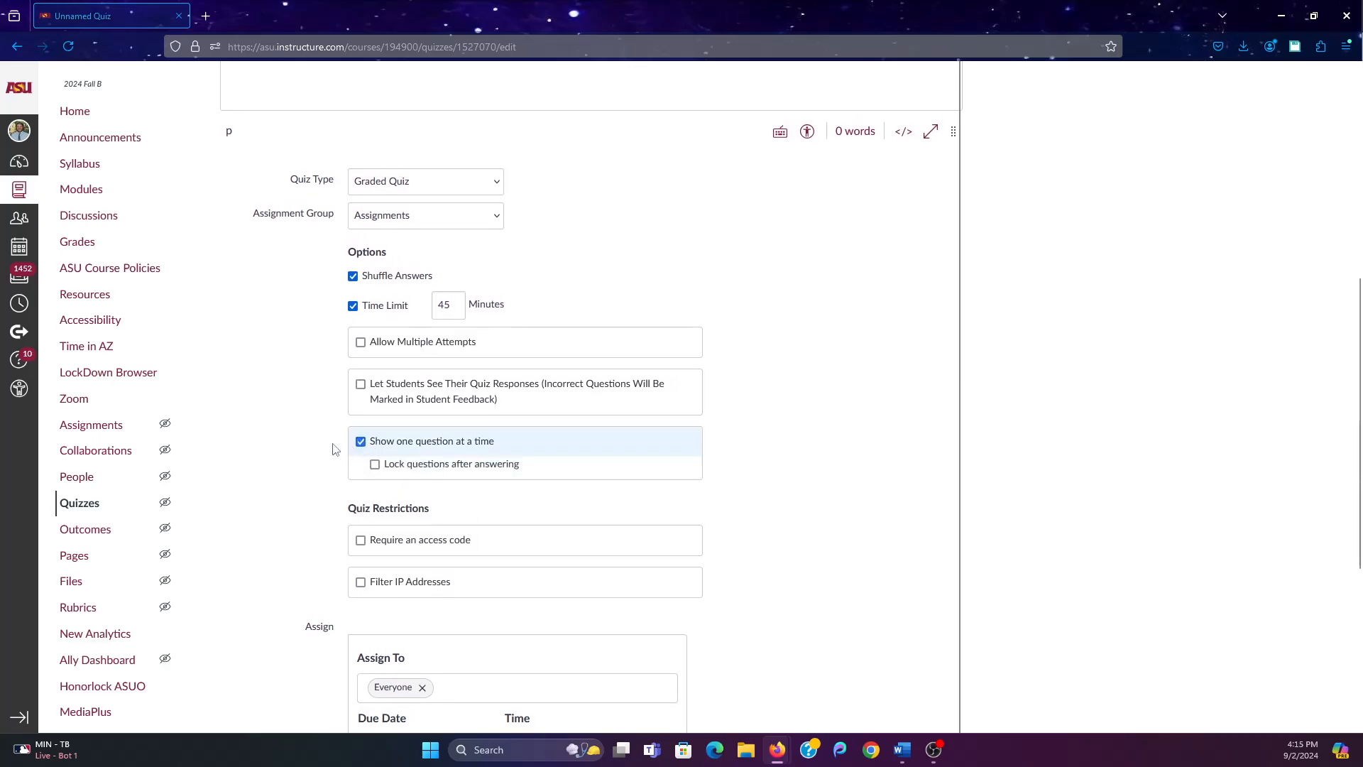
scroll("down", 3)
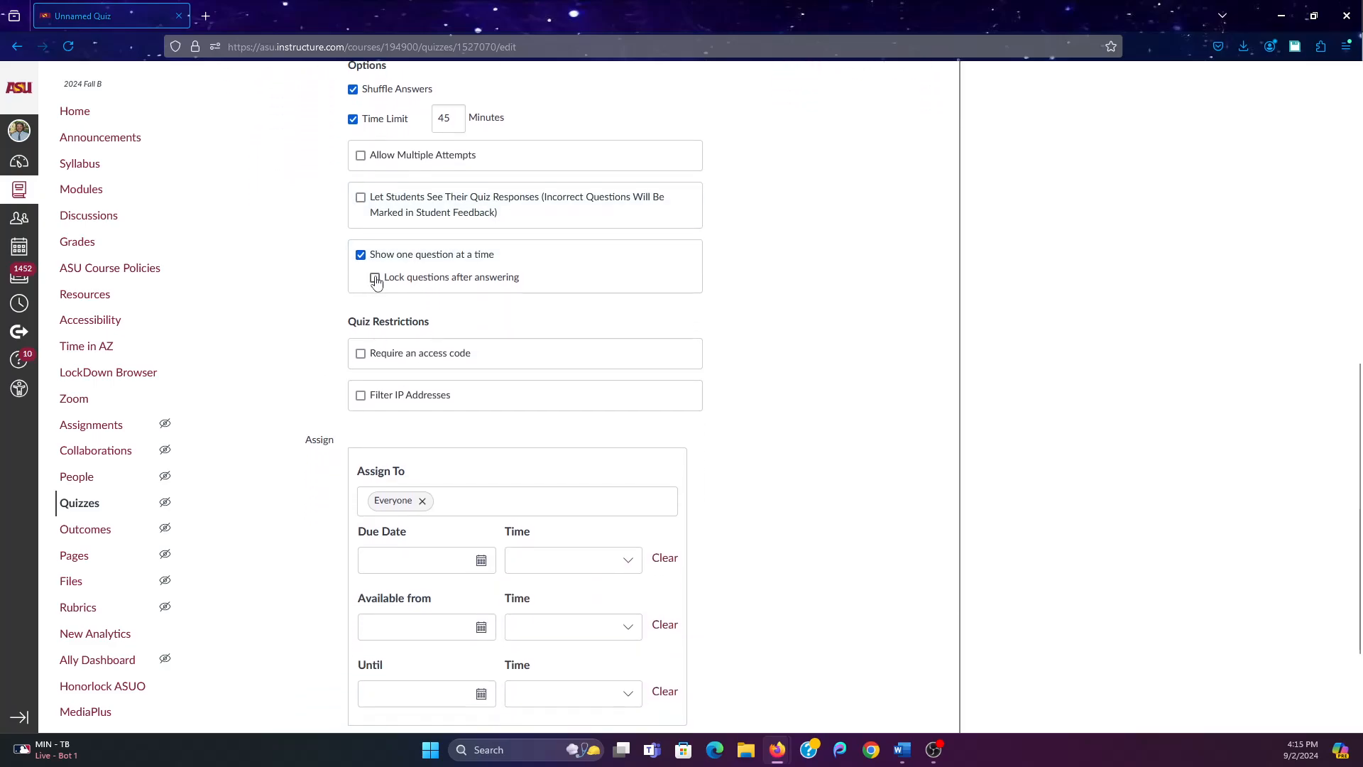
left_click(375, 276)
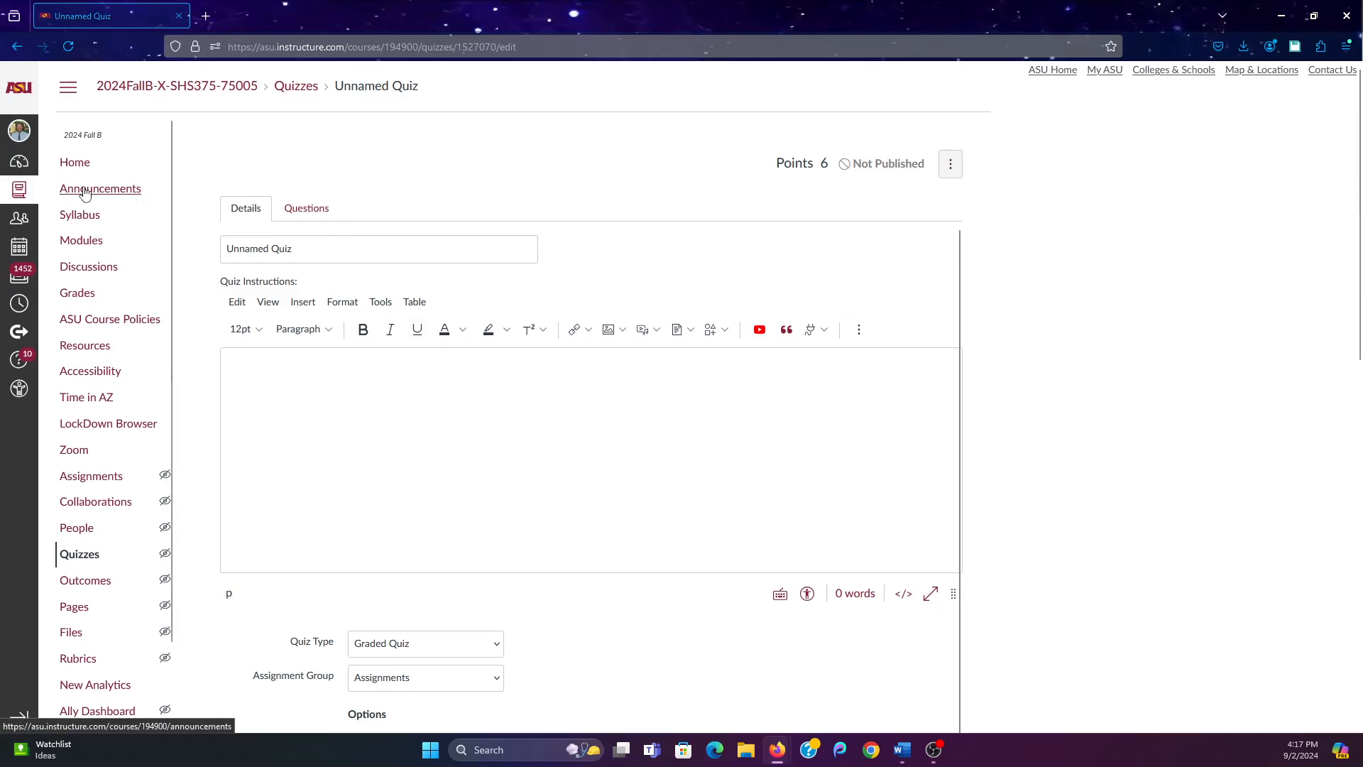
Write instructions saying students can't go back on this exam, so DO NOT LEAVE ANYTHING UNANSWERED
left_click(430, 400)
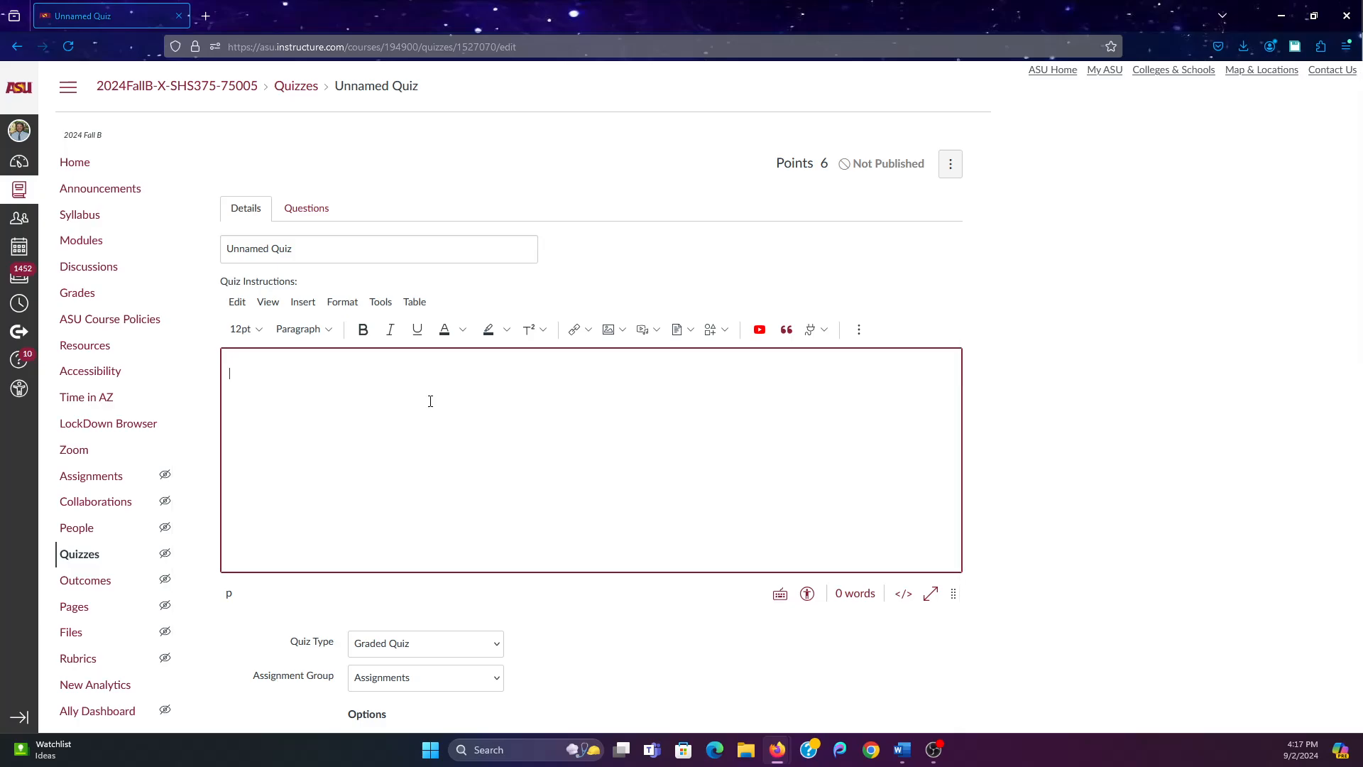
type("You won't be")
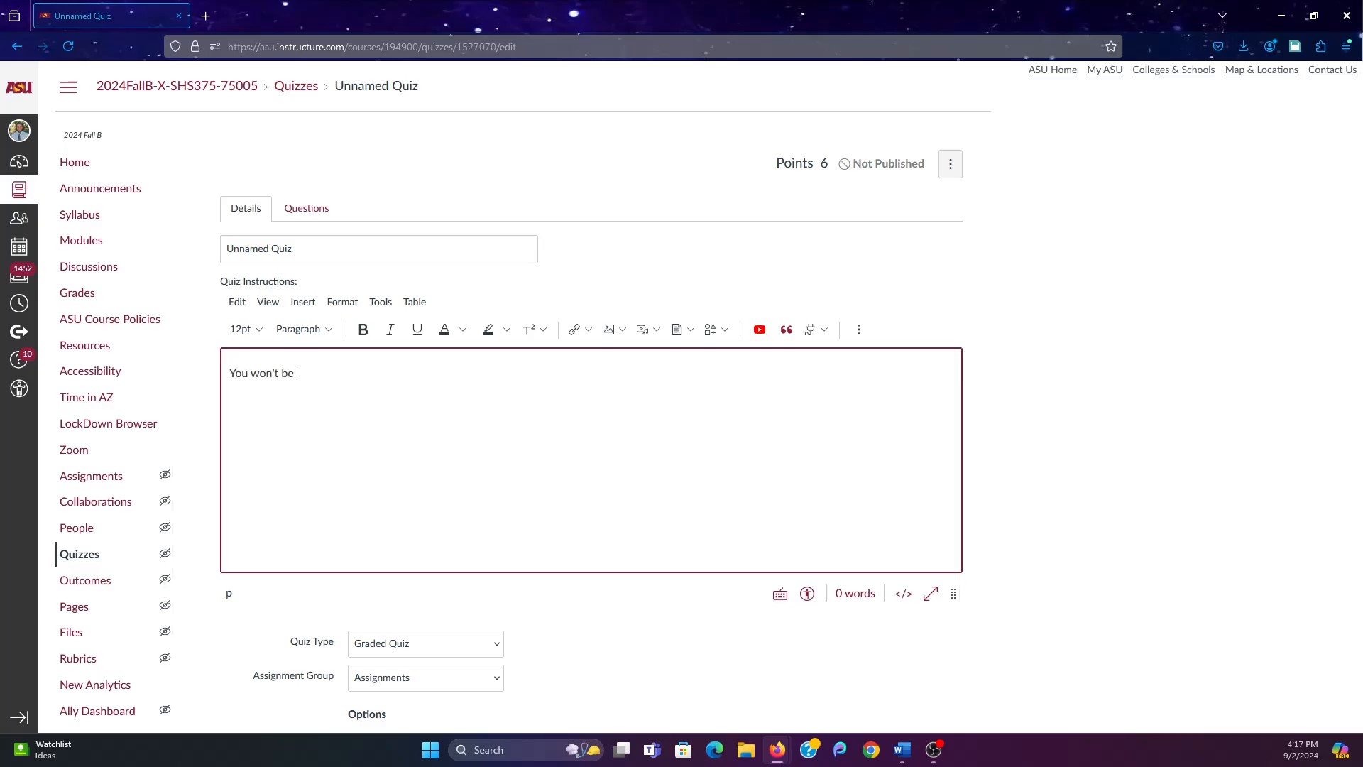
type("able to go back to any quest")
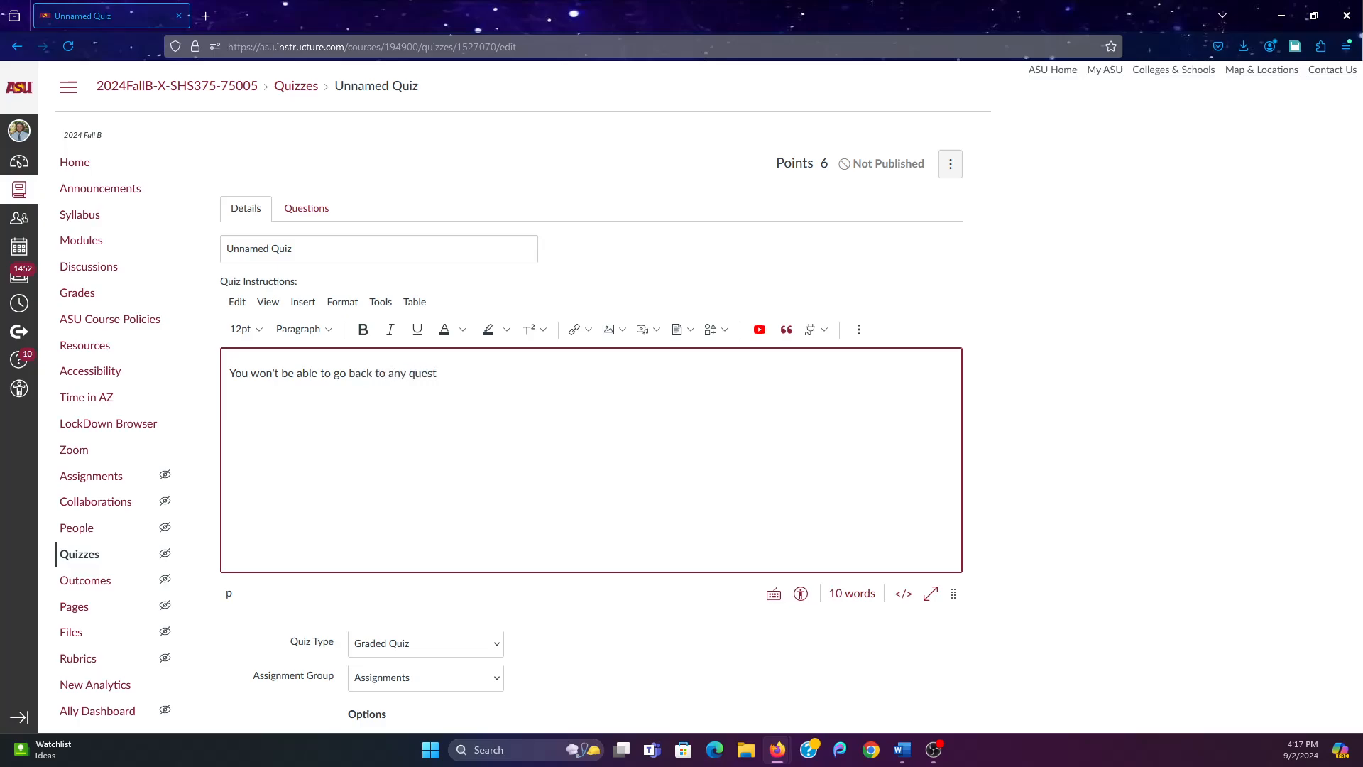
type("ions on this ex")
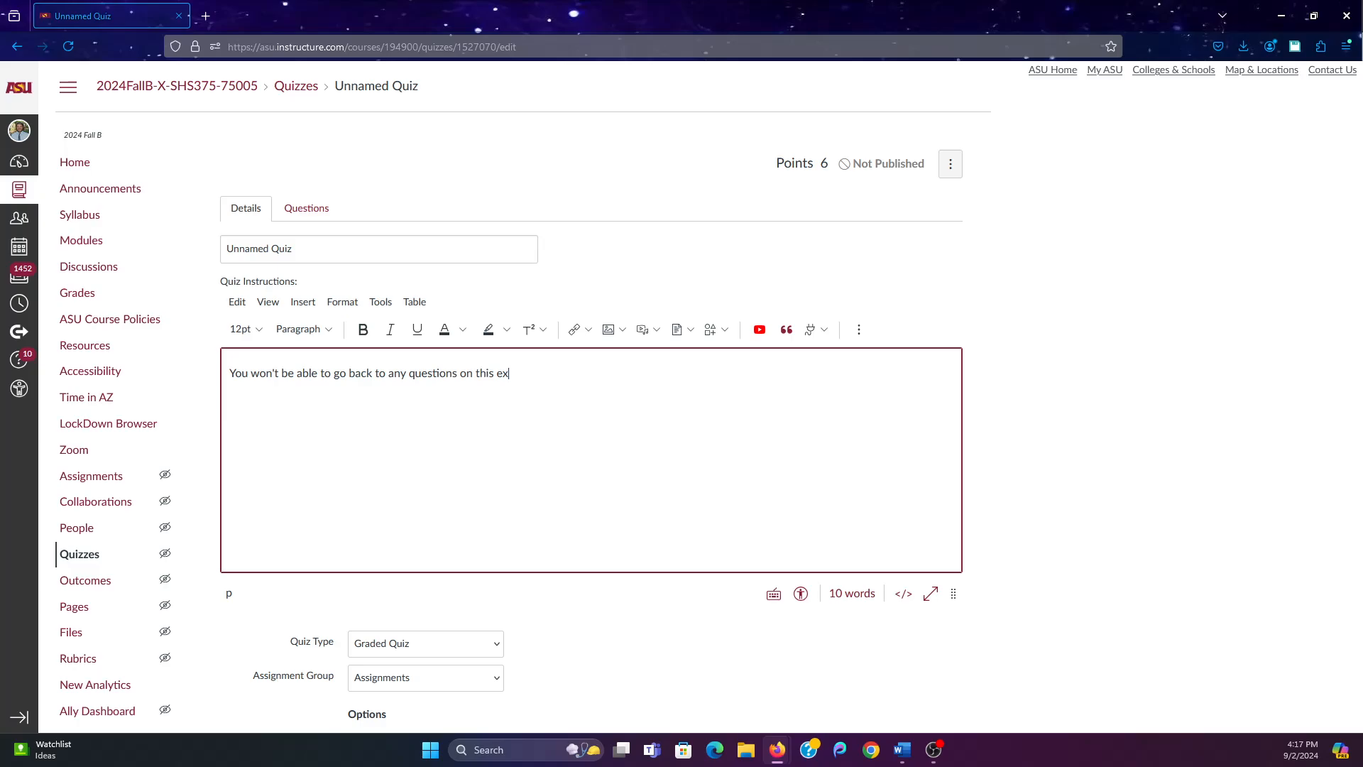
type("am so DO")
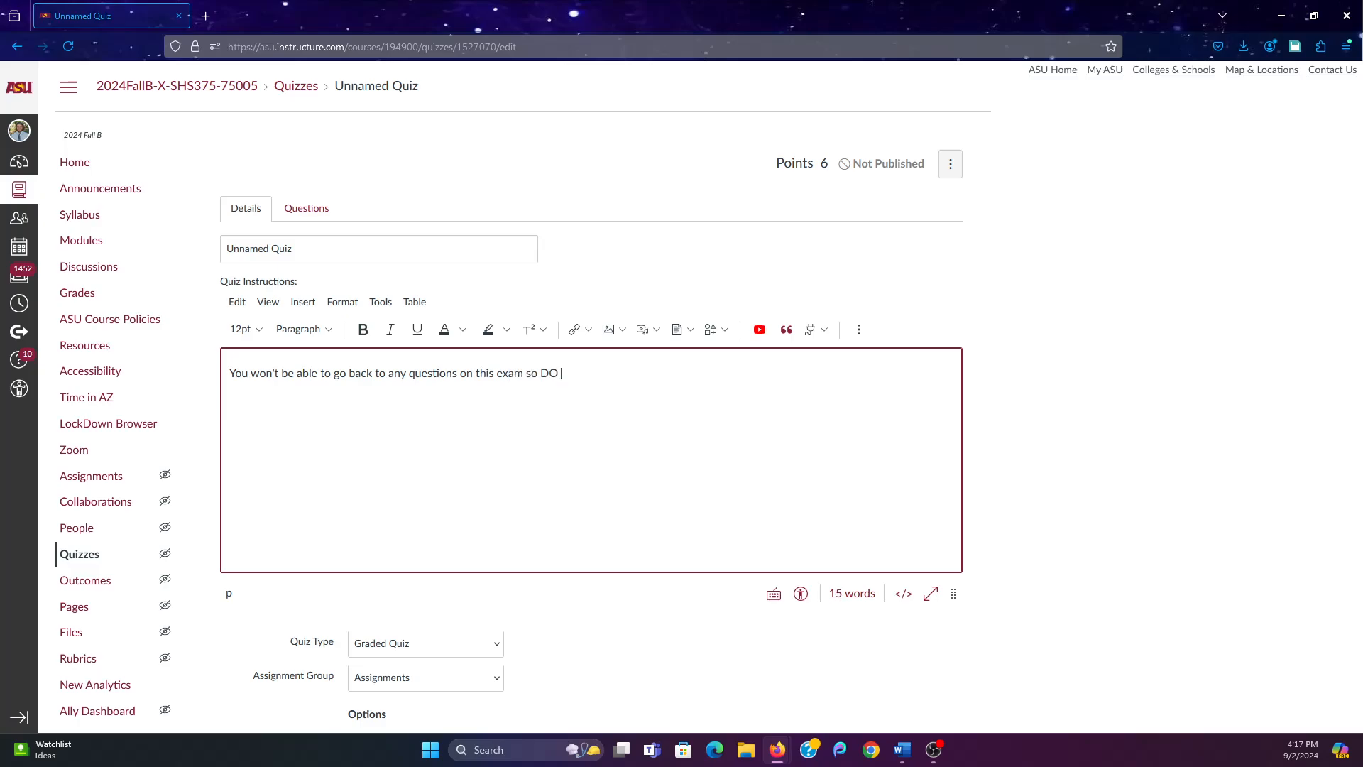
type("NOT LEAVE")
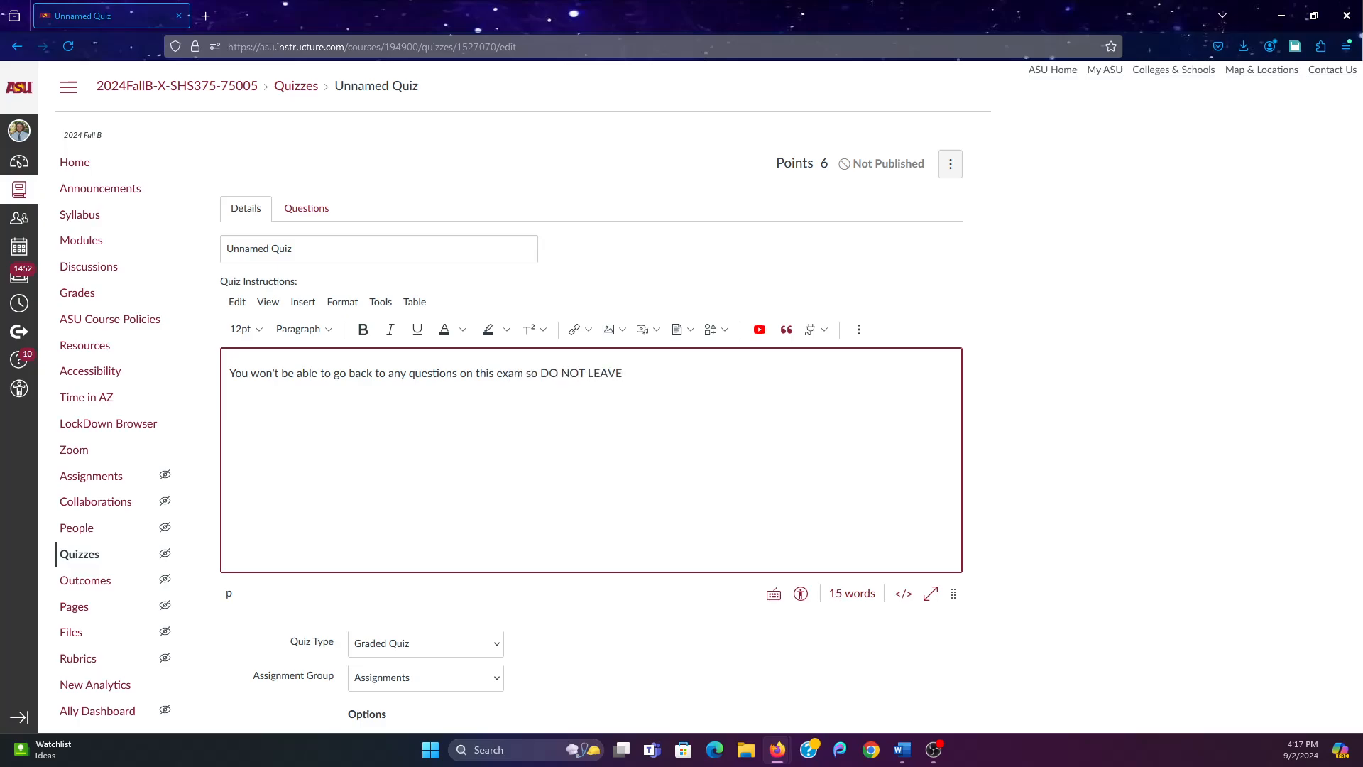
type("ANYTHING UNA")
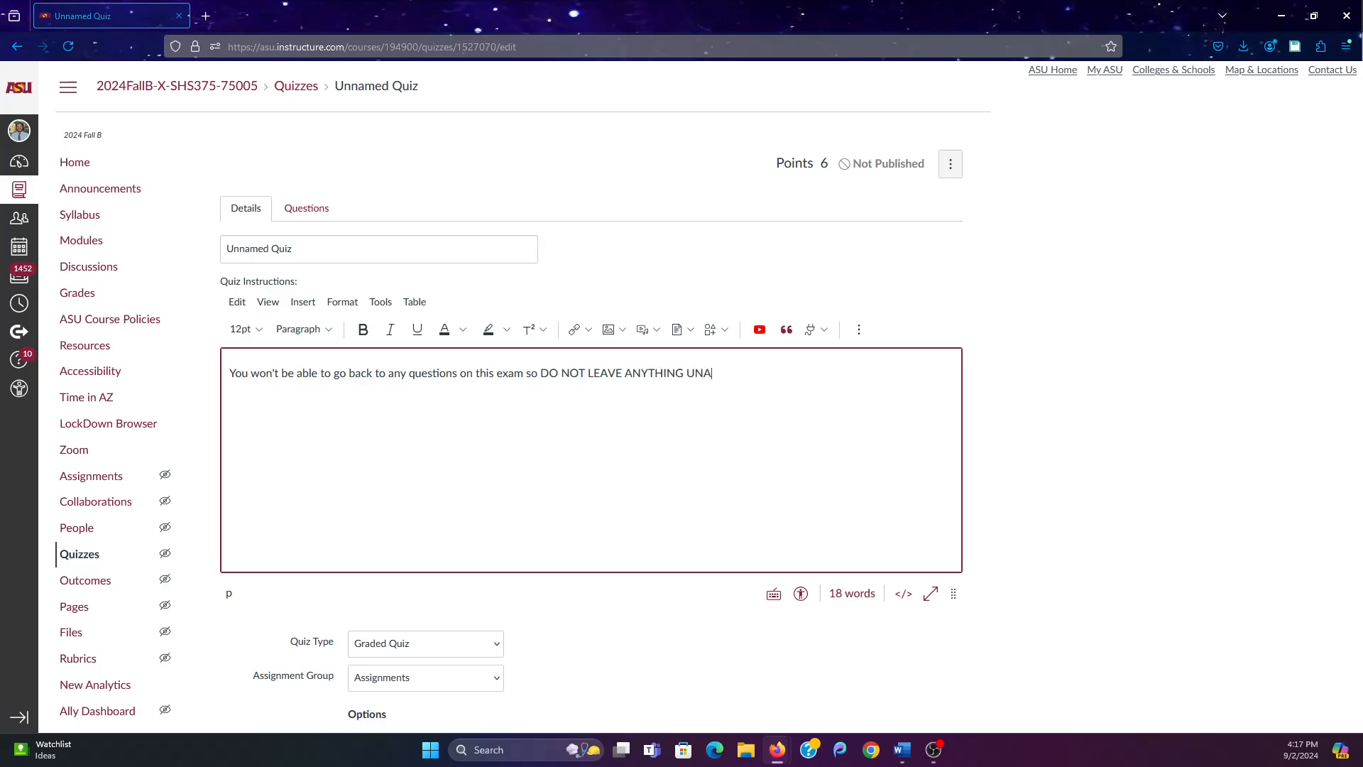
type("NSWERED.")
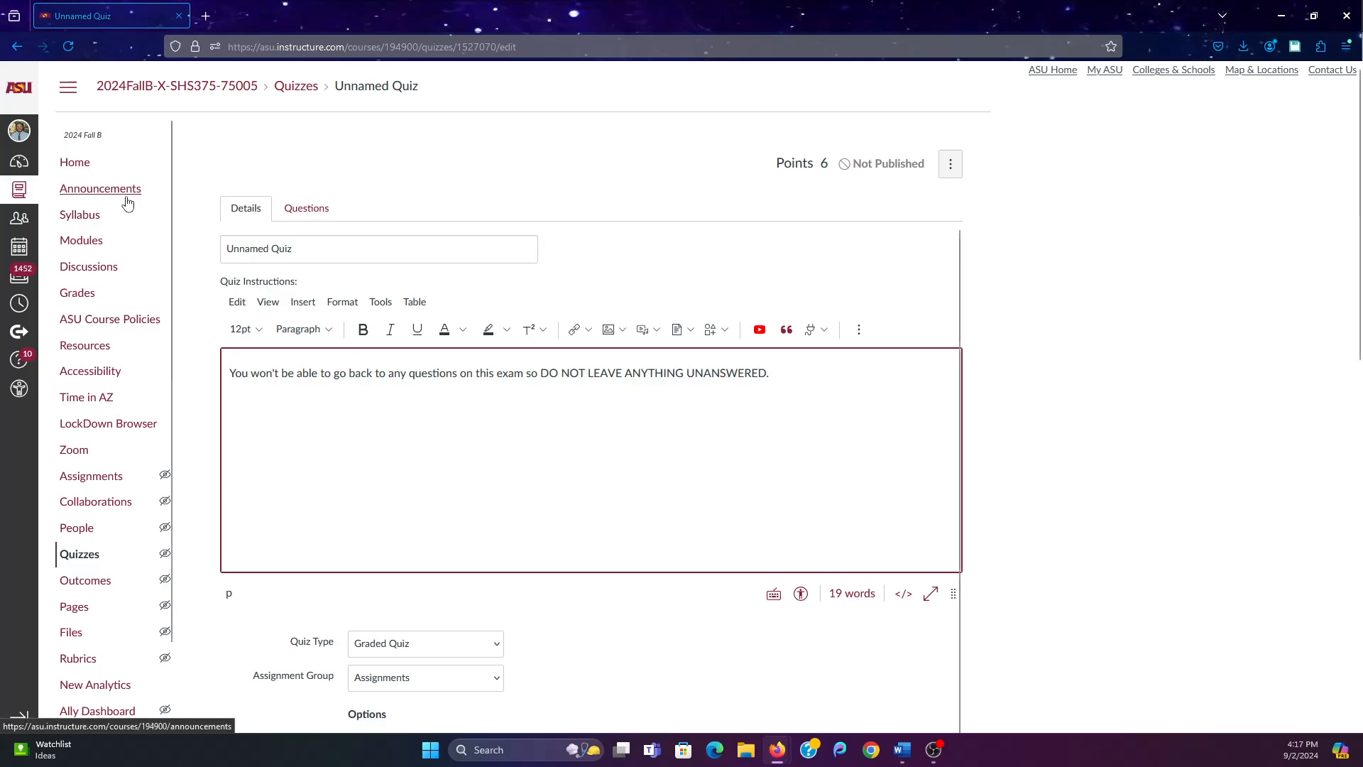
Save the edited quiz settings and review the updated quiz summary
scroll("down", 3)
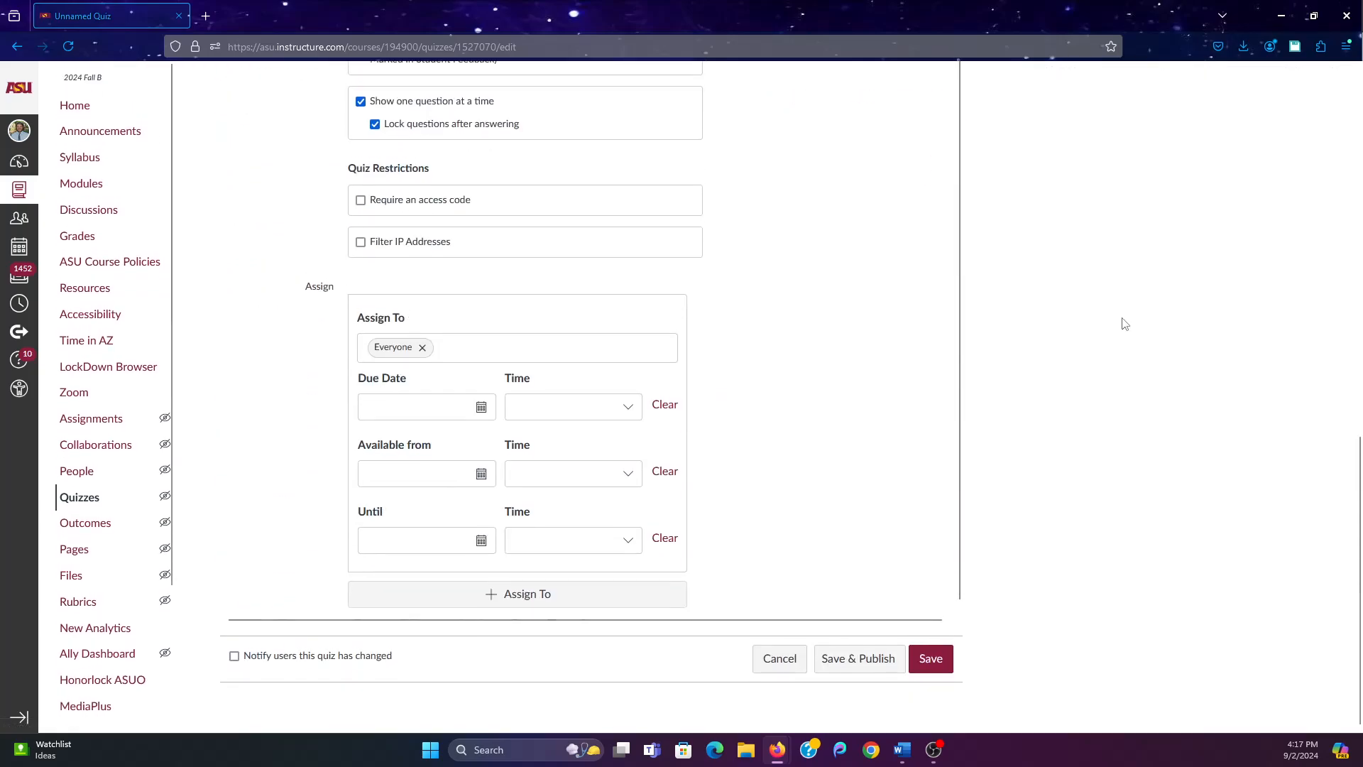
left_click(929, 659)
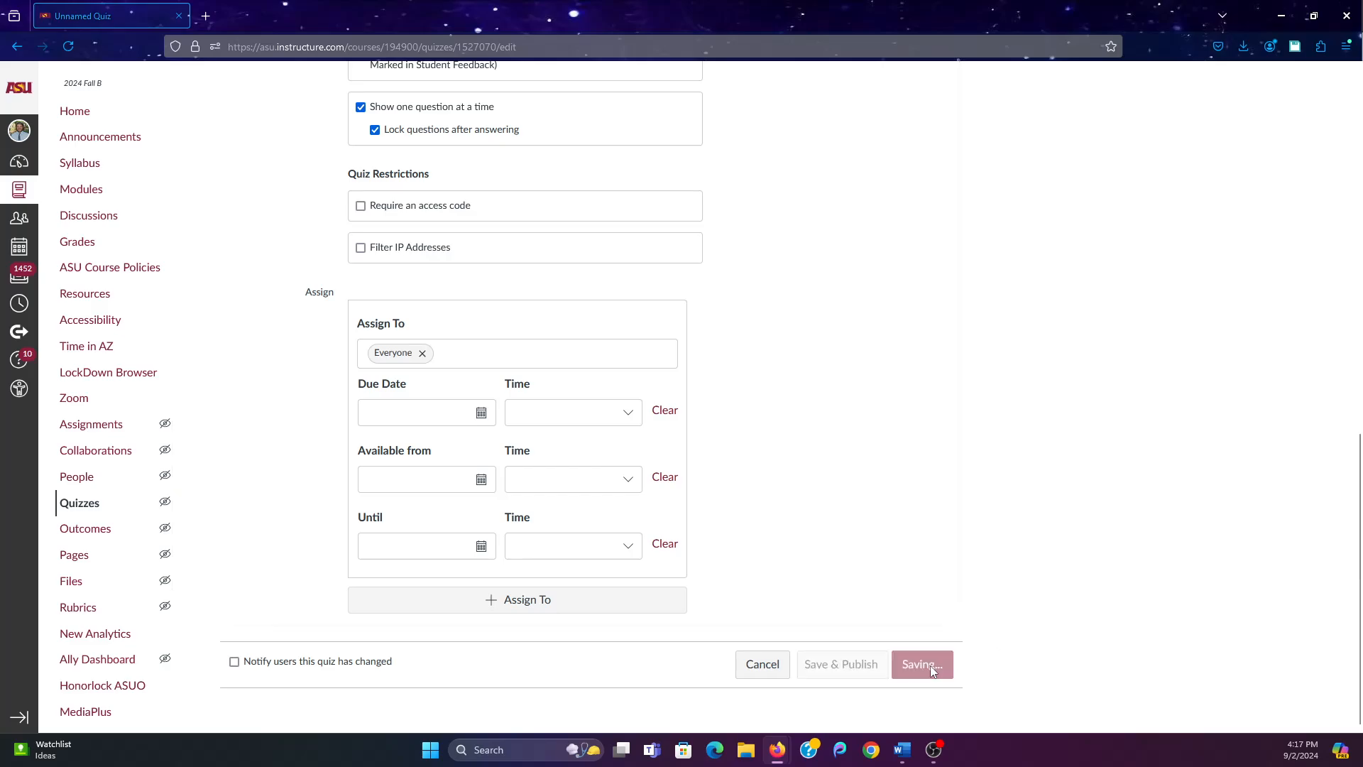
left_click(921, 664)
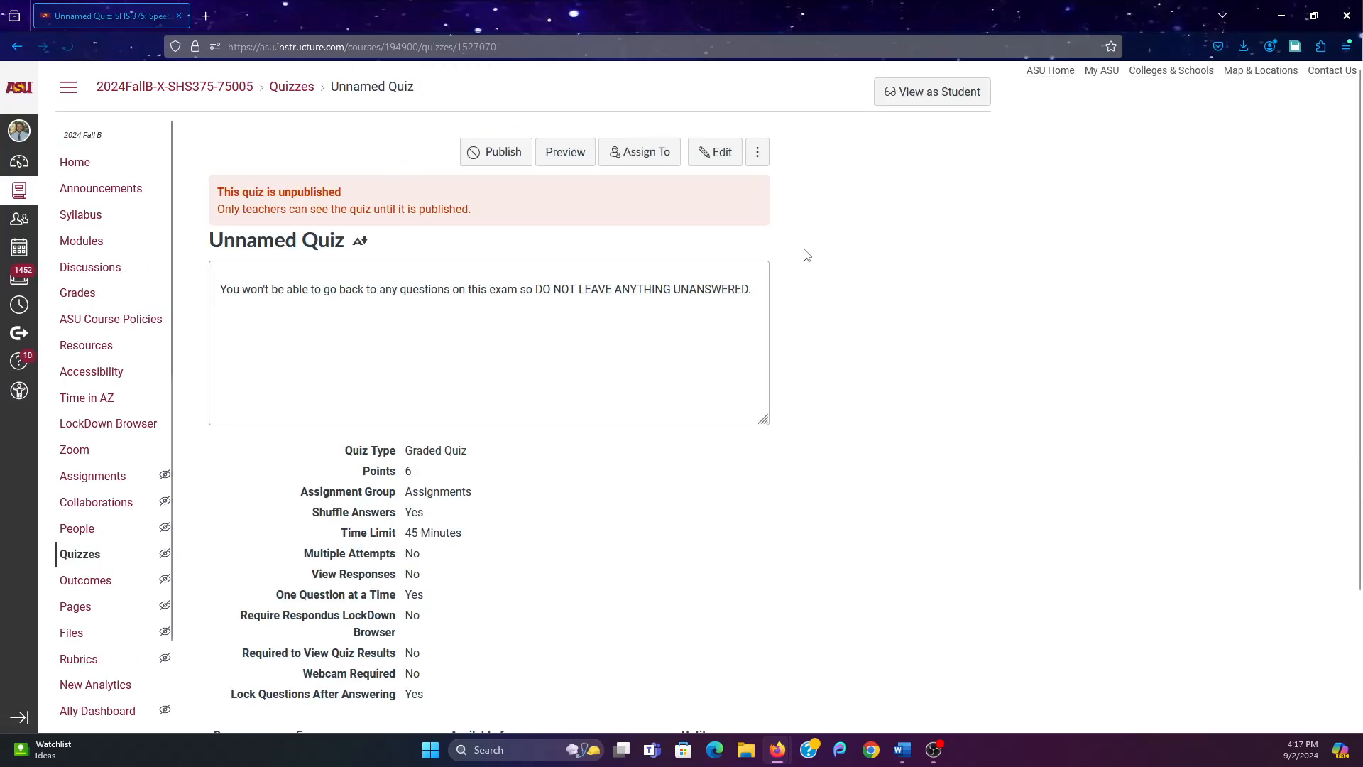
scroll("down", 3)
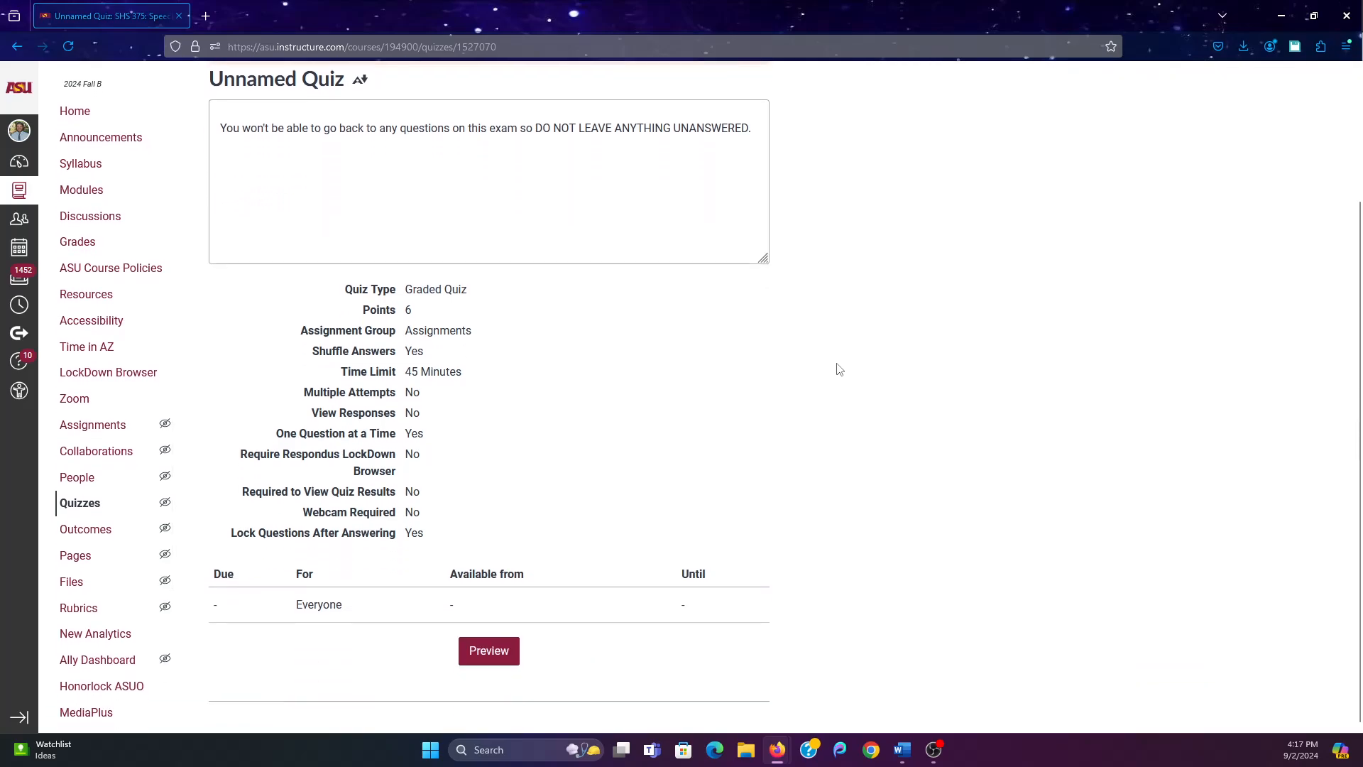